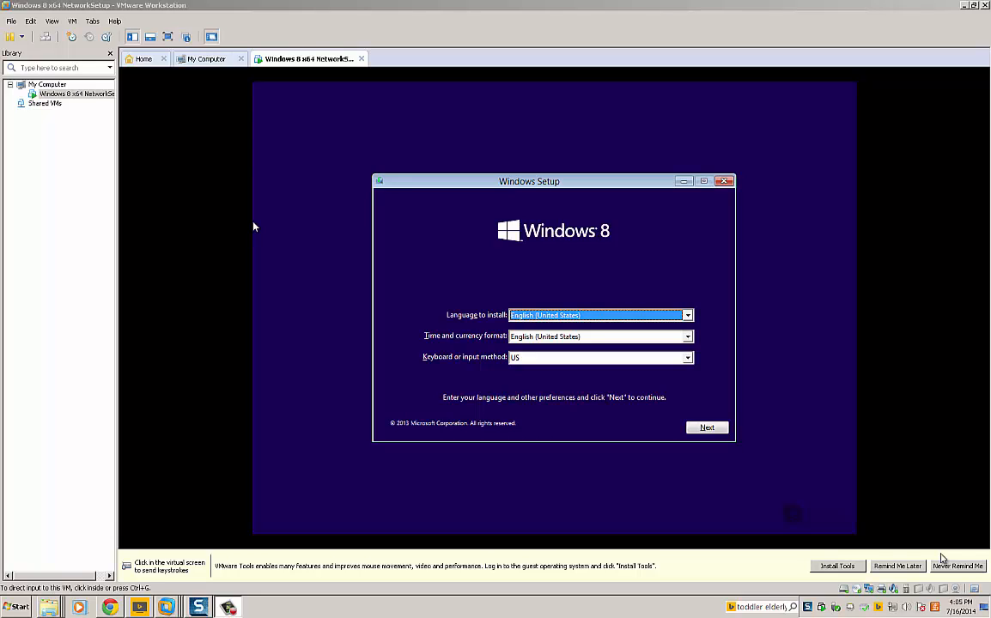
{"action": "mouse_move", "coordinate": [941, 556]}
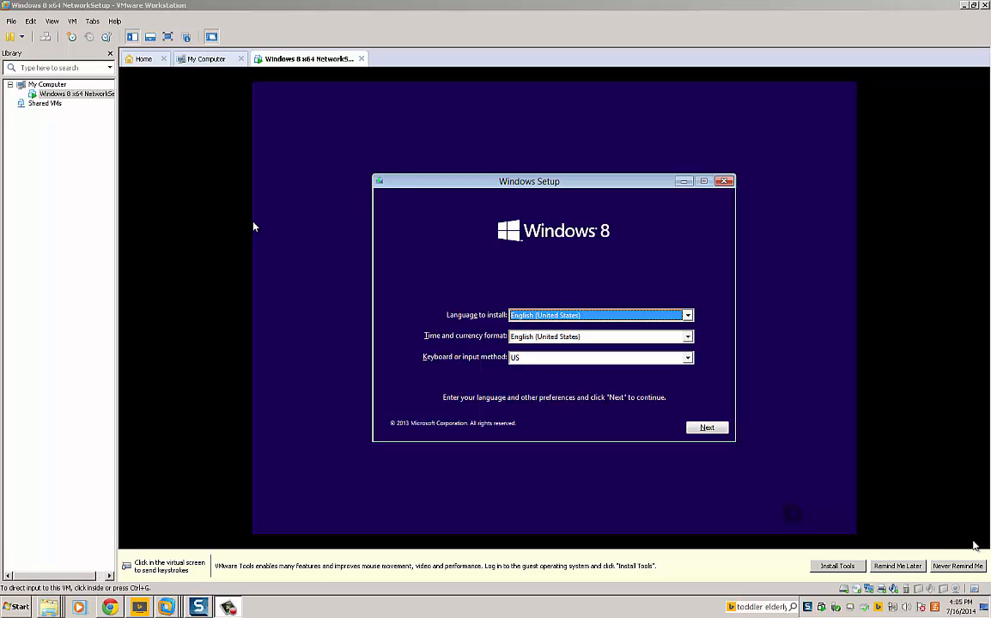
{"action": "mouse_move", "coordinate": [966, 528]}
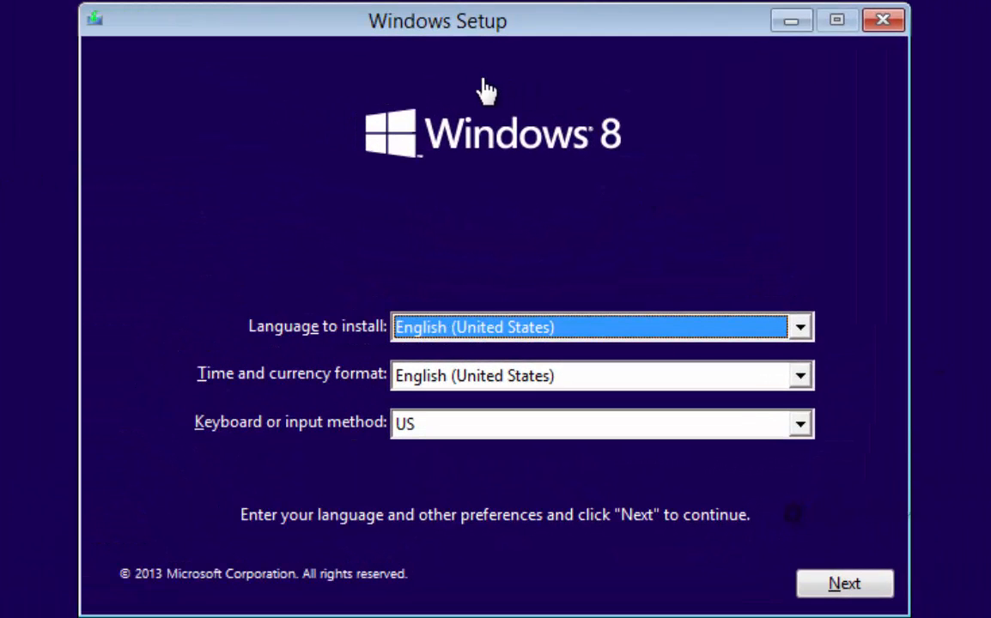
{"action": "mouse_move", "coordinate": [464, 33]}
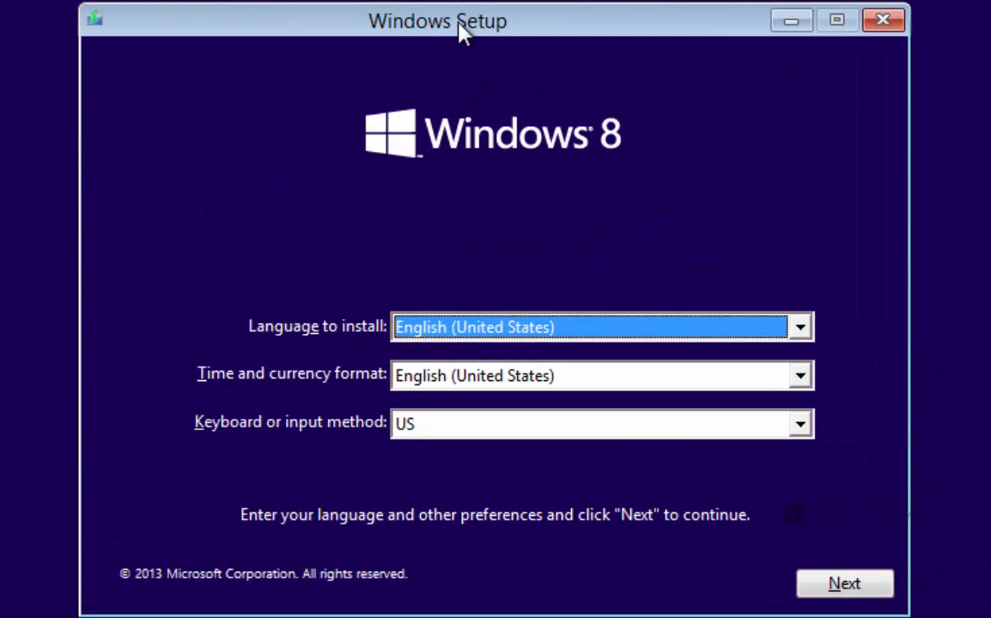
{"action": "mouse_move", "coordinate": [383, 263]}
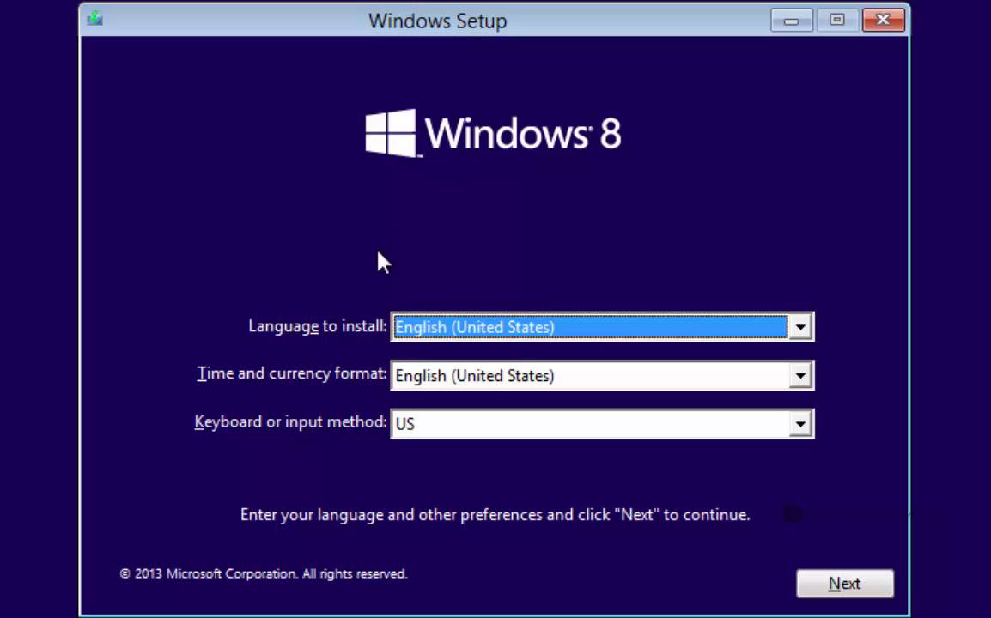
{"action": "mouse_move", "coordinate": [349, 348]}
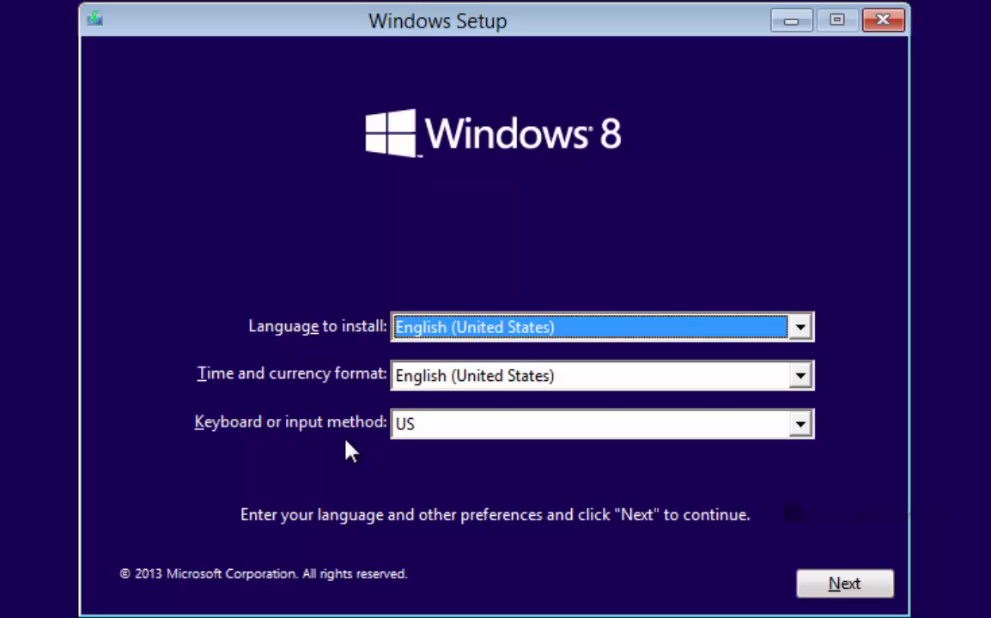
{"action": "mouse_move", "coordinate": [601, 440]}
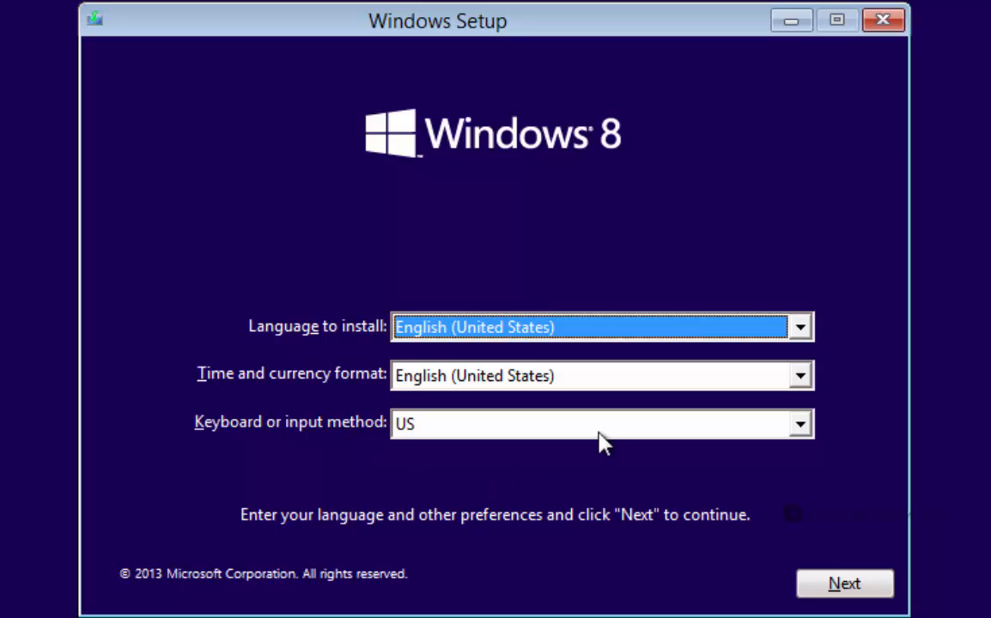
{"action": "mouse_move", "coordinate": [397, 418]}
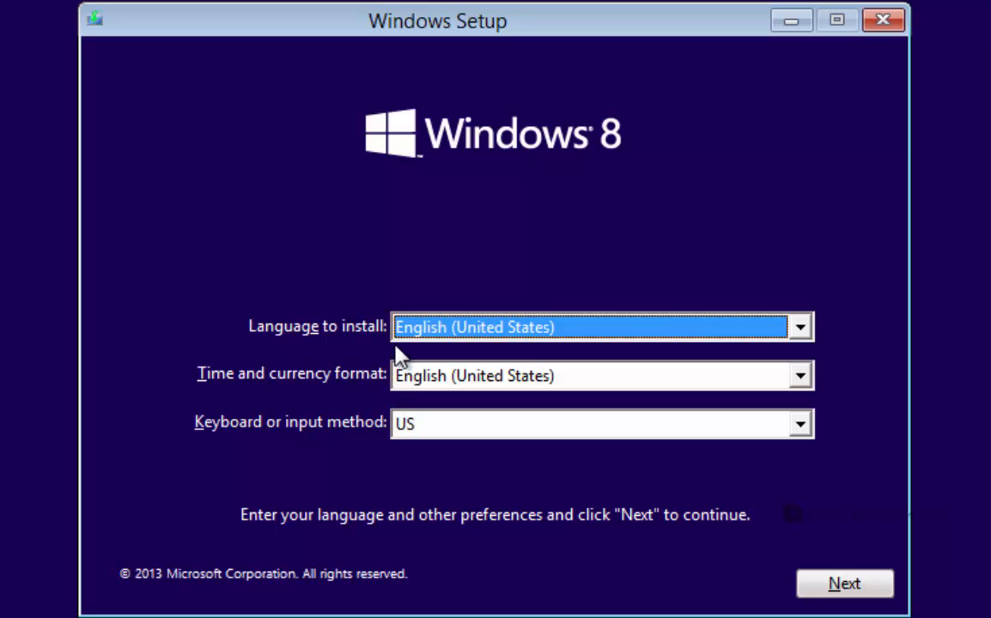
{"action": "mouse_move", "coordinate": [489, 341]}
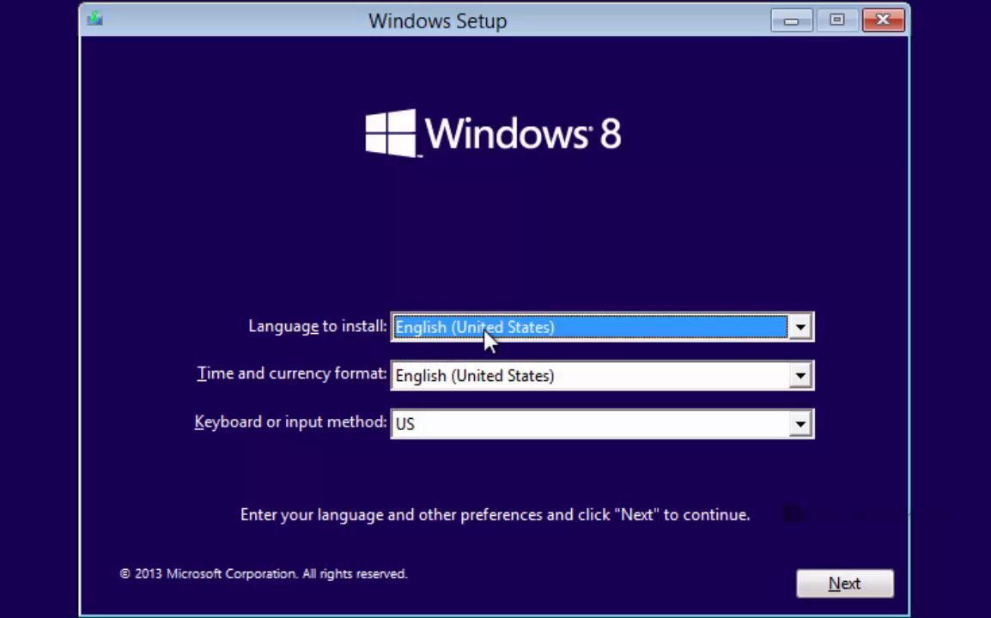
{"action": "mouse_move", "coordinate": [451, 418]}
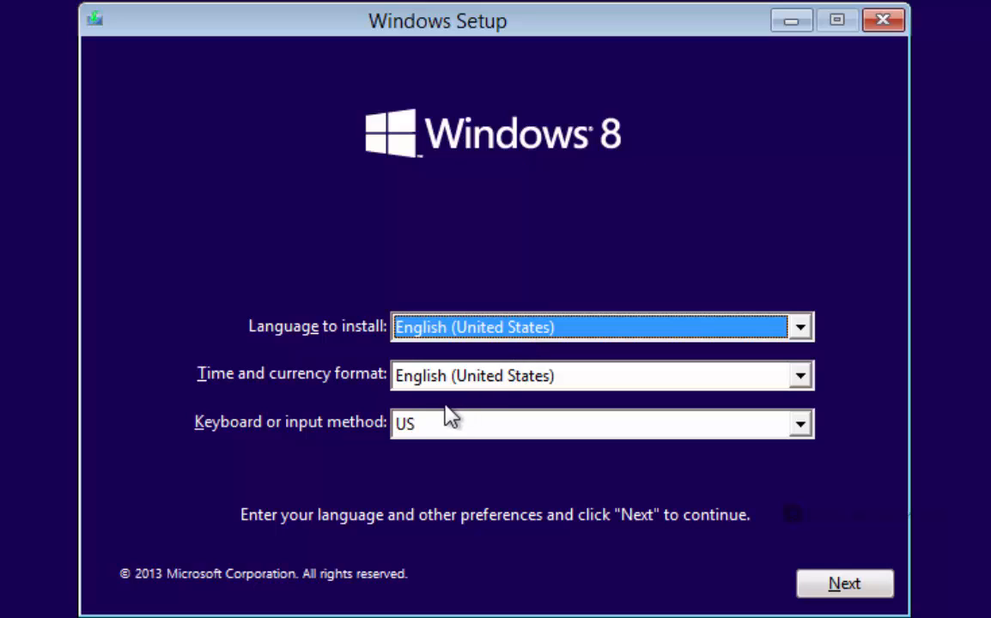
{"action": "mouse_move", "coordinate": [493, 426]}
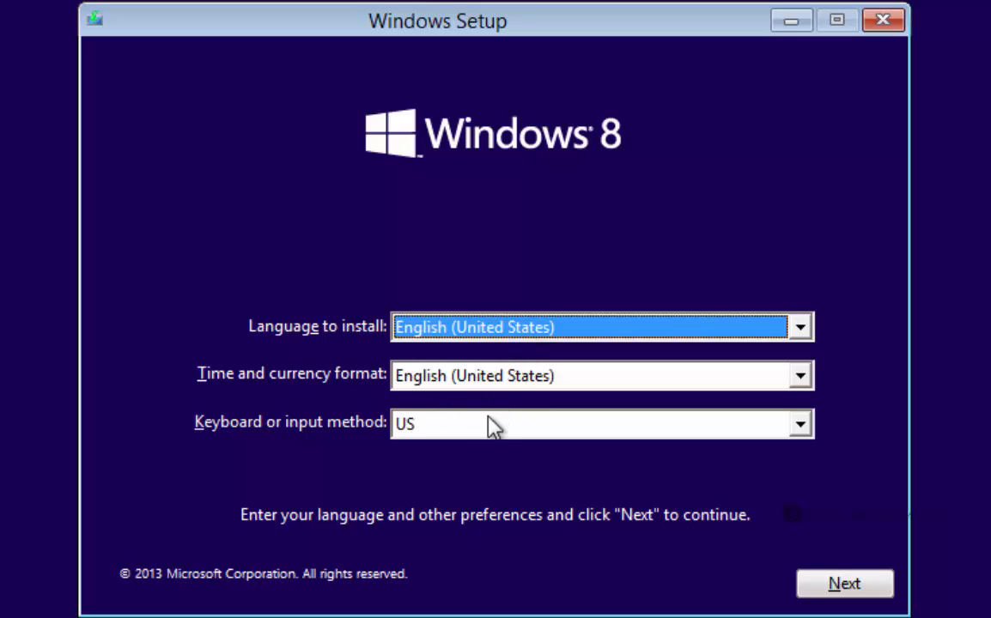
{"action": "mouse_move", "coordinate": [428, 453]}
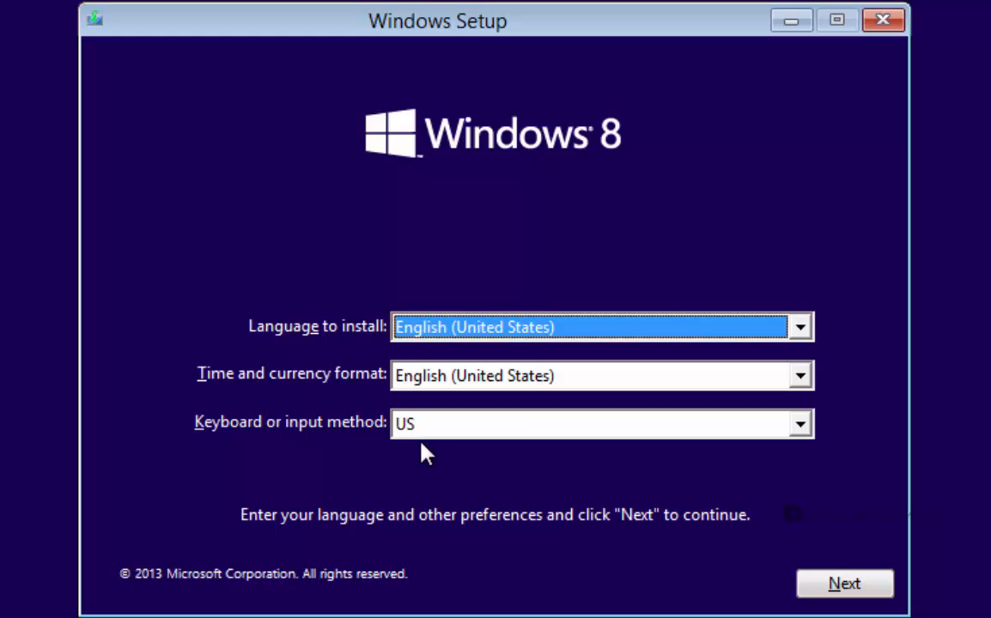
{"action": "mouse_move", "coordinate": [452, 458]}
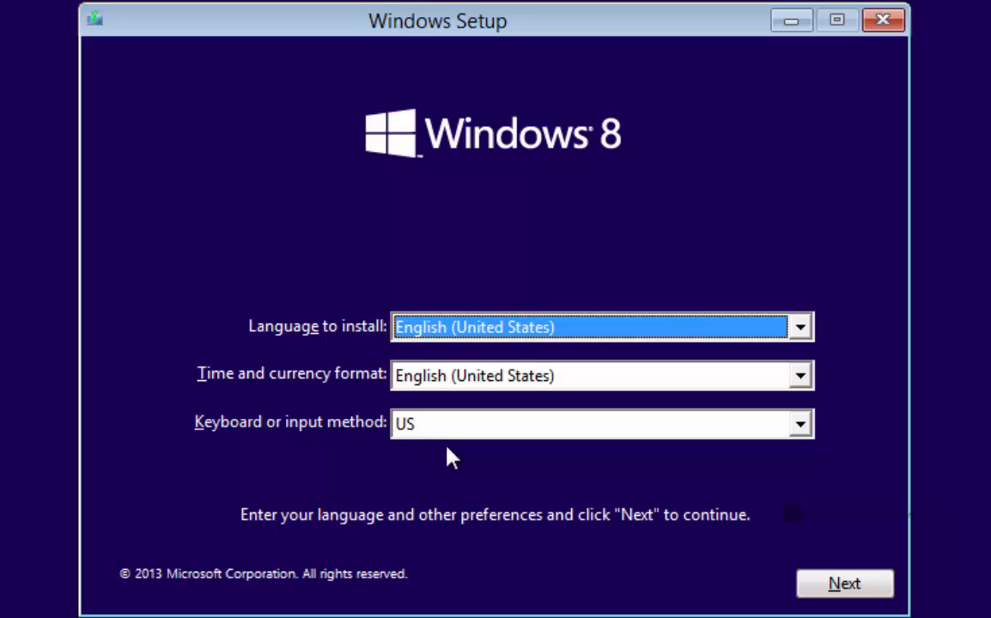
{"action": "mouse_move", "coordinate": [633, 380]}
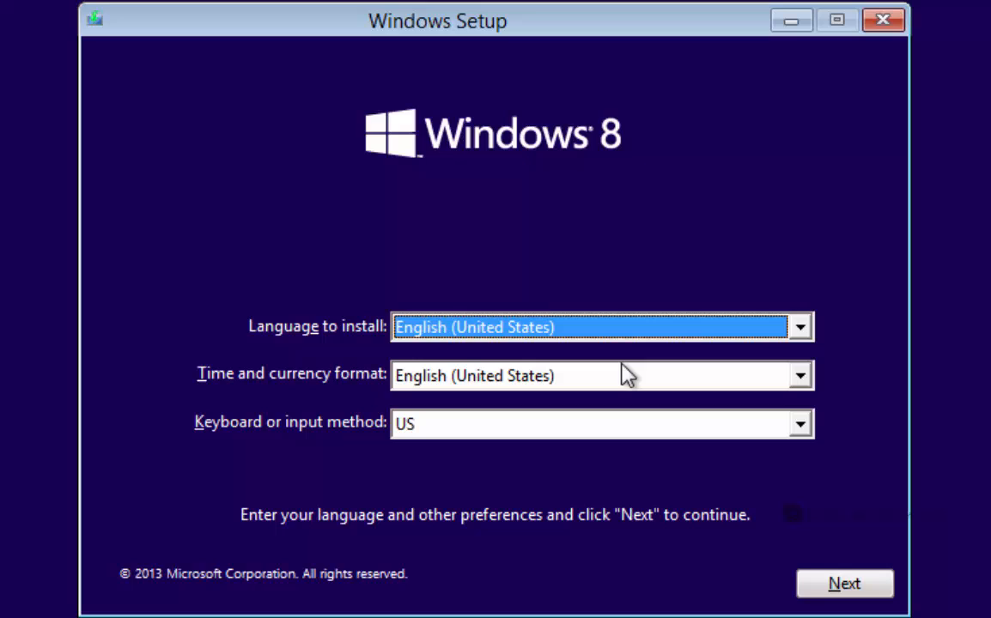
{"action": "mouse_move", "coordinate": [573, 343]}
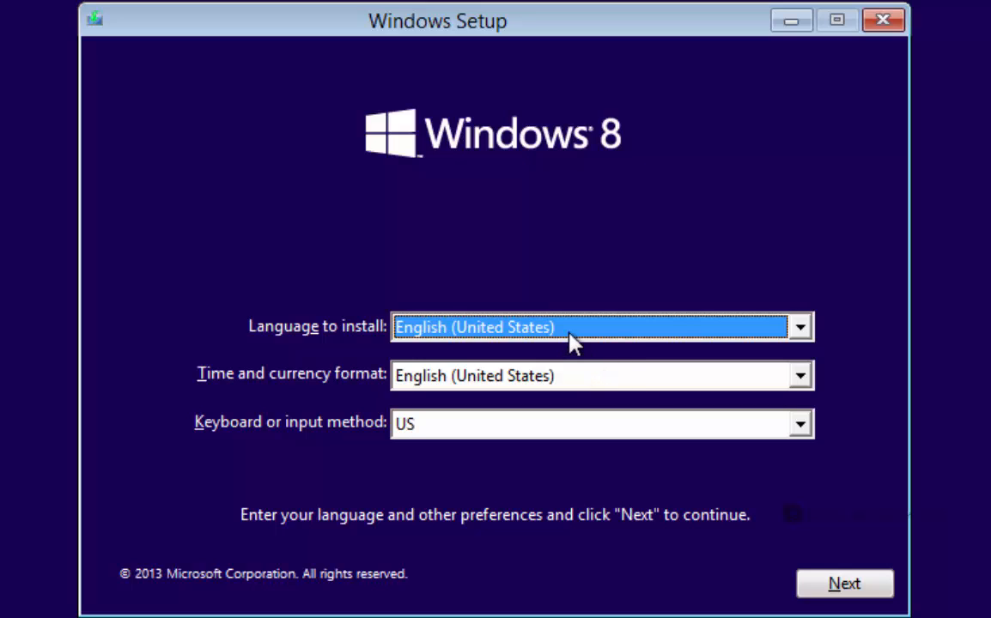
{"action": "mouse_move", "coordinate": [502, 299]}
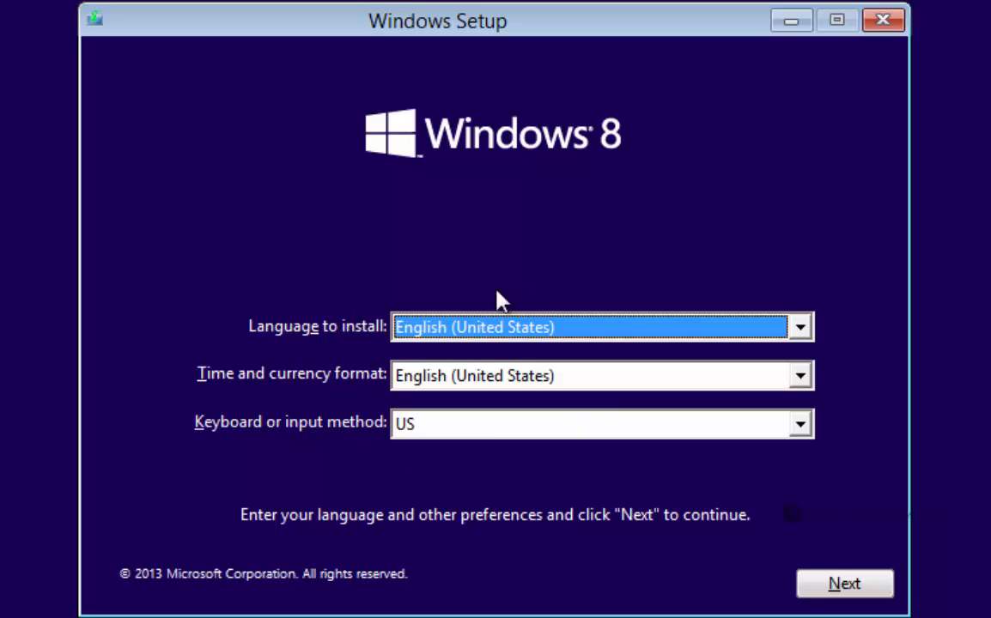
{"action": "mouse_move", "coordinate": [212, 498]}
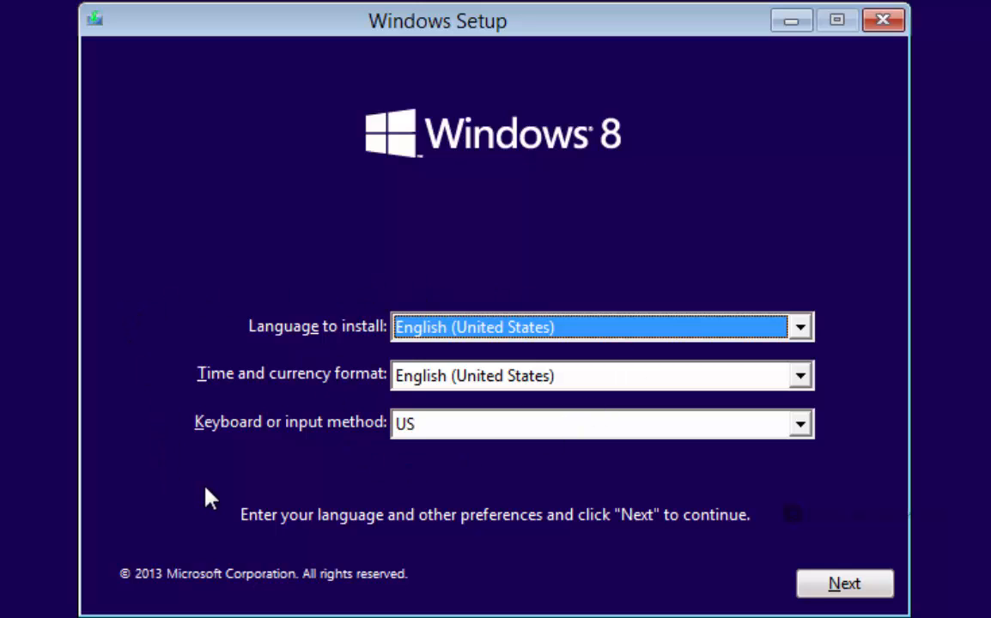
{"action": "mouse_move", "coordinate": [412, 526]}
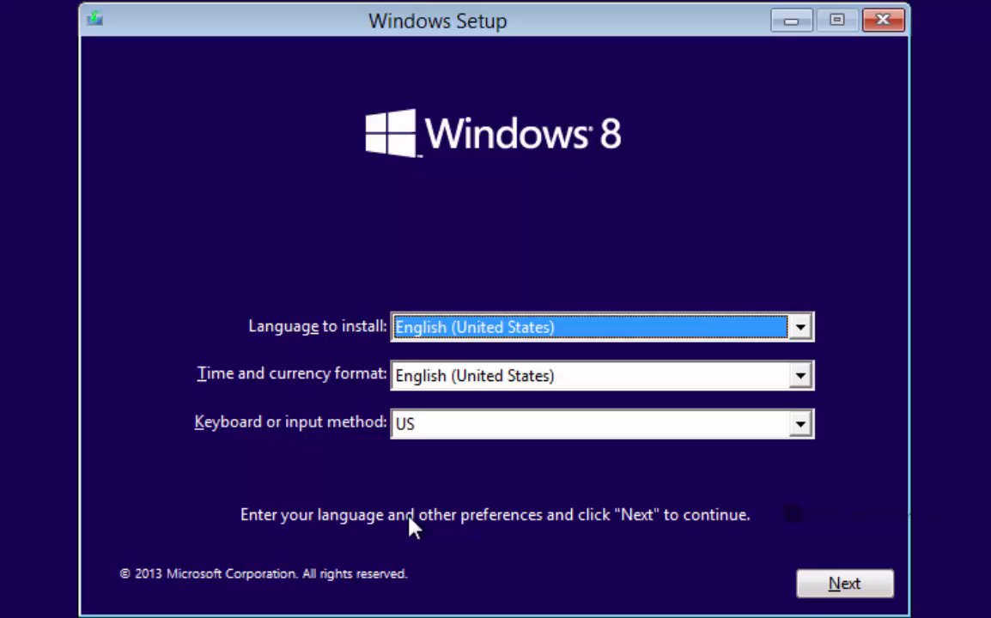
{"action": "mouse_move", "coordinate": [758, 558]}
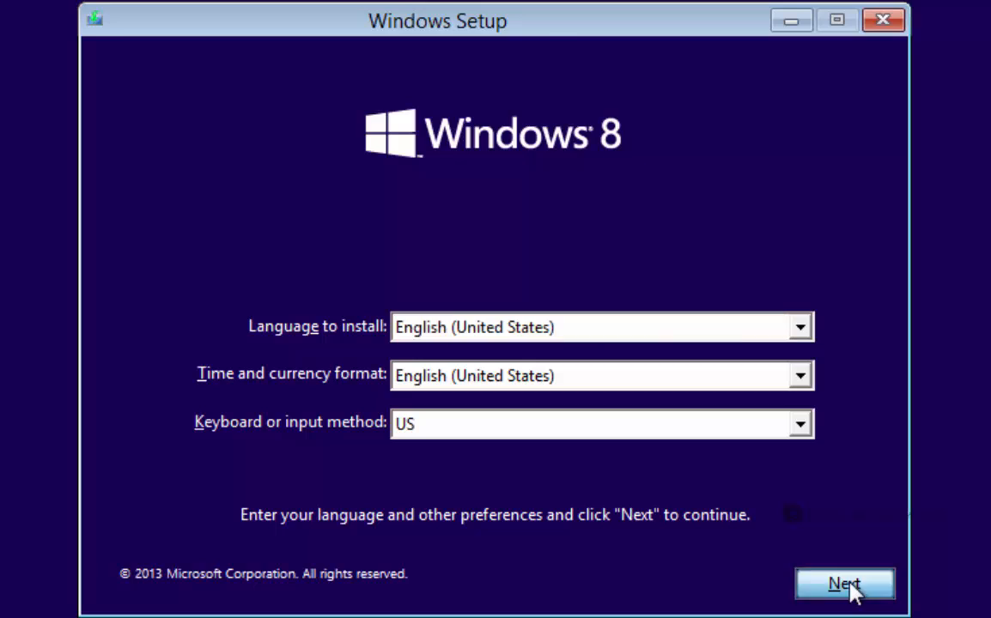
Accept English (United States) language and US keyboard defaults to reach Install now.
{"action": "left_click", "coordinate": [844, 583]}
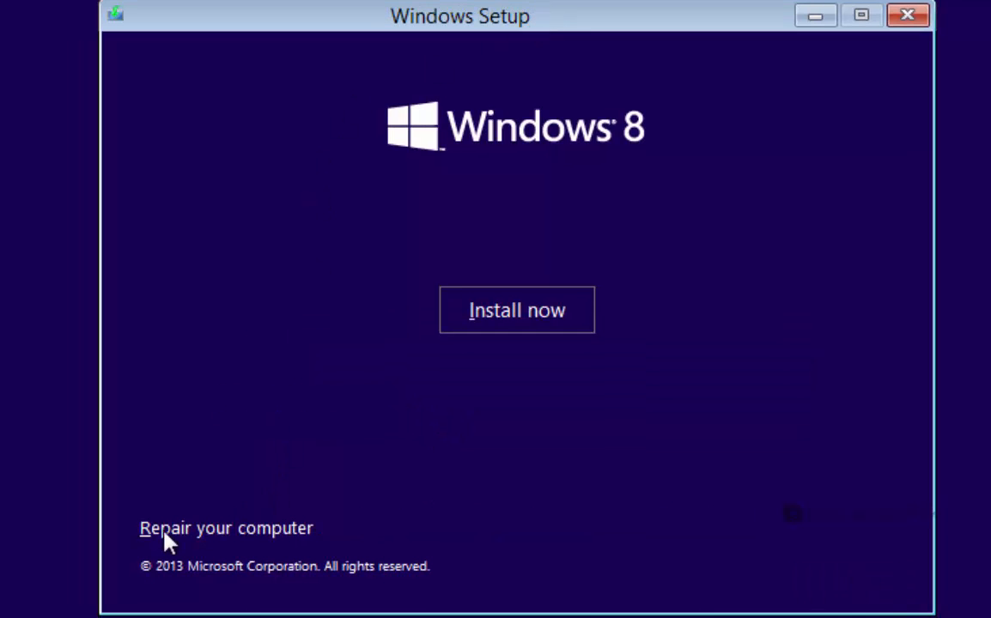
{"action": "mouse_move", "coordinate": [197, 558]}
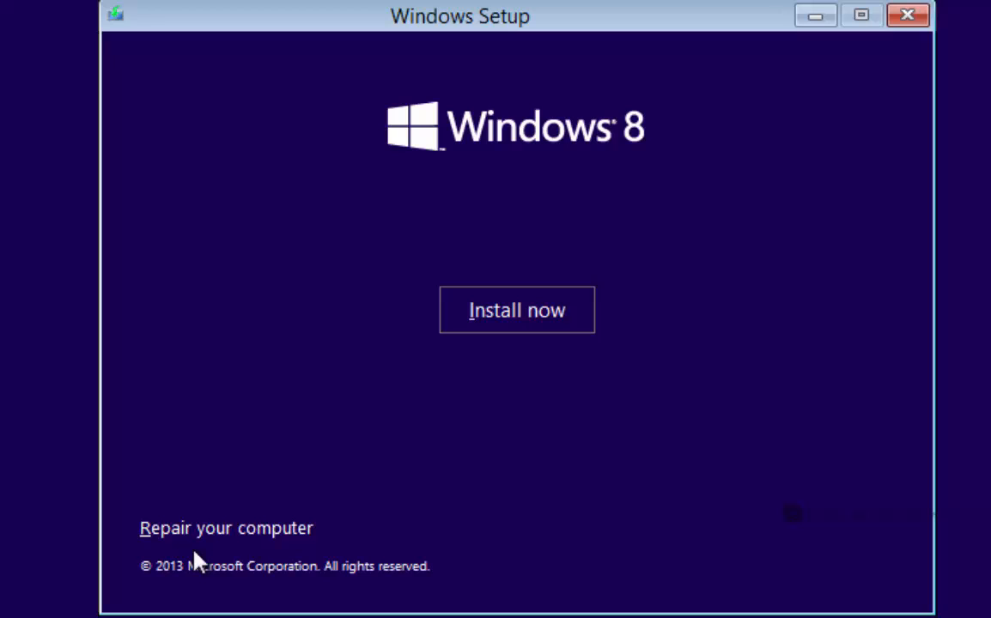
{"action": "mouse_move", "coordinate": [285, 536]}
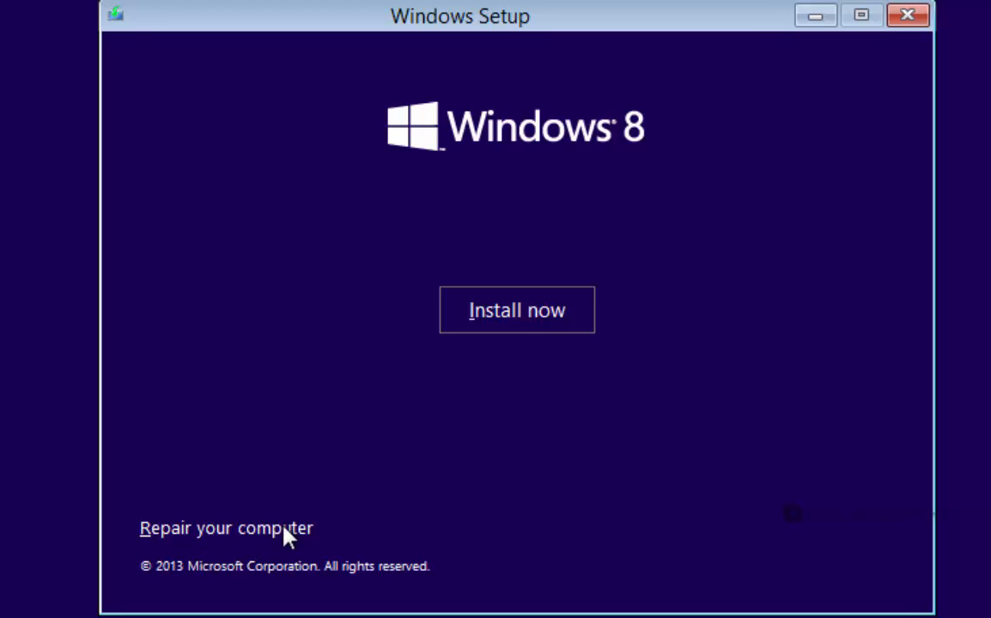
{"action": "mouse_move", "coordinate": [302, 398]}
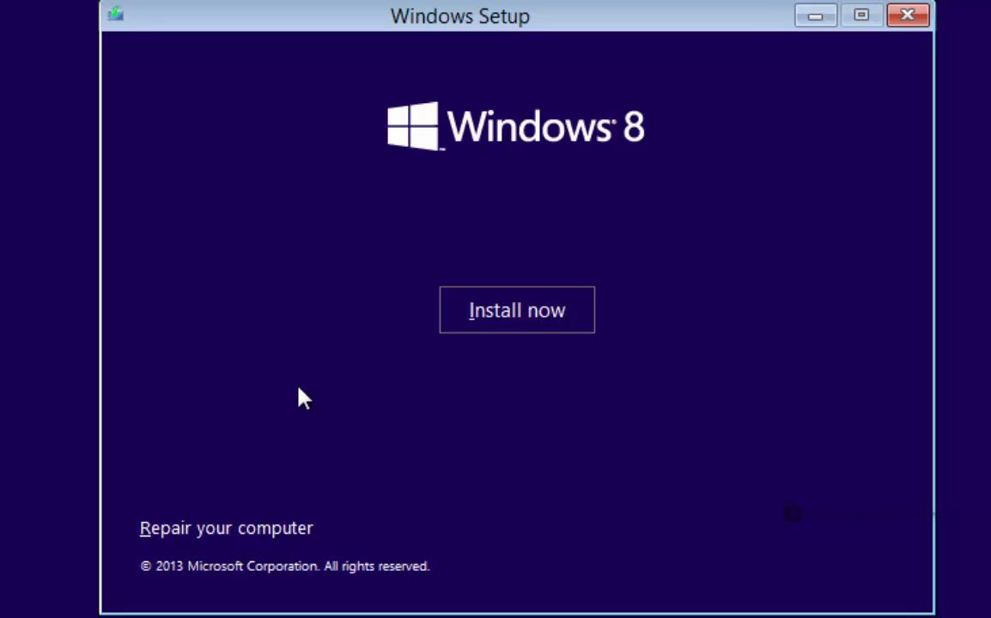
{"action": "mouse_move", "coordinate": [259, 515]}
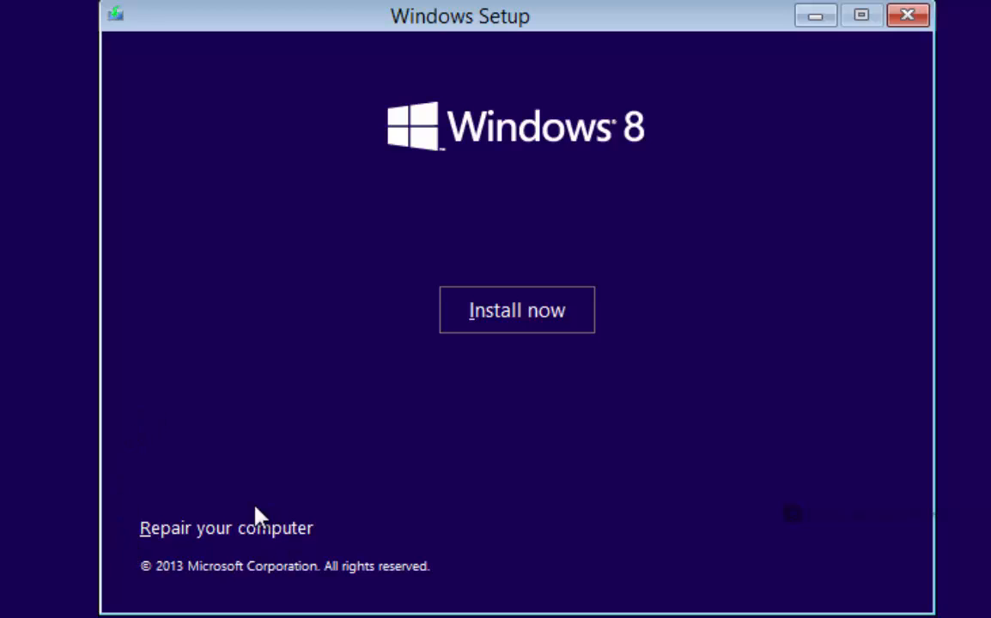
{"action": "mouse_move", "coordinate": [226, 538]}
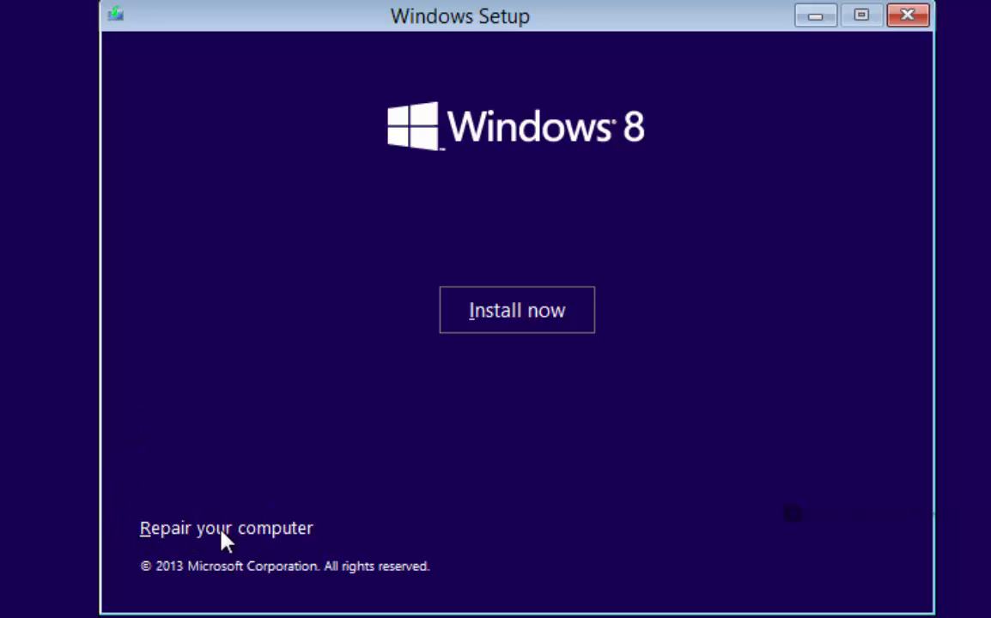
{"action": "mouse_move", "coordinate": [606, 78]}
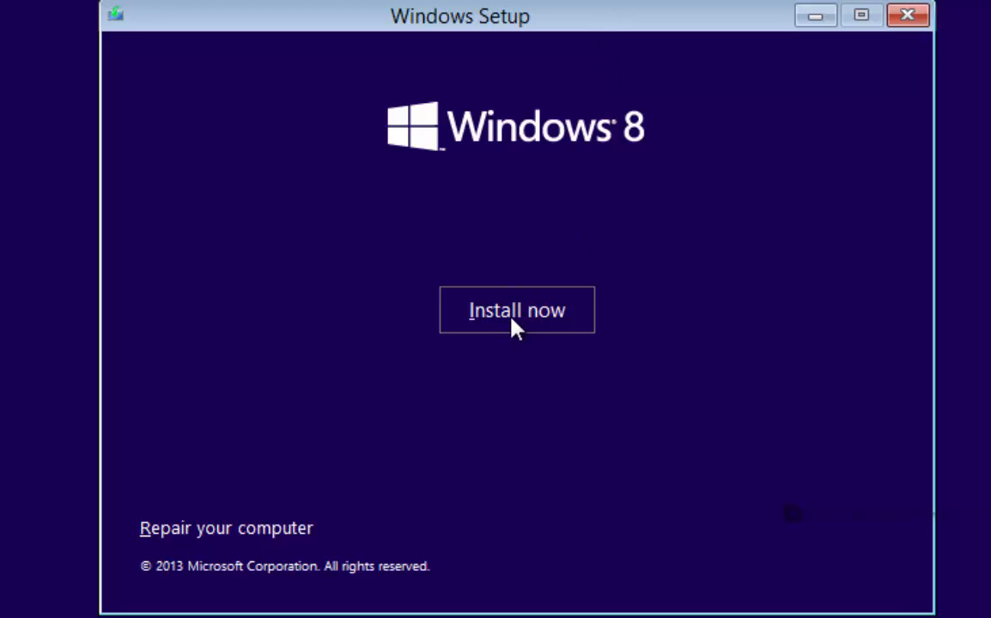
{"action": "left_click", "coordinate": [515, 310]}
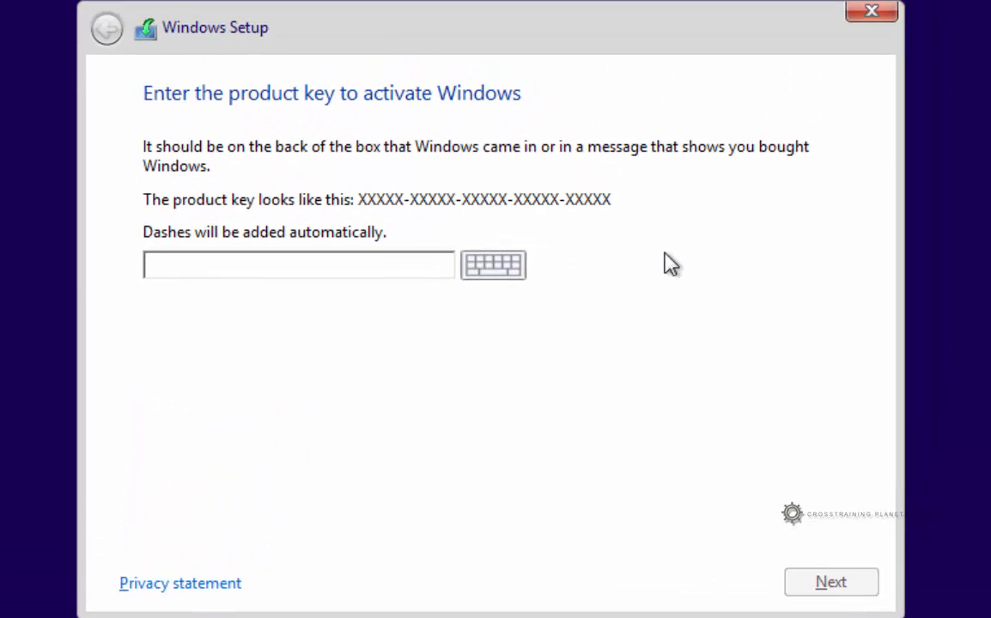
{"action": "mouse_move", "coordinate": [501, 37]}
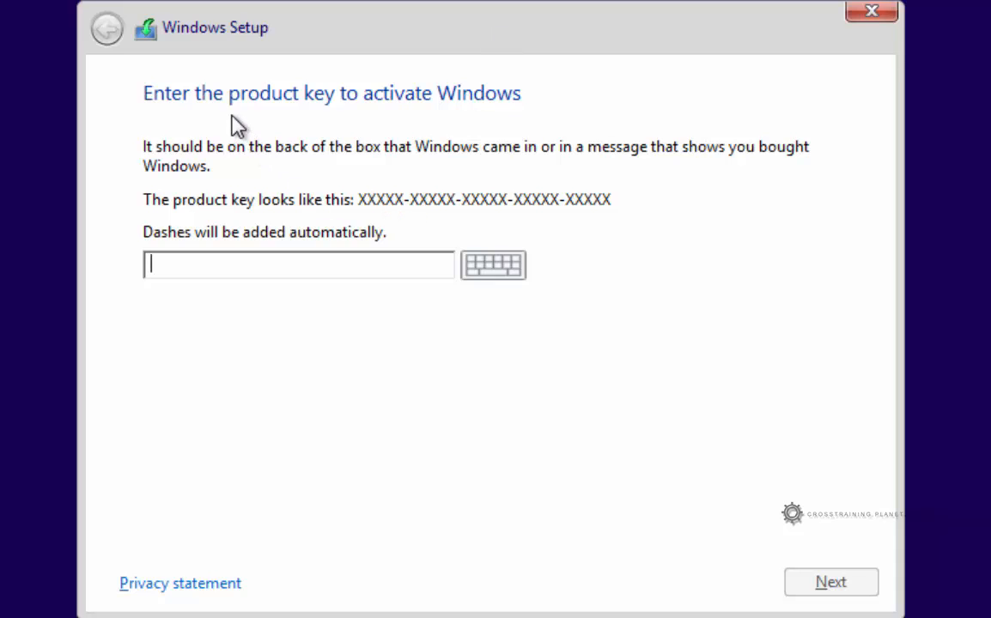
{"action": "mouse_move", "coordinate": [311, 153]}
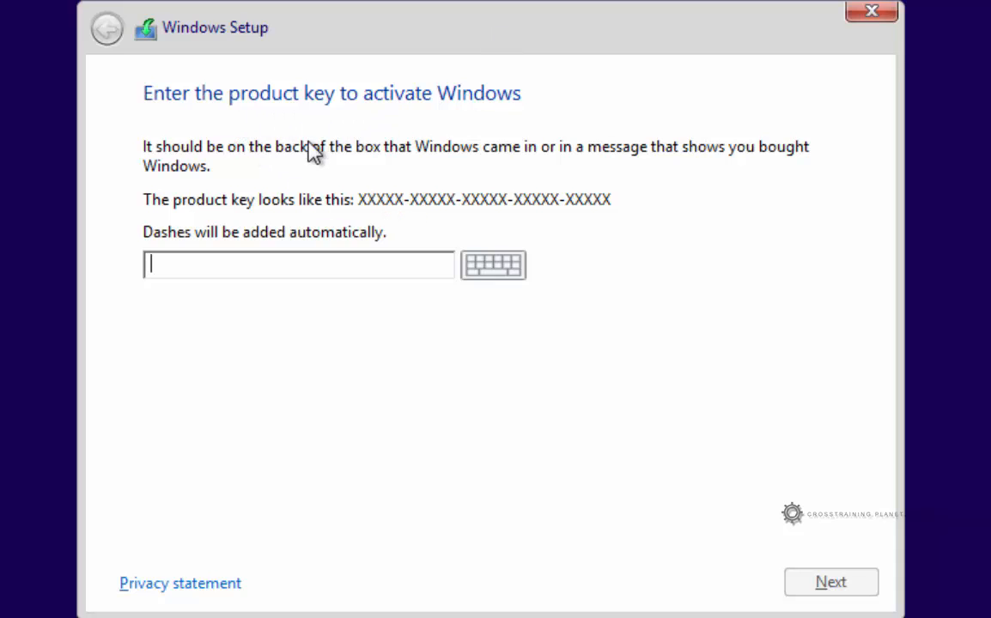
{"action": "mouse_move", "coordinate": [318, 177]}
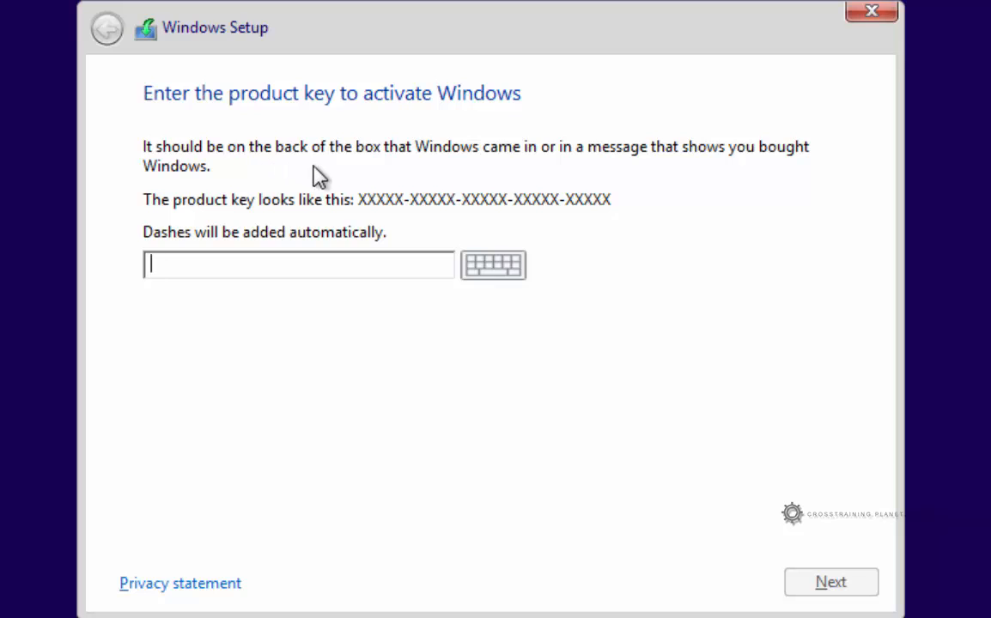
{"action": "mouse_move", "coordinate": [558, 168]}
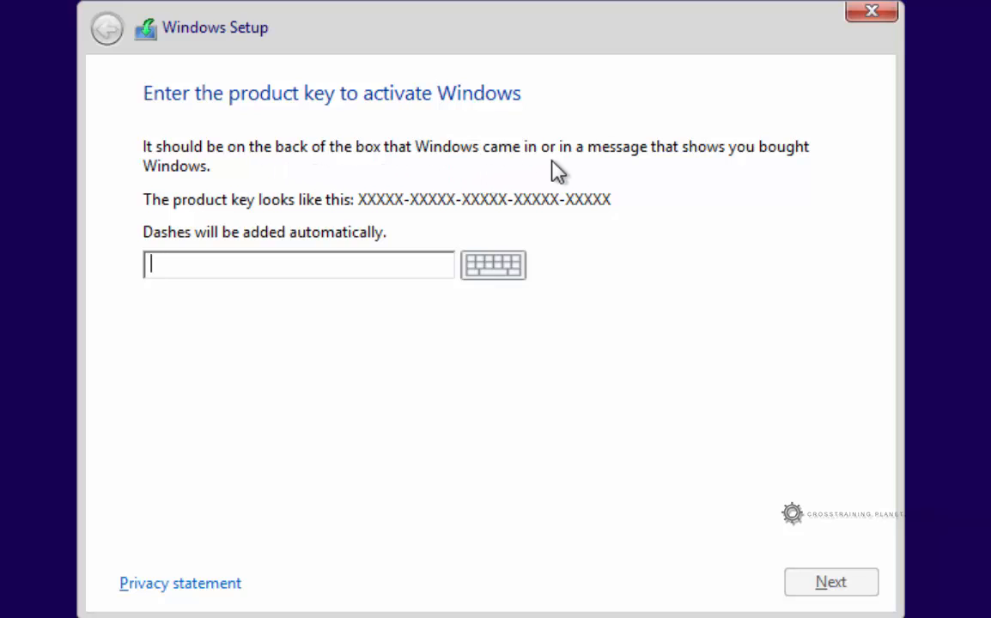
{"action": "mouse_move", "coordinate": [657, 182]}
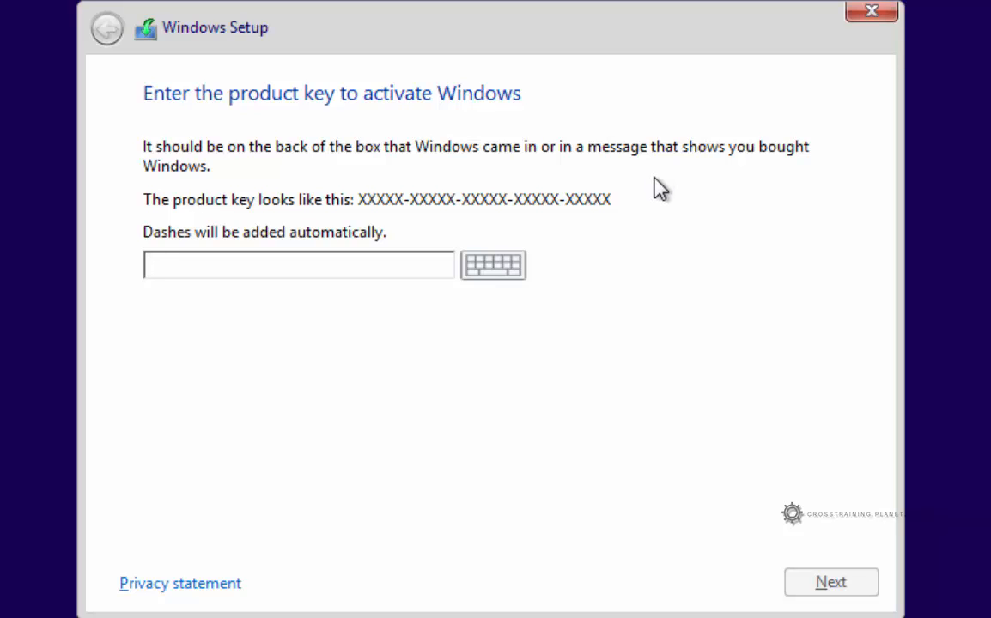
{"action": "mouse_move", "coordinate": [642, 225]}
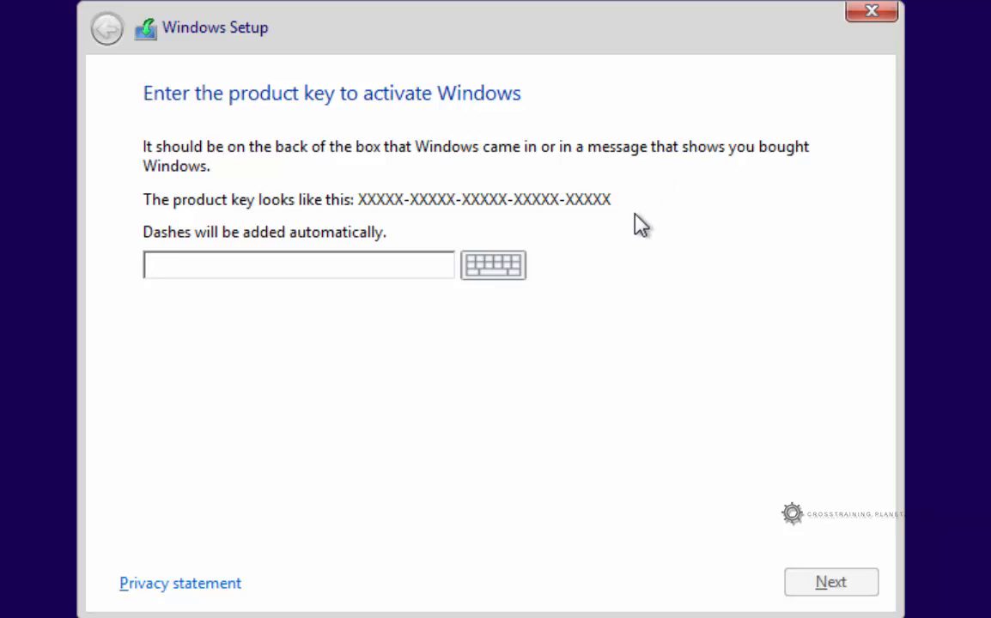
{"action": "mouse_move", "coordinate": [588, 230]}
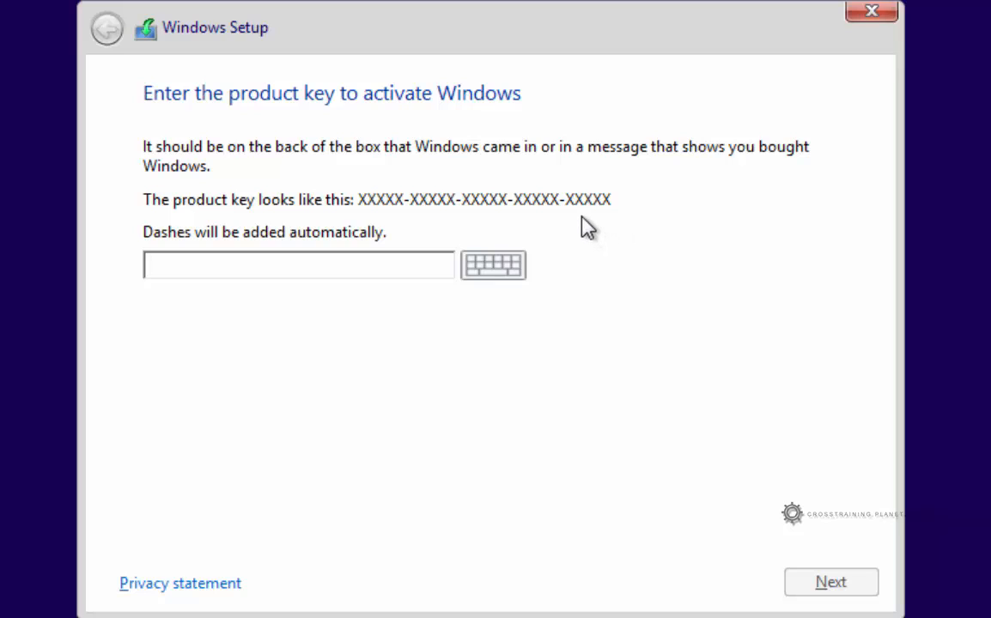
{"action": "mouse_move", "coordinate": [483, 224]}
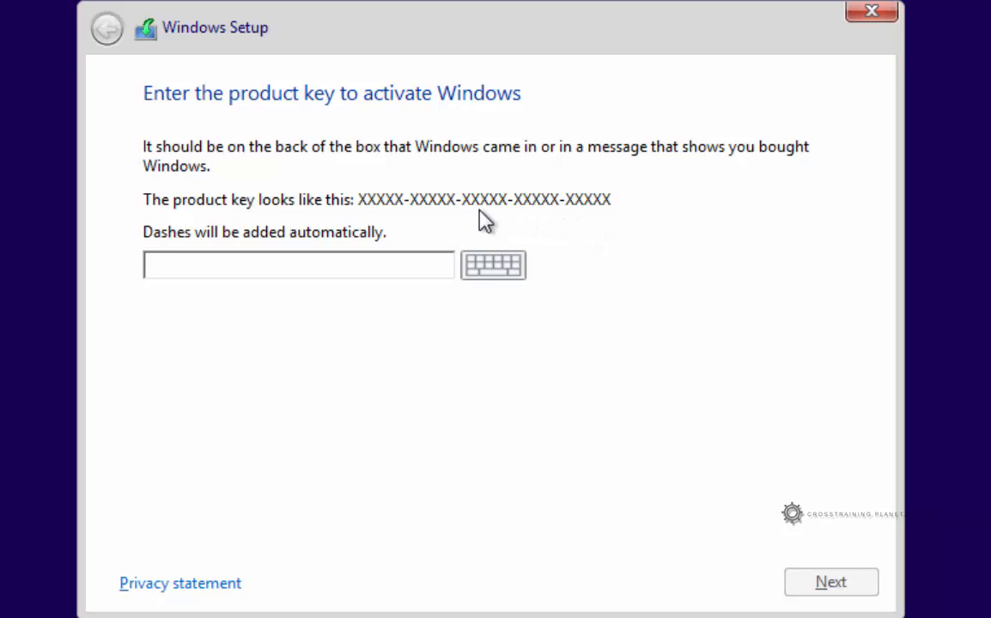
Skip the product key, leaving the field blank, to reach the Windows 8.1 Pro license terms.
{"action": "left_click", "coordinate": [298, 265]}
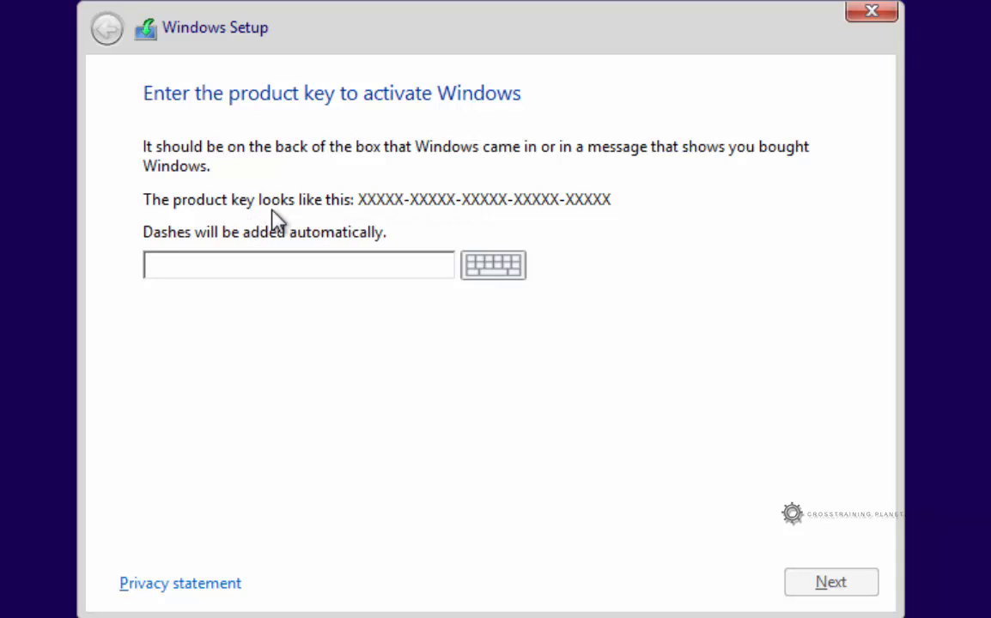
{"action": "mouse_move", "coordinate": [577, 212]}
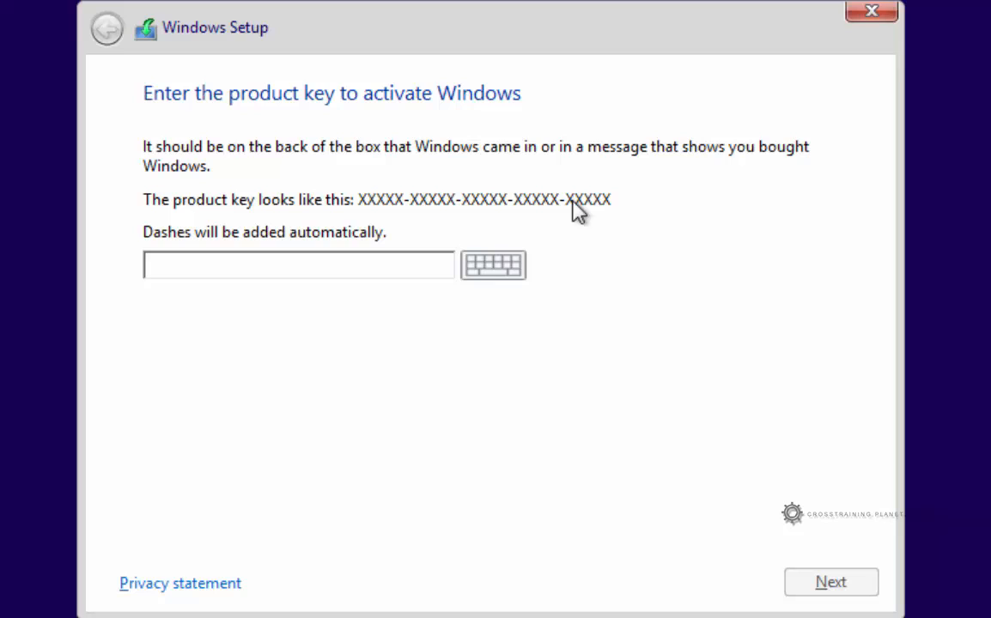
{"action": "mouse_move", "coordinate": [628, 185]}
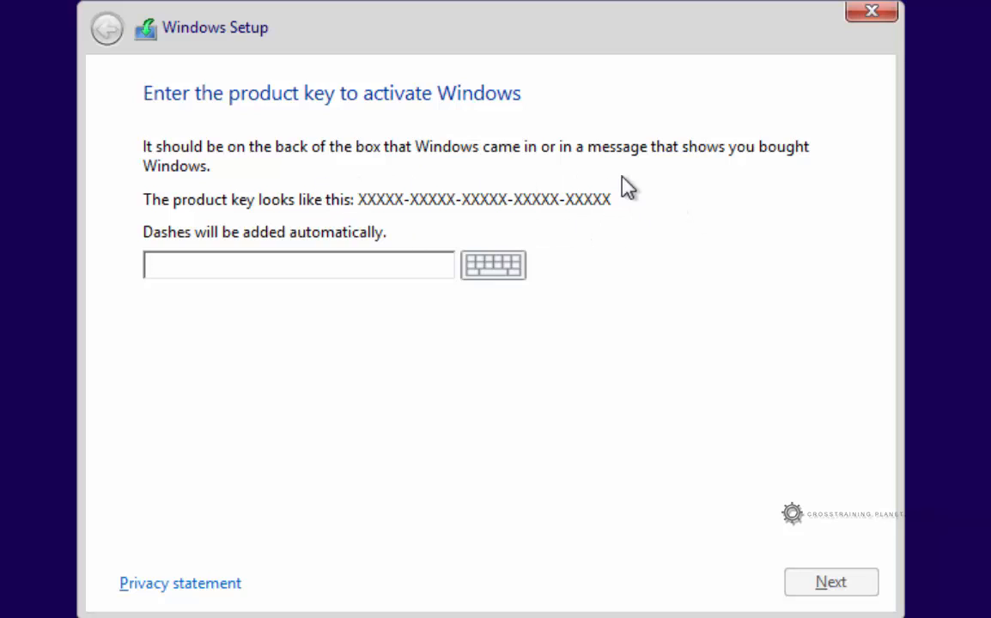
{"action": "mouse_move", "coordinate": [648, 198]}
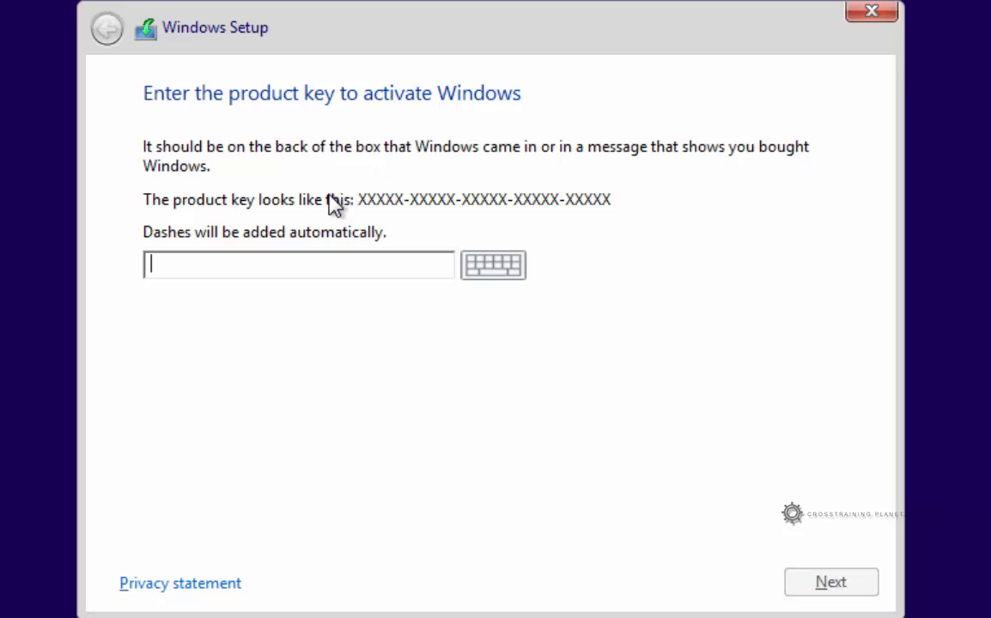
{"action": "mouse_move", "coordinate": [654, 211]}
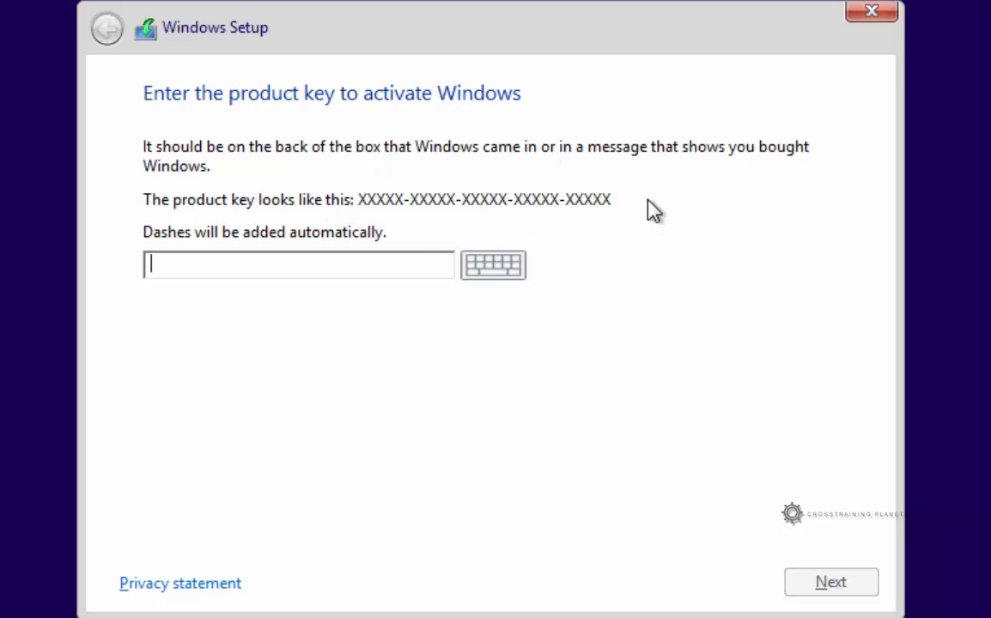
{"action": "mouse_move", "coordinate": [678, 339]}
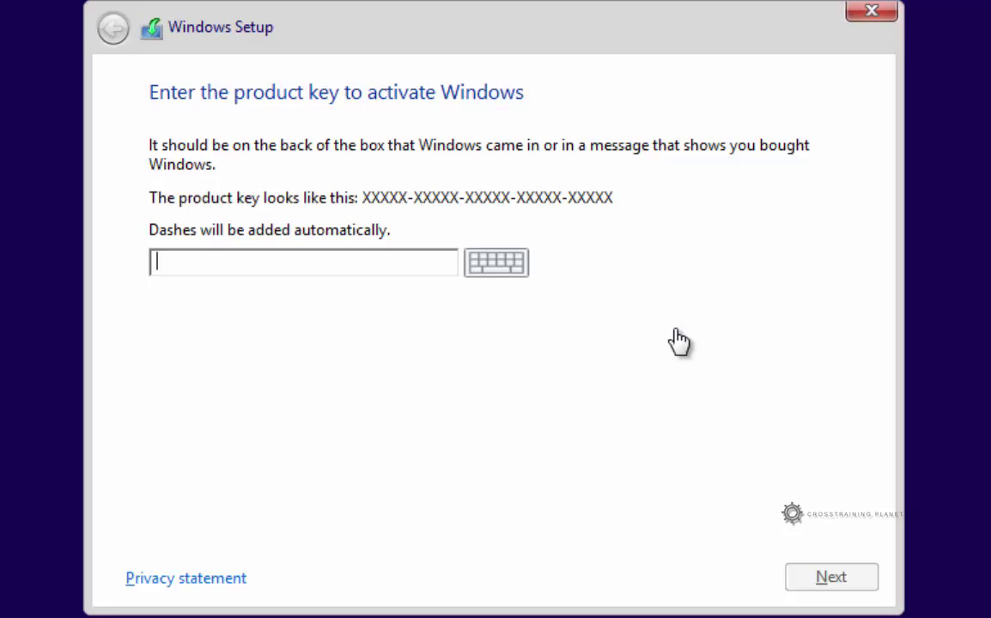
{"action": "mouse_move", "coordinate": [233, 129]}
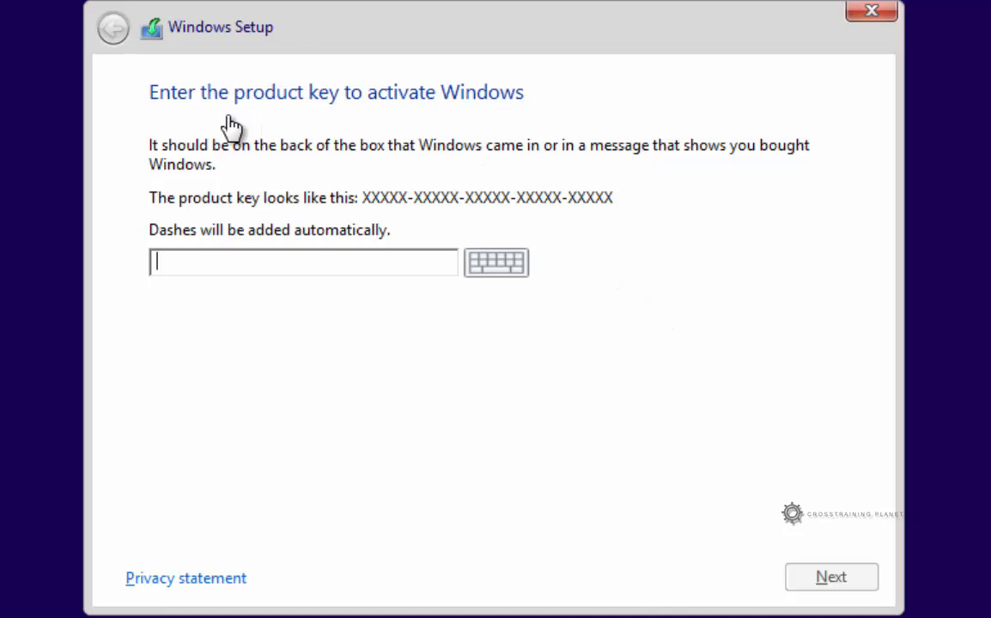
{"action": "mouse_move", "coordinate": [359, 135]}
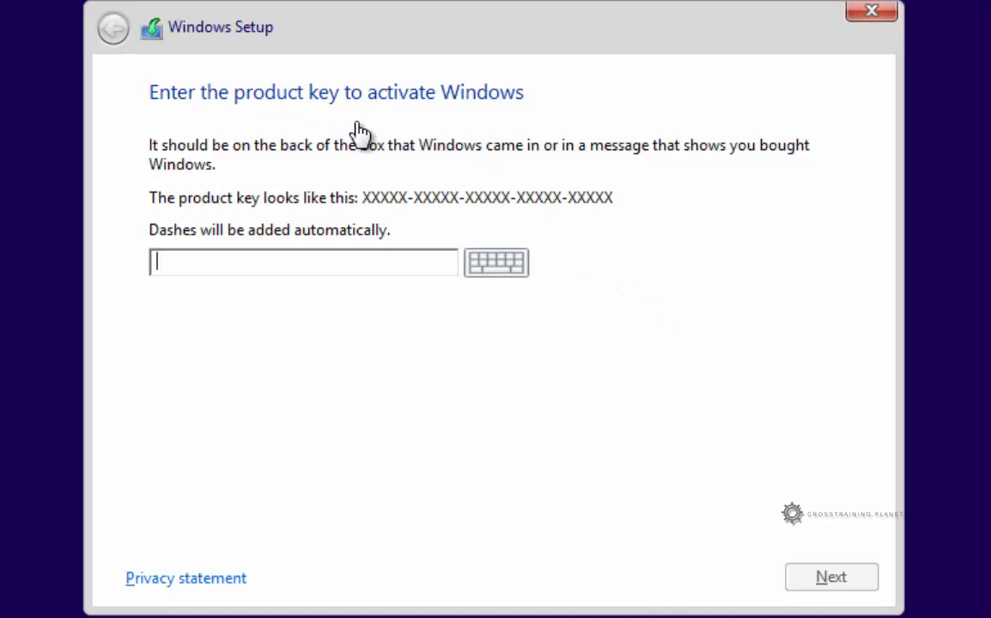
{"action": "mouse_move", "coordinate": [571, 94]}
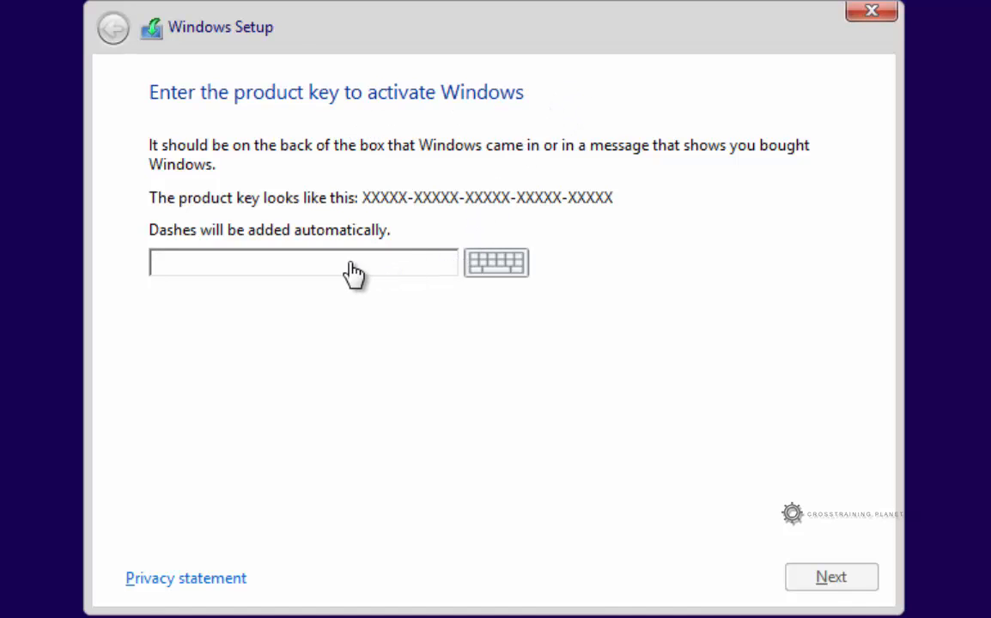
{"action": "mouse_move", "coordinate": [658, 394]}
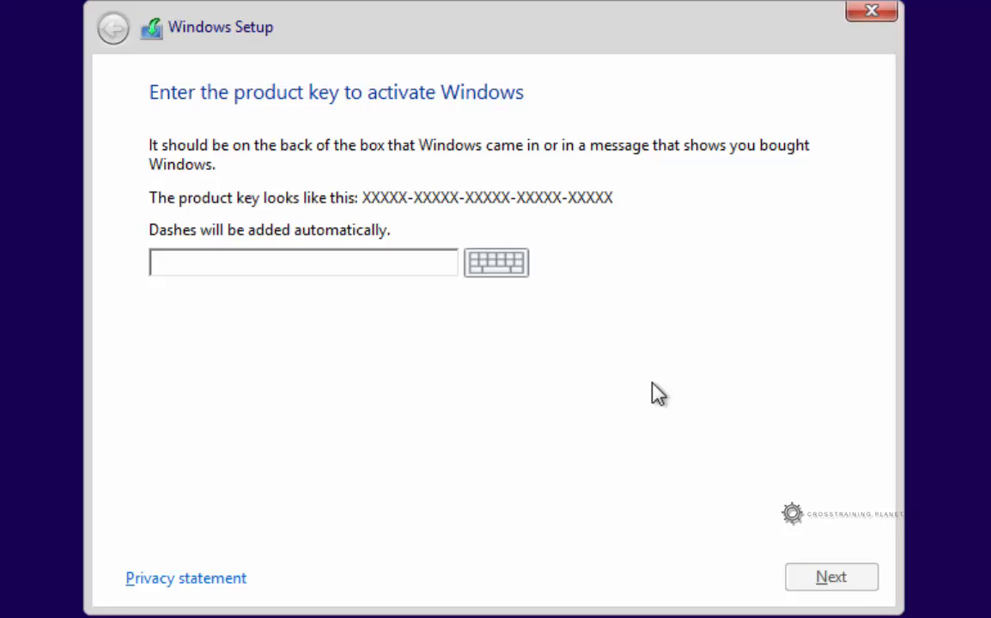
{"action": "mouse_move", "coordinate": [831, 577]}
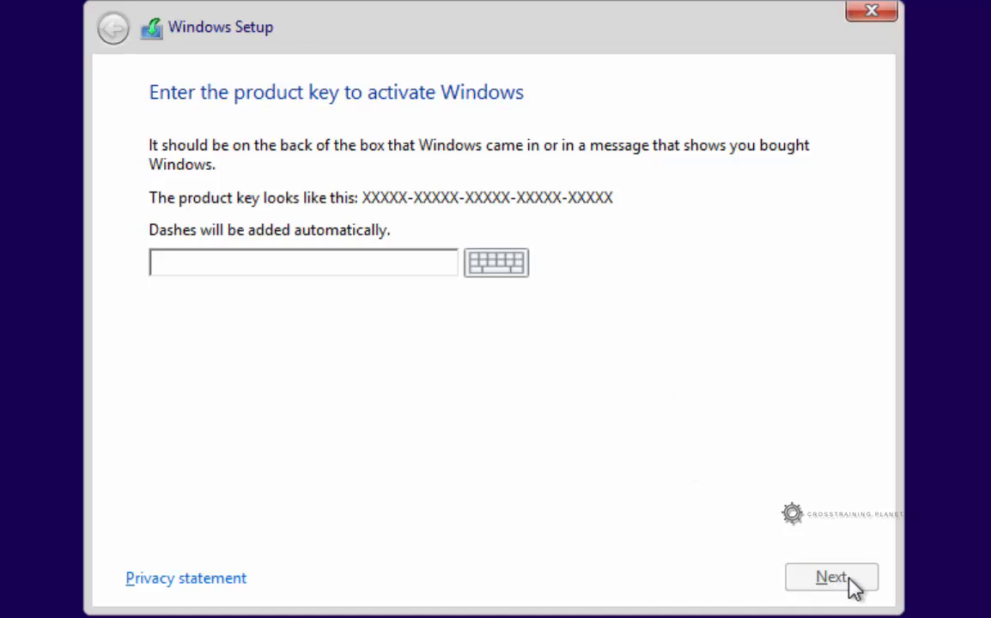
{"action": "left_click", "coordinate": [303, 262]}
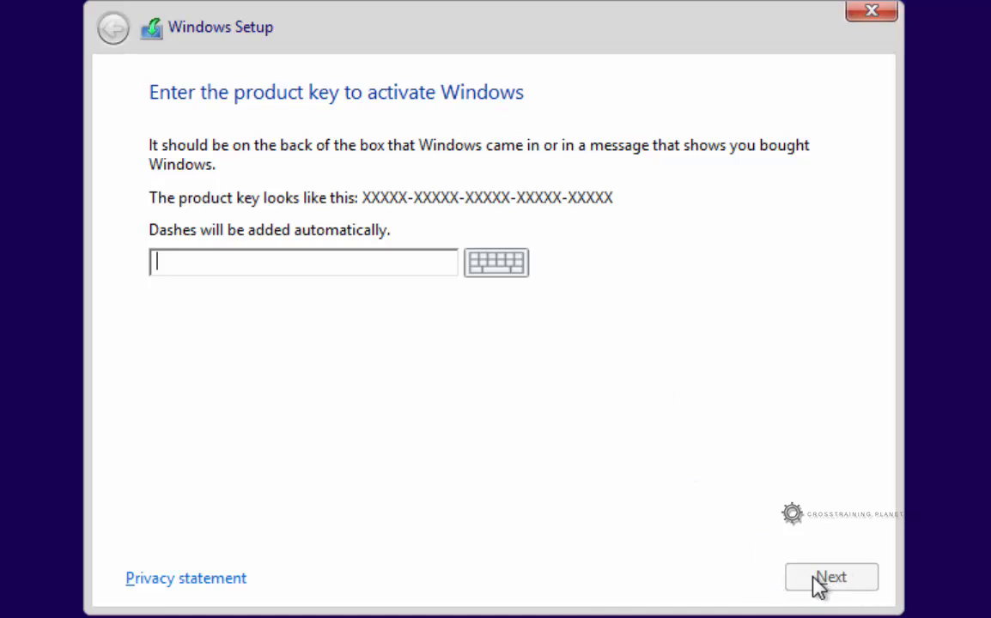
{"action": "mouse_move", "coordinate": [360, 273]}
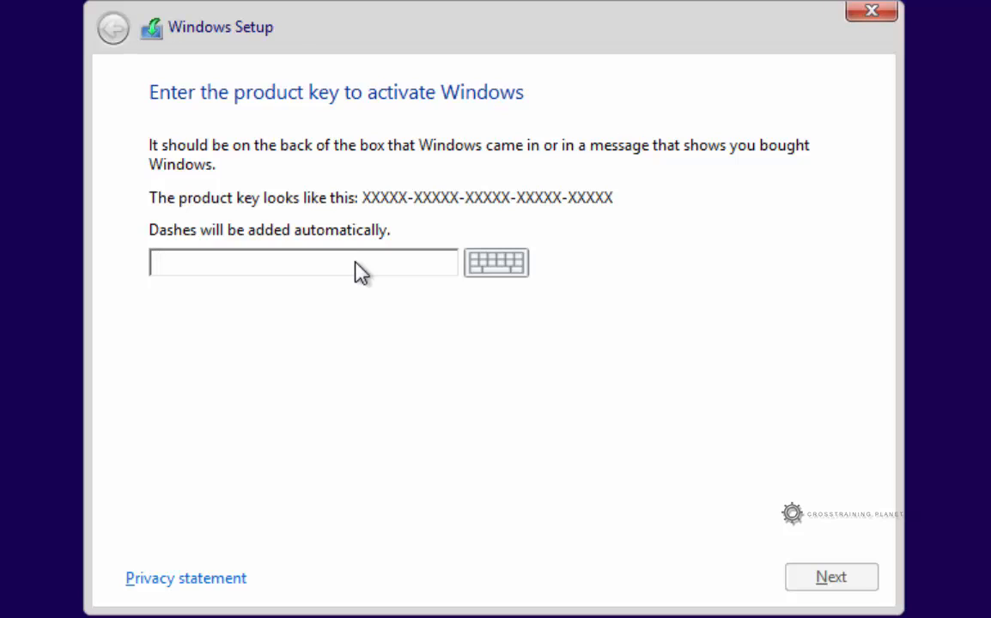
{"action": "mouse_move", "coordinate": [719, 529]}
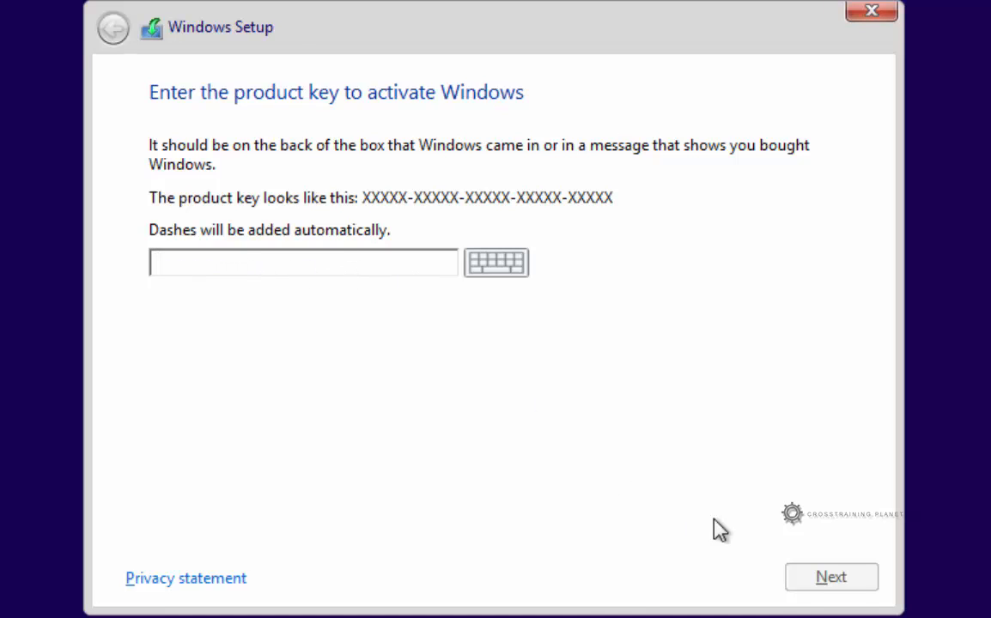
{"action": "mouse_move", "coordinate": [845, 598]}
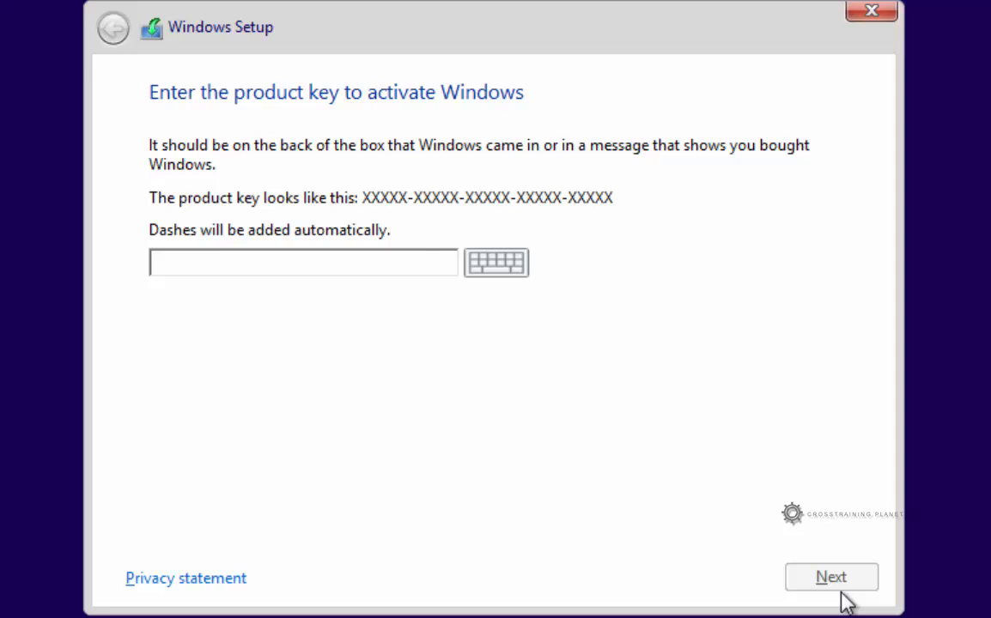
{"action": "left_click", "coordinate": [830, 576]}
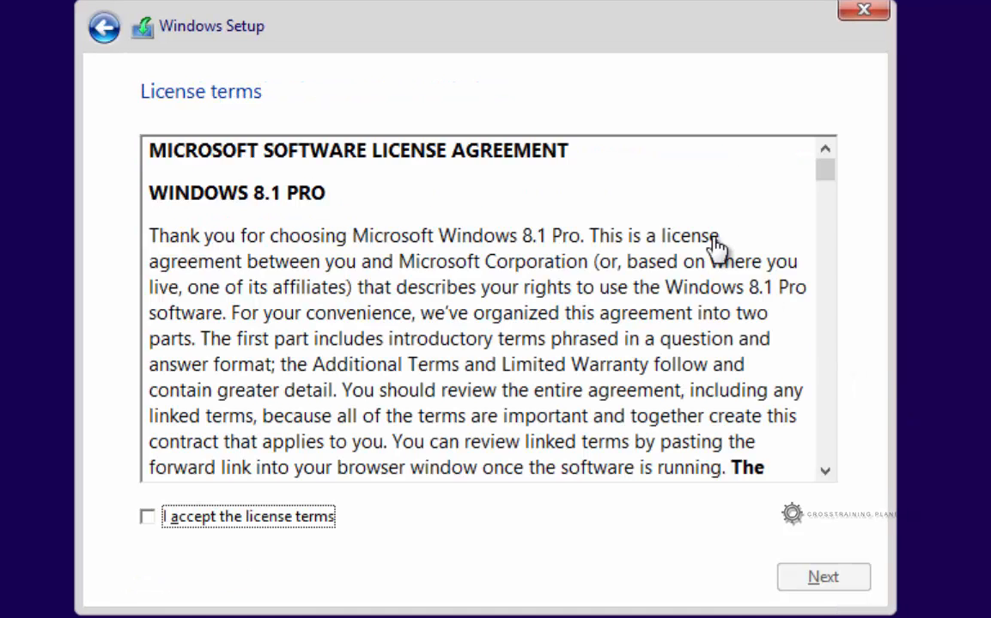
{"action": "mouse_move", "coordinate": [535, 43]}
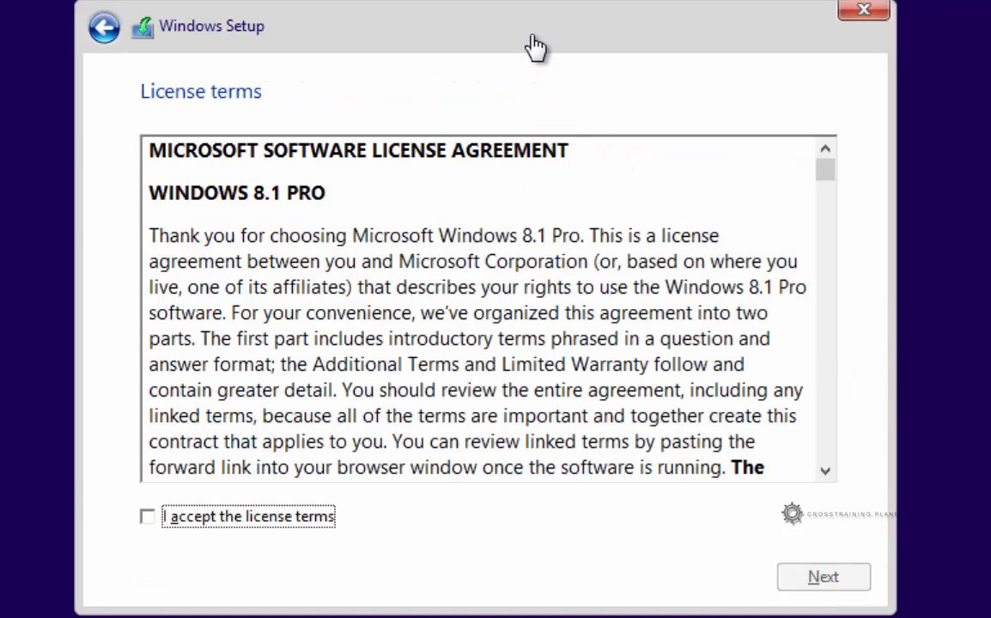
{"action": "mouse_move", "coordinate": [200, 129]}
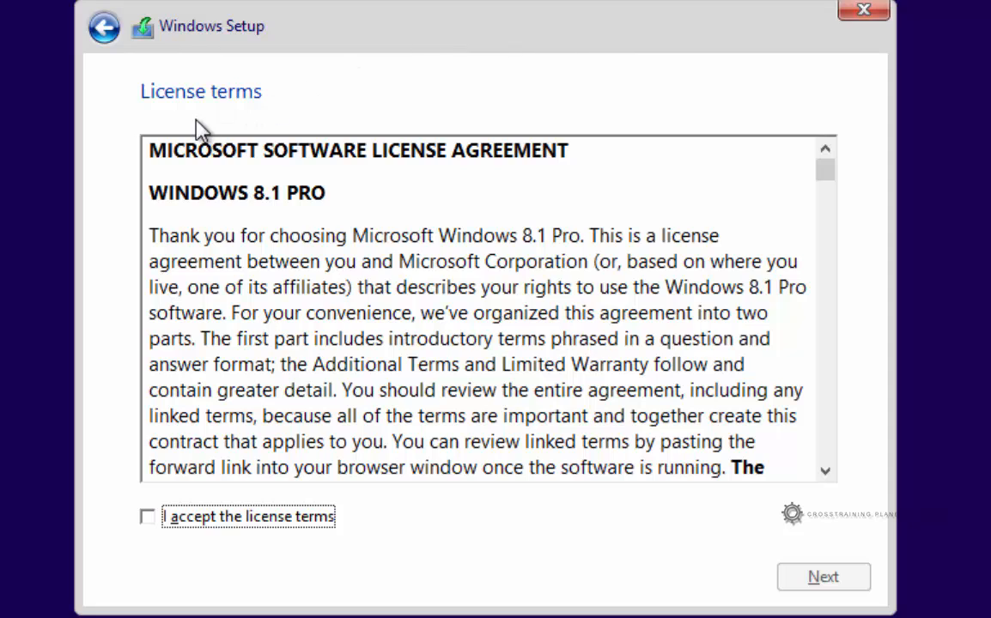
{"action": "mouse_move", "coordinate": [837, 189]}
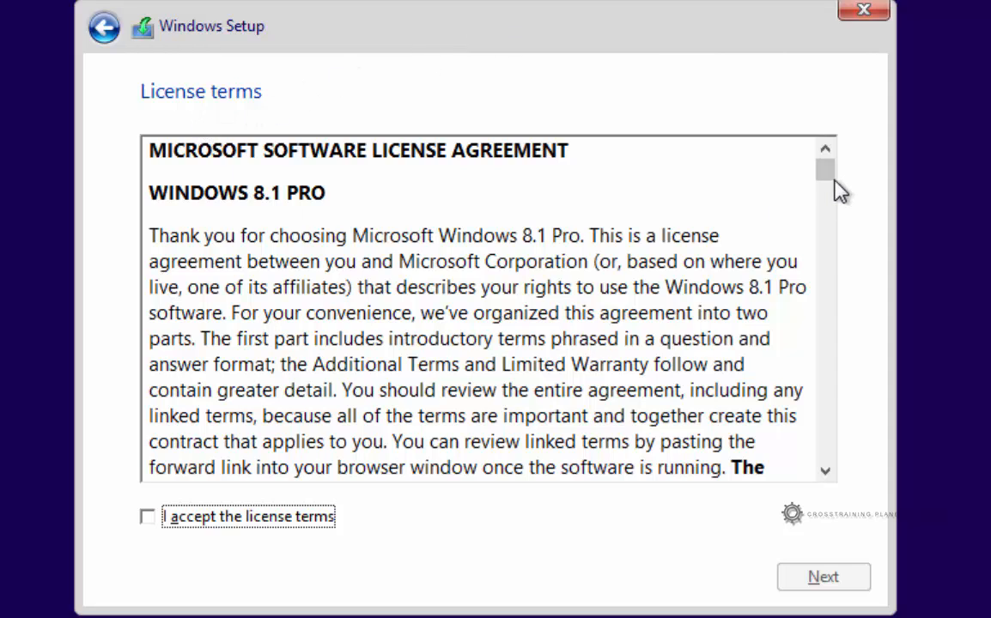
Scroll through and accept the Windows license terms, then continue to installation type.
{"action": "scroll", "scroll_direction": "down", "scroll_amount": 3}
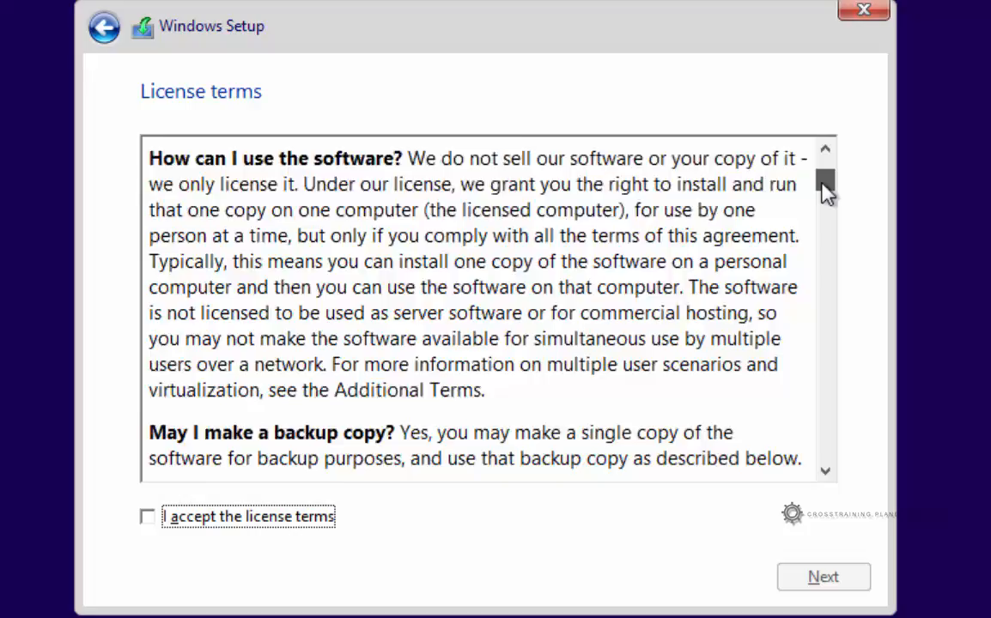
{"action": "scroll", "scroll_direction": "down", "scroll_amount": 3}
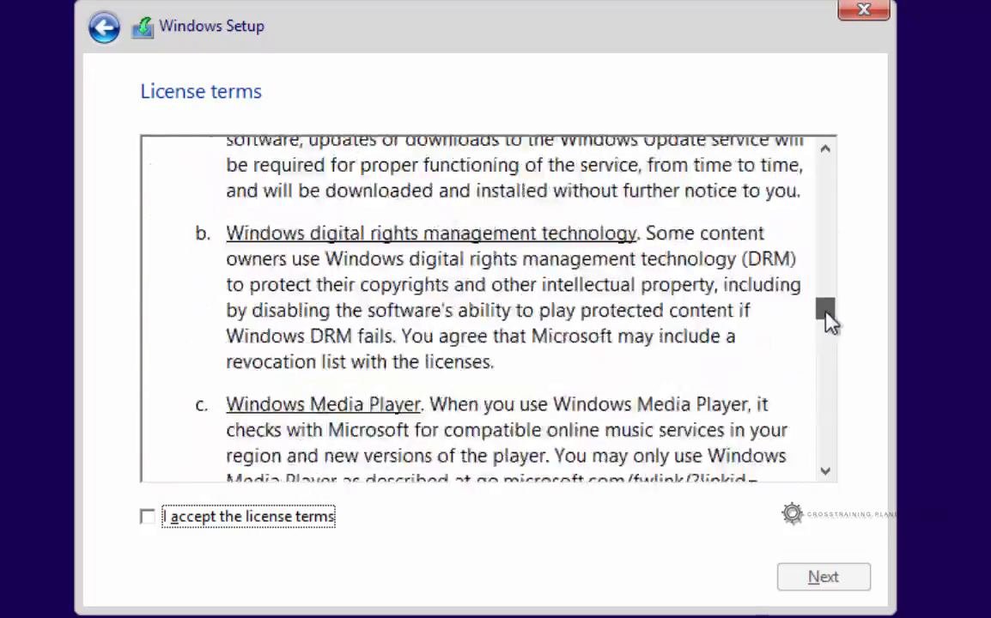
{"action": "scroll", "scroll_direction": "down", "scroll_amount": 3}
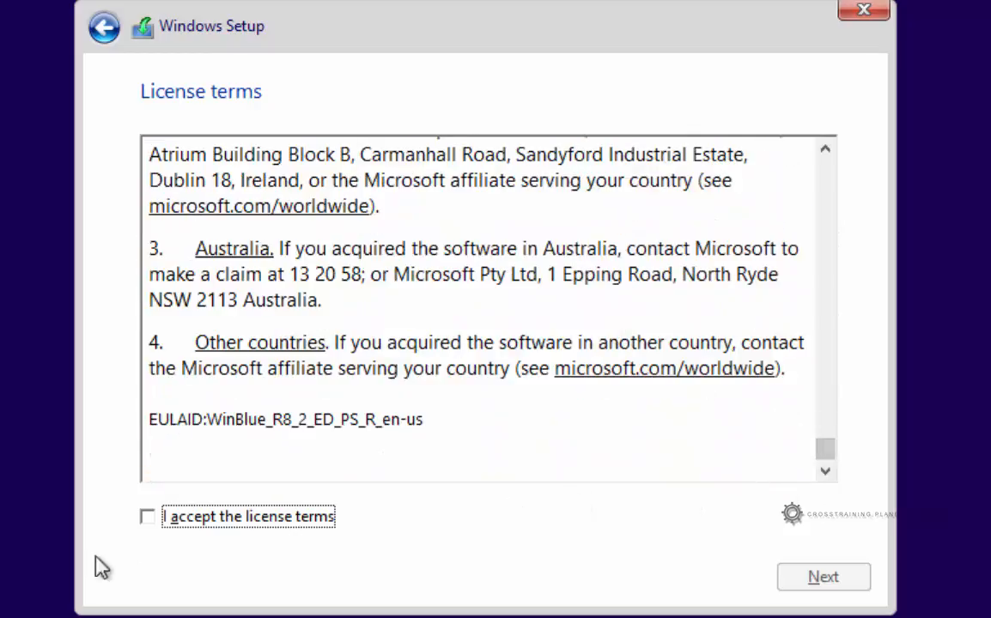
{"action": "left_click", "coordinate": [147, 516]}
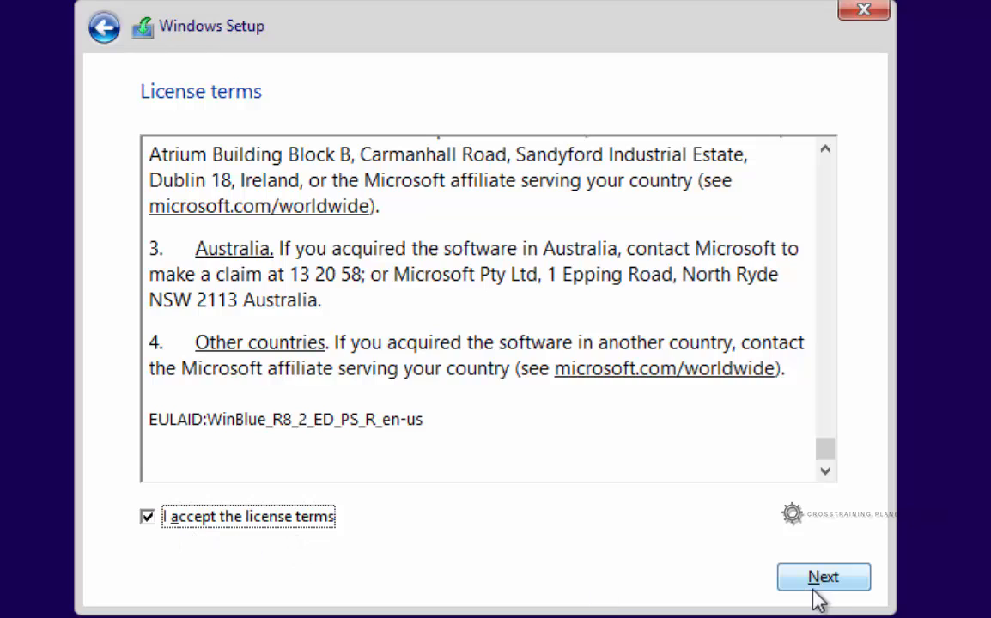
{"action": "left_click", "coordinate": [822, 576]}
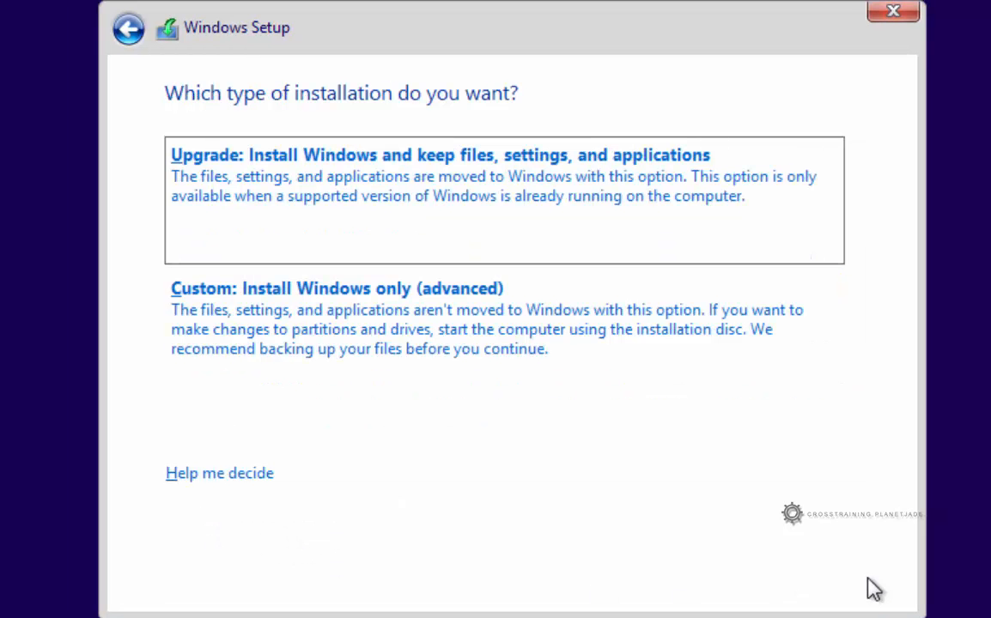
{"action": "mouse_move", "coordinate": [574, 262]}
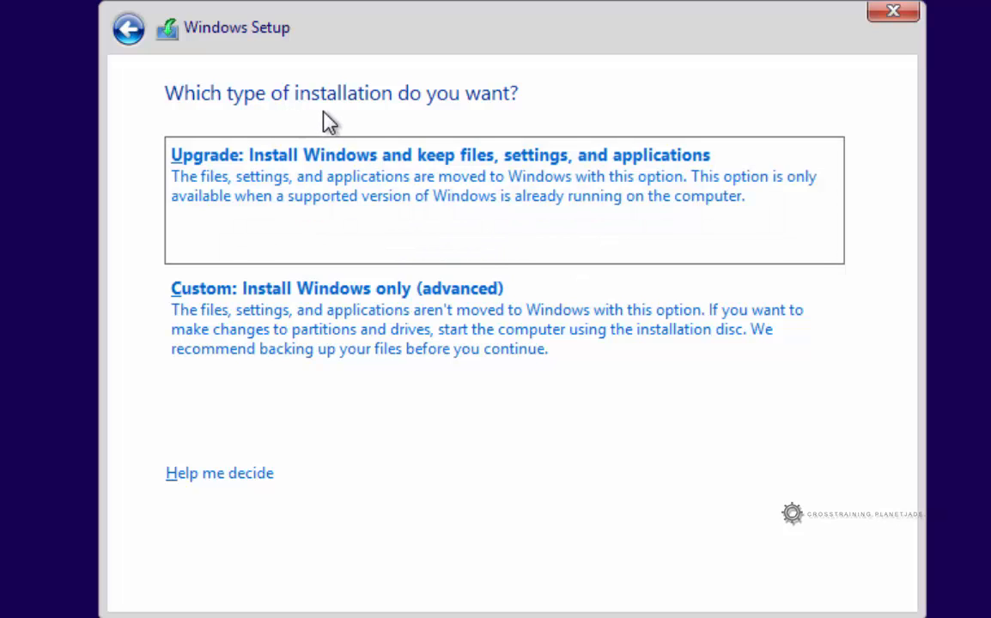
{"action": "mouse_move", "coordinate": [420, 120]}
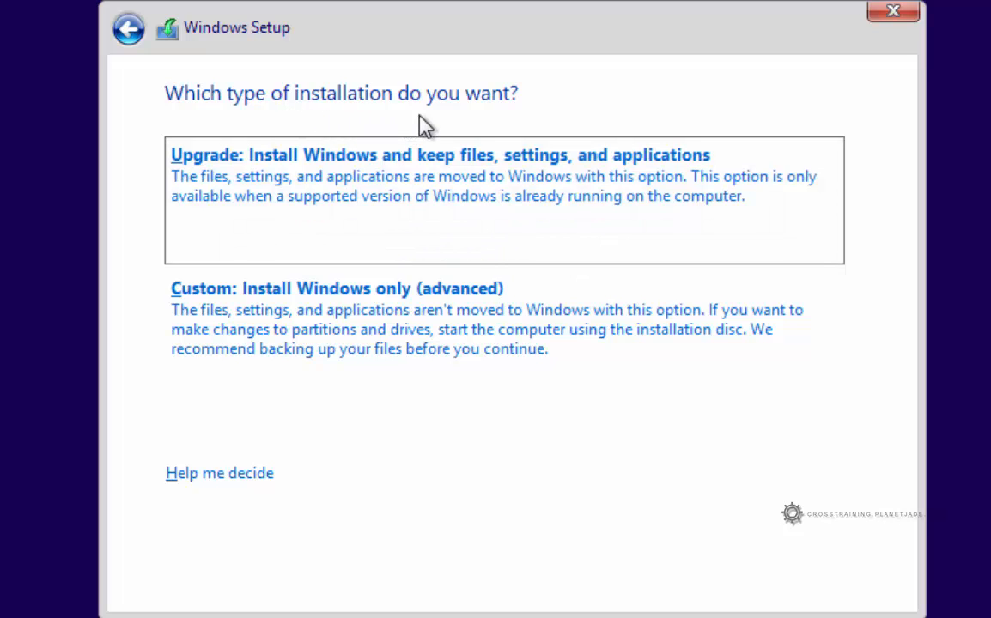
{"action": "mouse_move", "coordinate": [296, 189]}
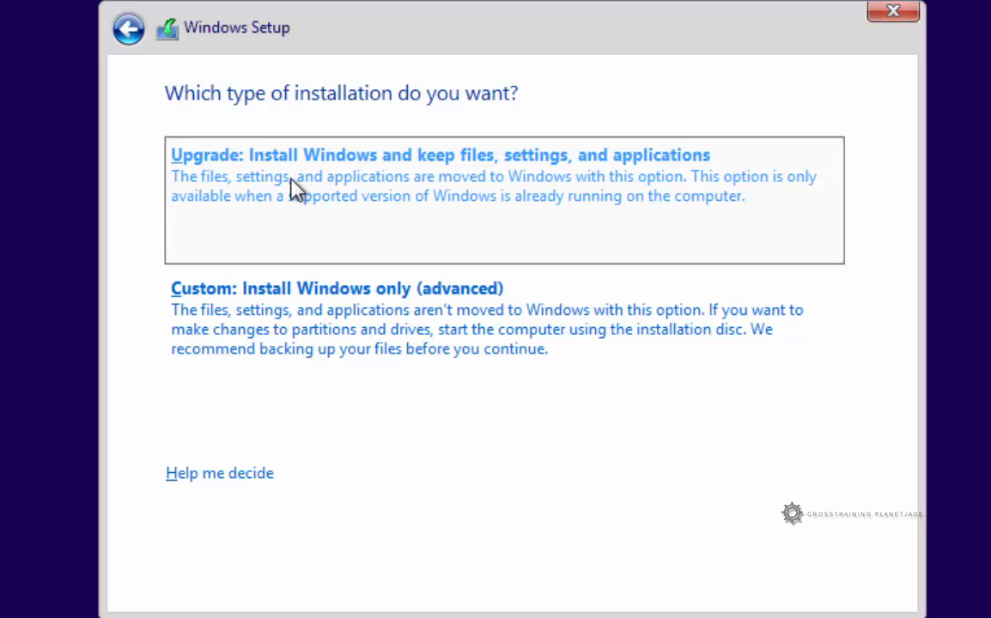
{"action": "mouse_move", "coordinate": [309, 180]}
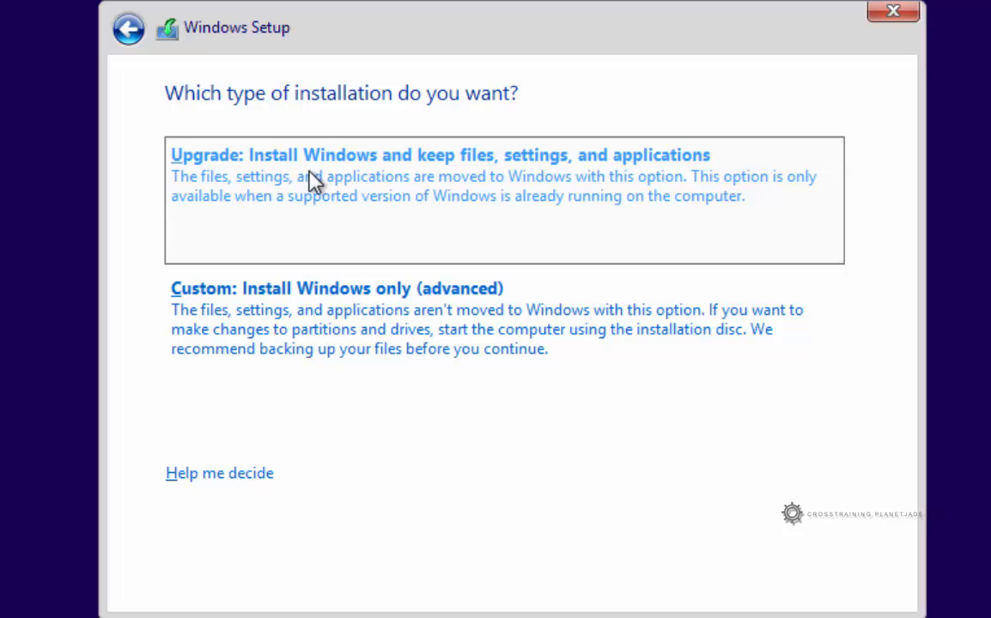
{"action": "mouse_move", "coordinate": [671, 195]}
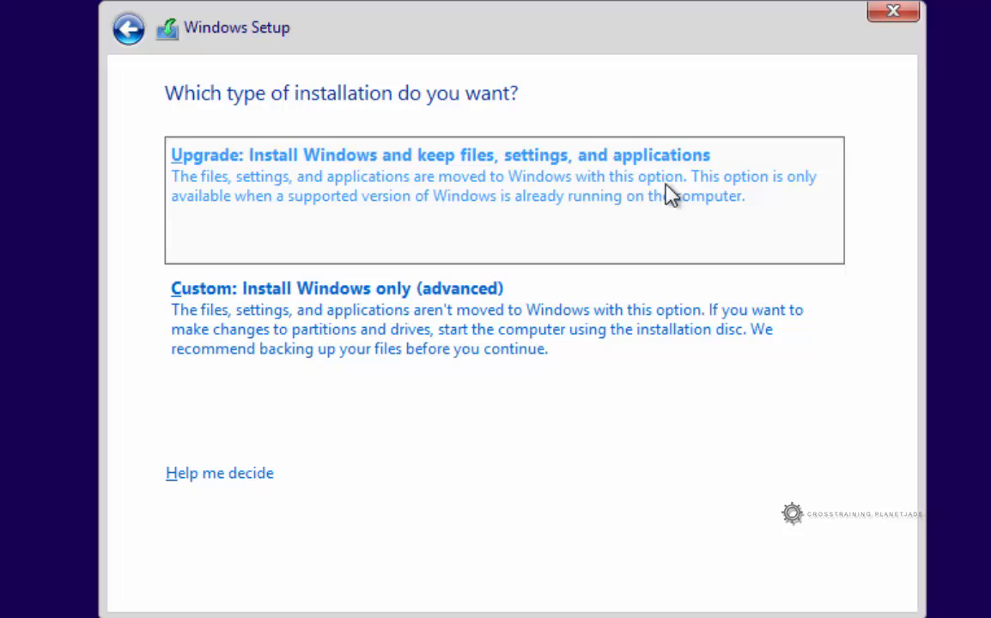
{"action": "mouse_move", "coordinate": [525, 103]}
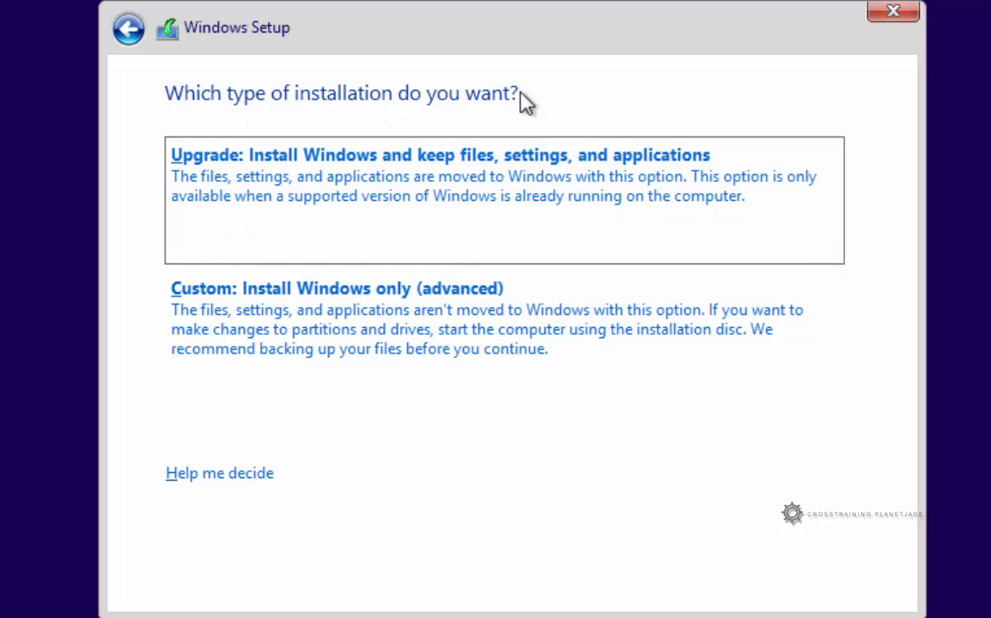
{"action": "mouse_move", "coordinate": [219, 140]}
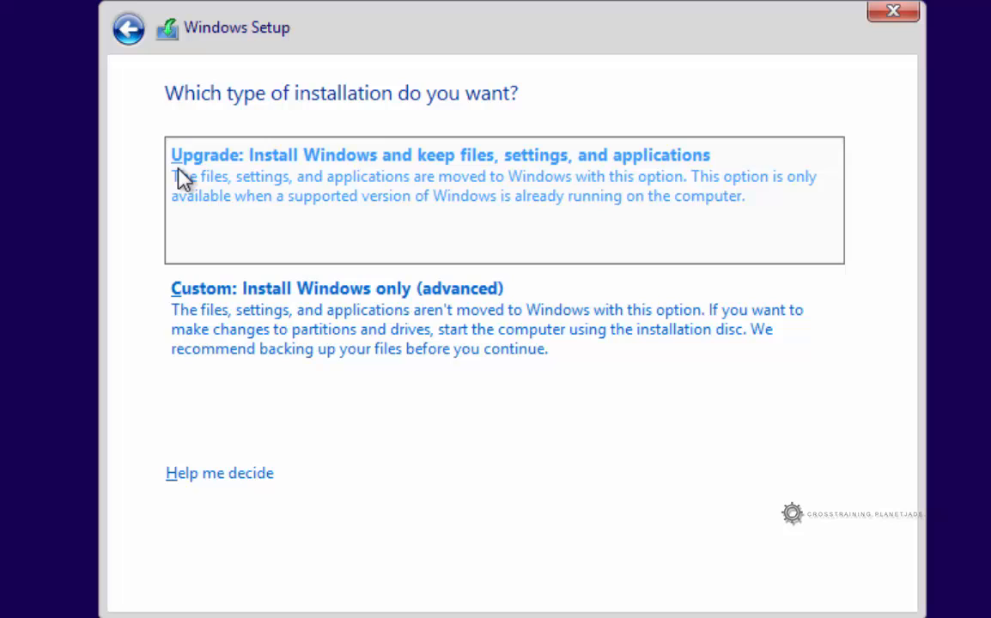
{"action": "mouse_move", "coordinate": [180, 191]}
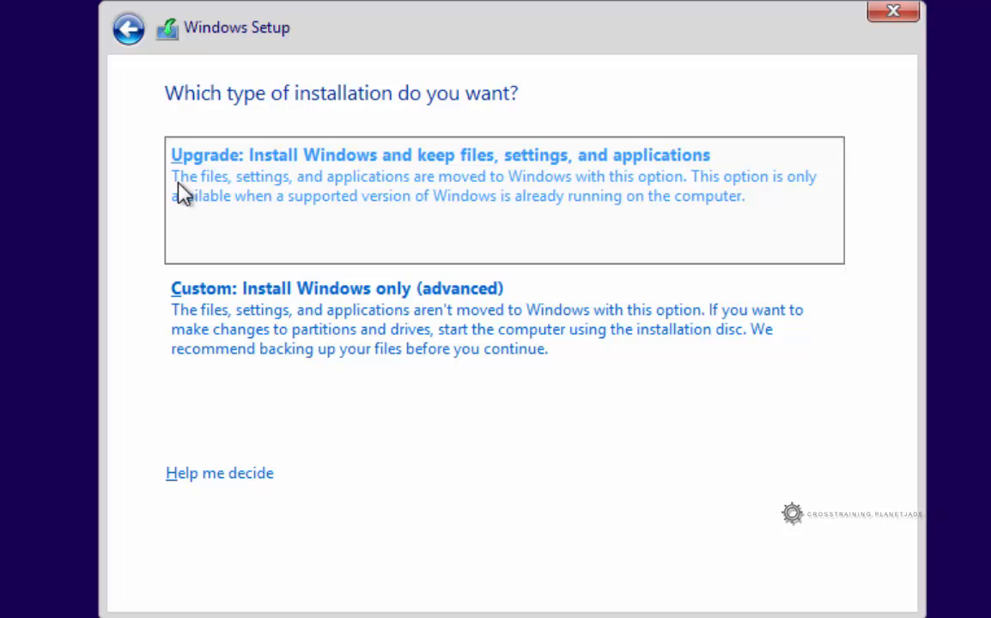
{"action": "mouse_move", "coordinate": [192, 214]}
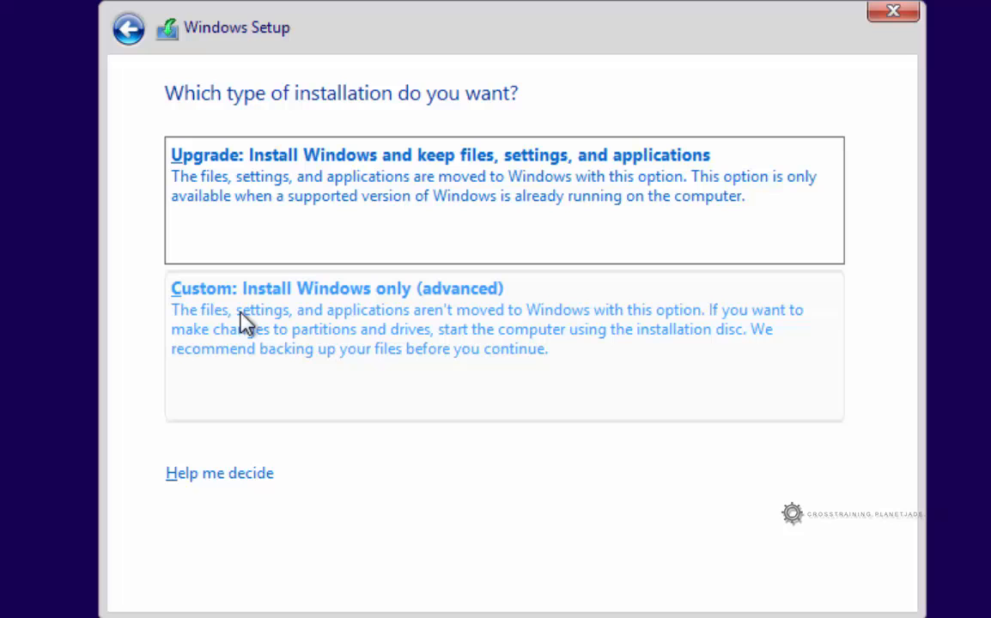
{"action": "mouse_move", "coordinate": [445, 333]}
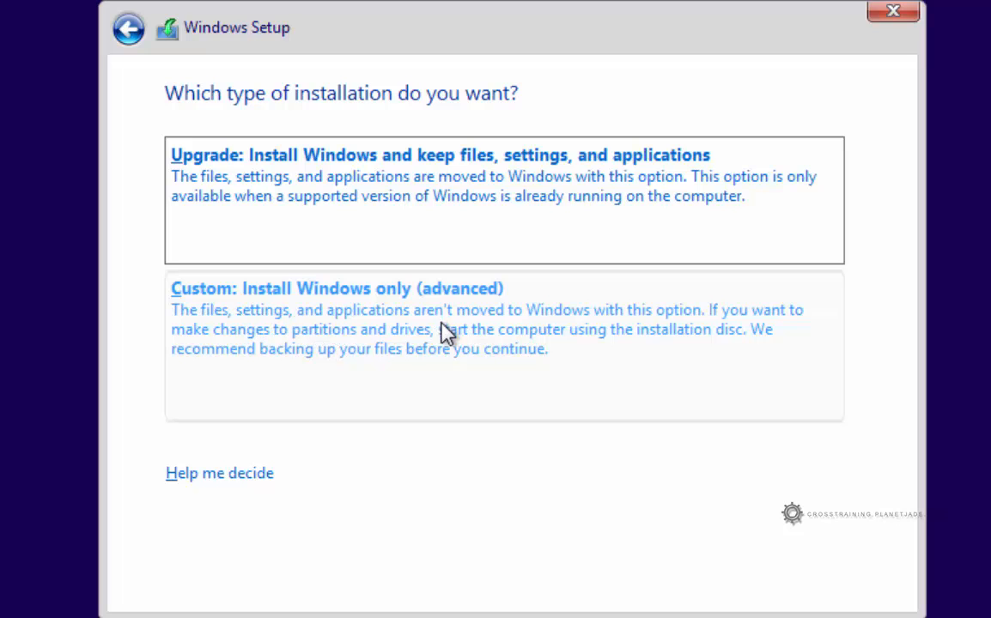
{"action": "mouse_move", "coordinate": [299, 311]}
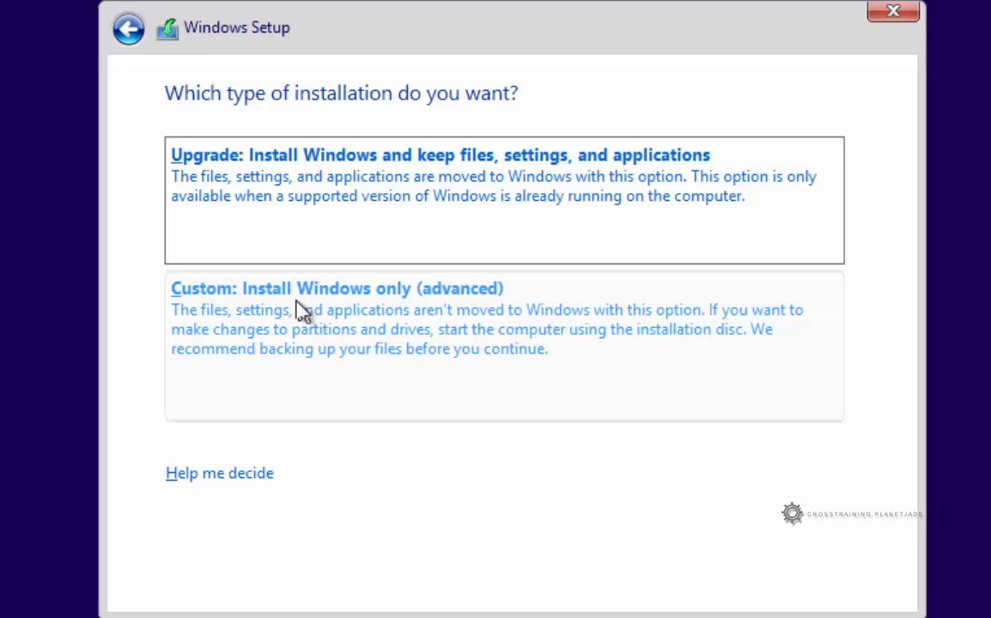
{"action": "mouse_move", "coordinate": [338, 377]}
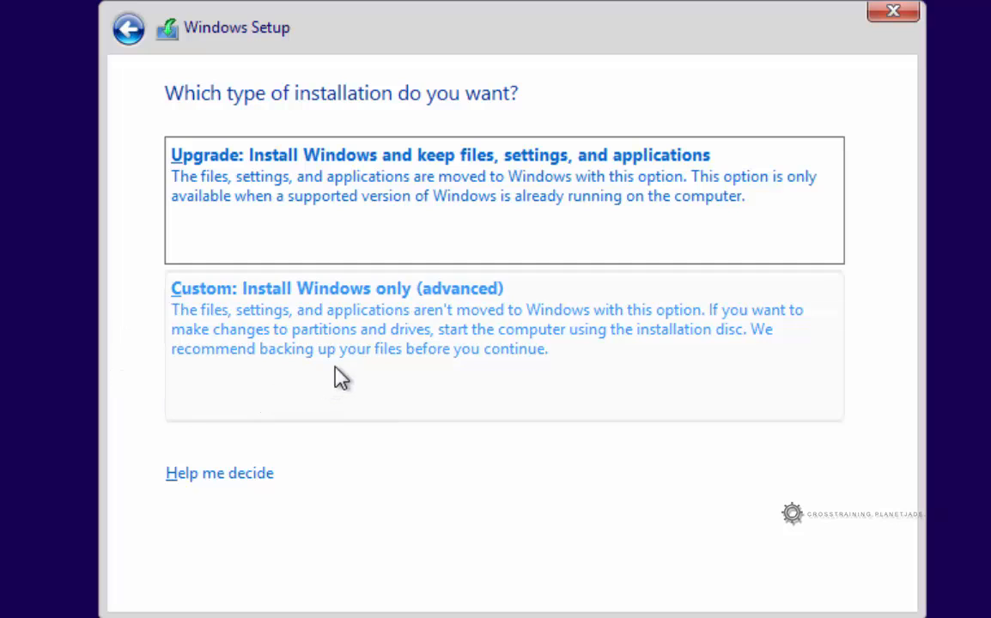
{"action": "mouse_move", "coordinate": [246, 335]}
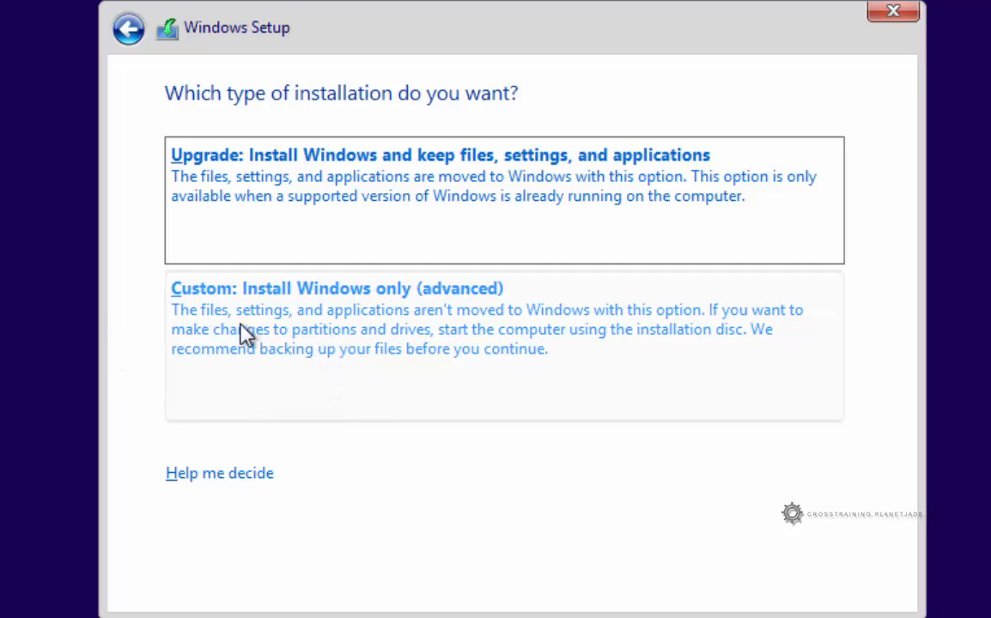
{"action": "mouse_move", "coordinate": [300, 374]}
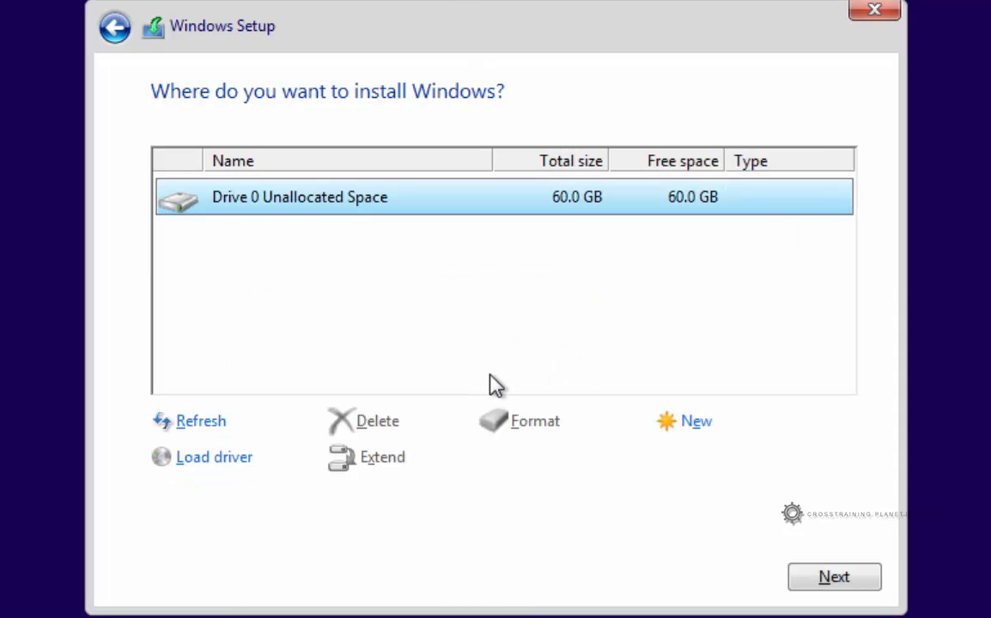
{"action": "mouse_move", "coordinate": [515, 191]}
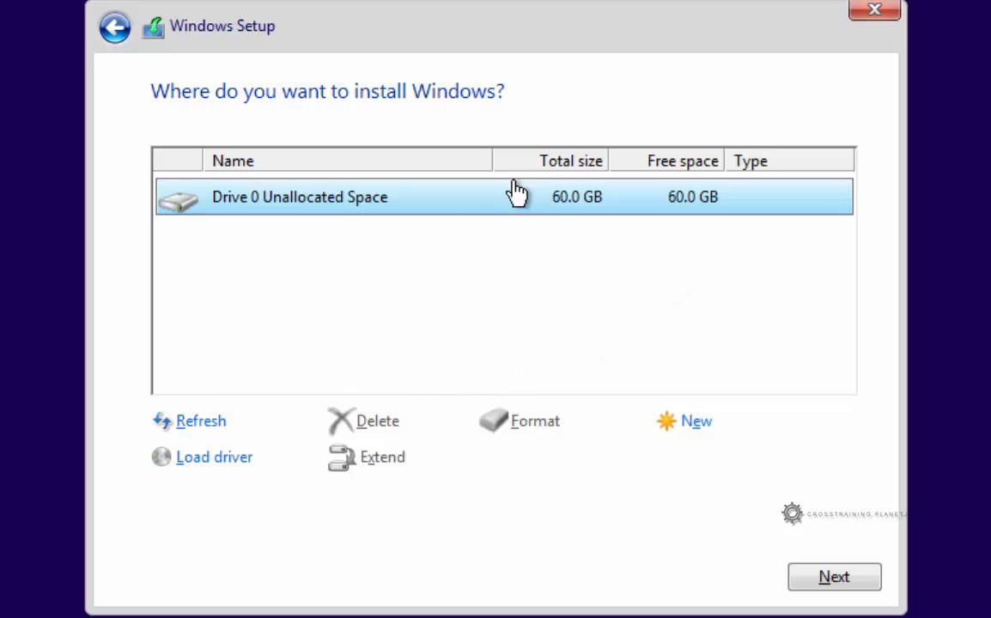
{"action": "mouse_move", "coordinate": [404, 236]}
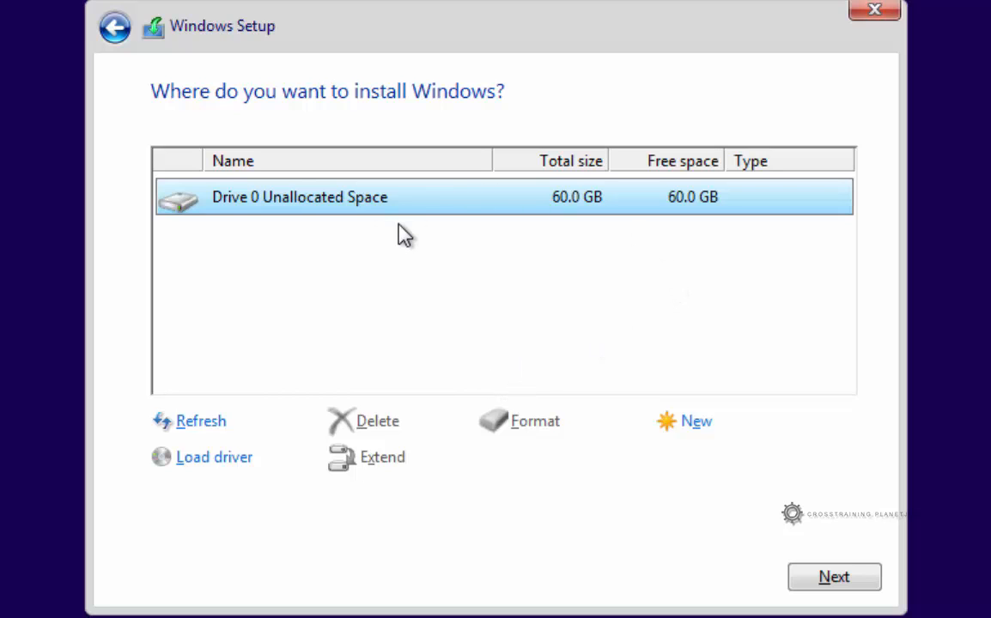
{"action": "mouse_move", "coordinate": [275, 268]}
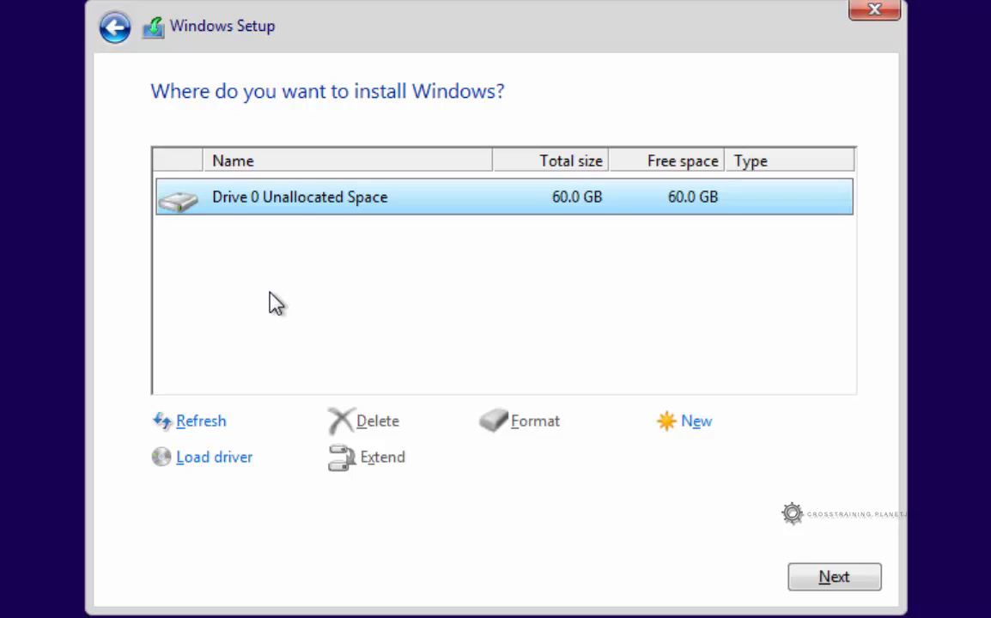
{"action": "mouse_move", "coordinate": [273, 252]}
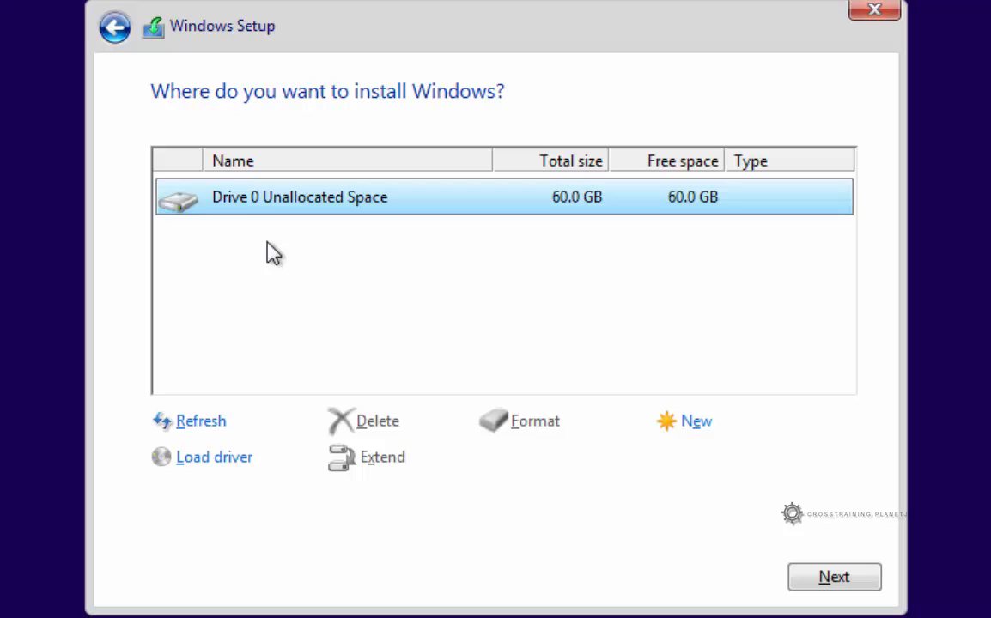
{"action": "mouse_move", "coordinate": [295, 214]}
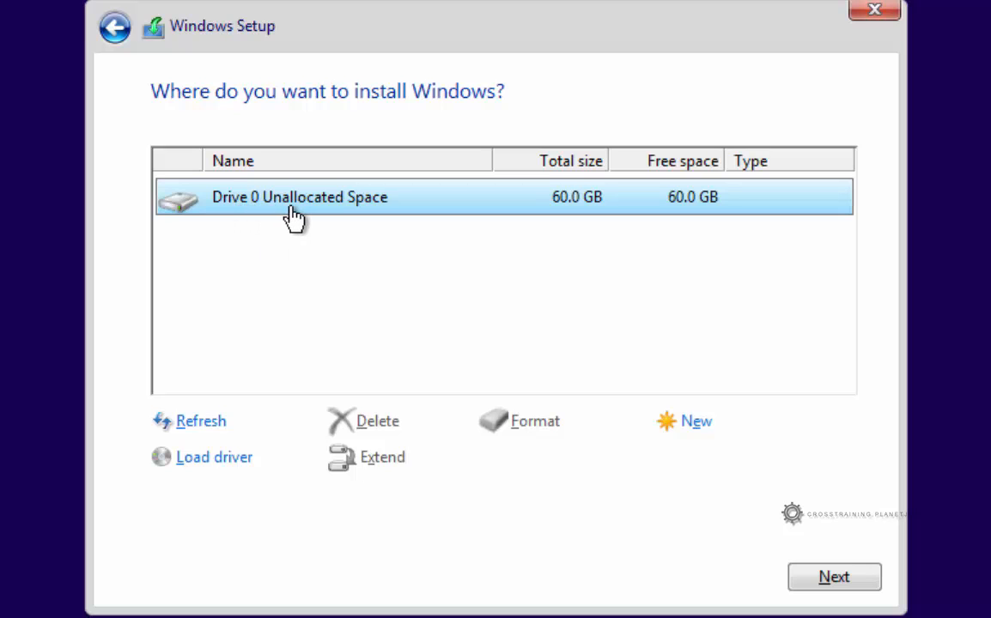
{"action": "mouse_move", "coordinate": [250, 302]}
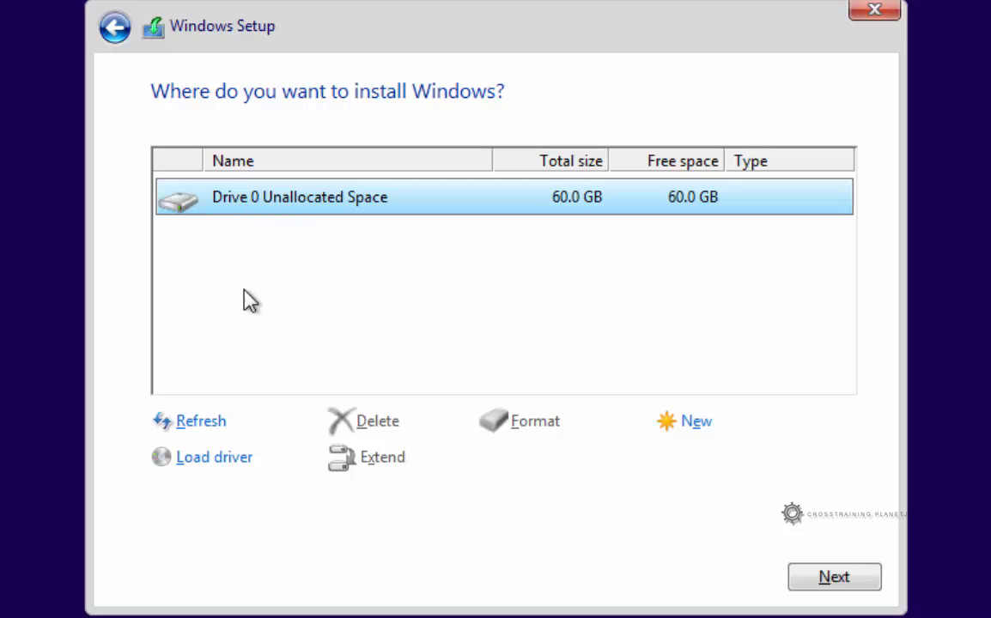
{"action": "mouse_move", "coordinate": [350, 294]}
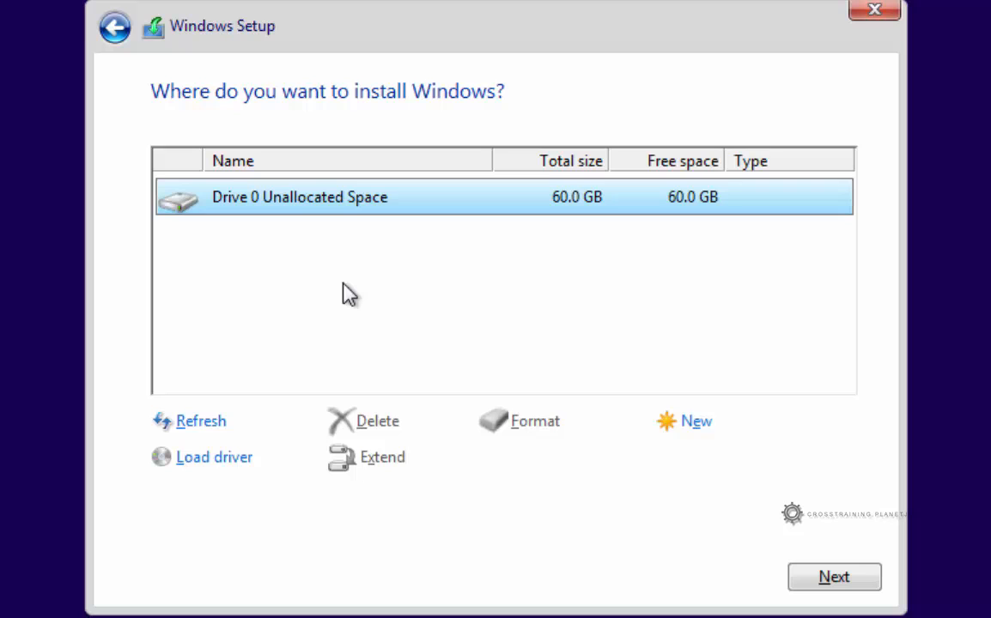
{"action": "mouse_move", "coordinate": [199, 238]}
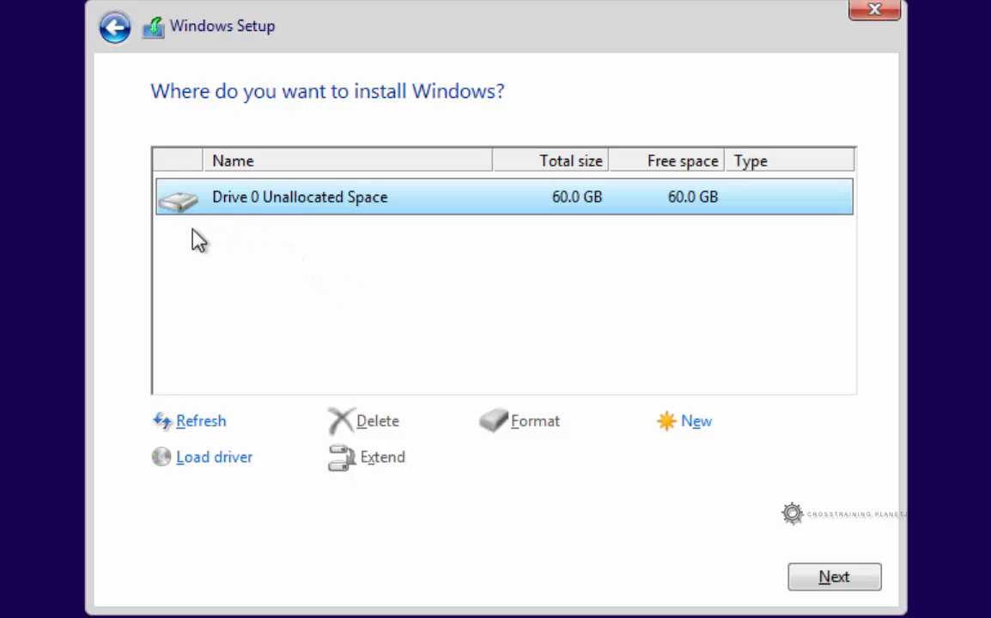
{"action": "mouse_move", "coordinate": [515, 253]}
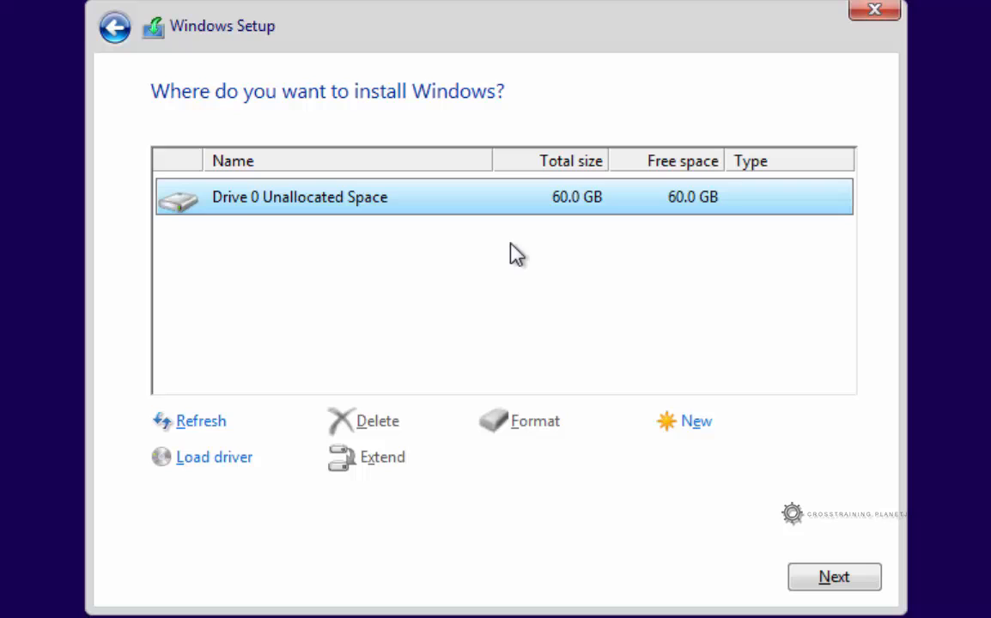
{"action": "mouse_move", "coordinate": [391, 274]}
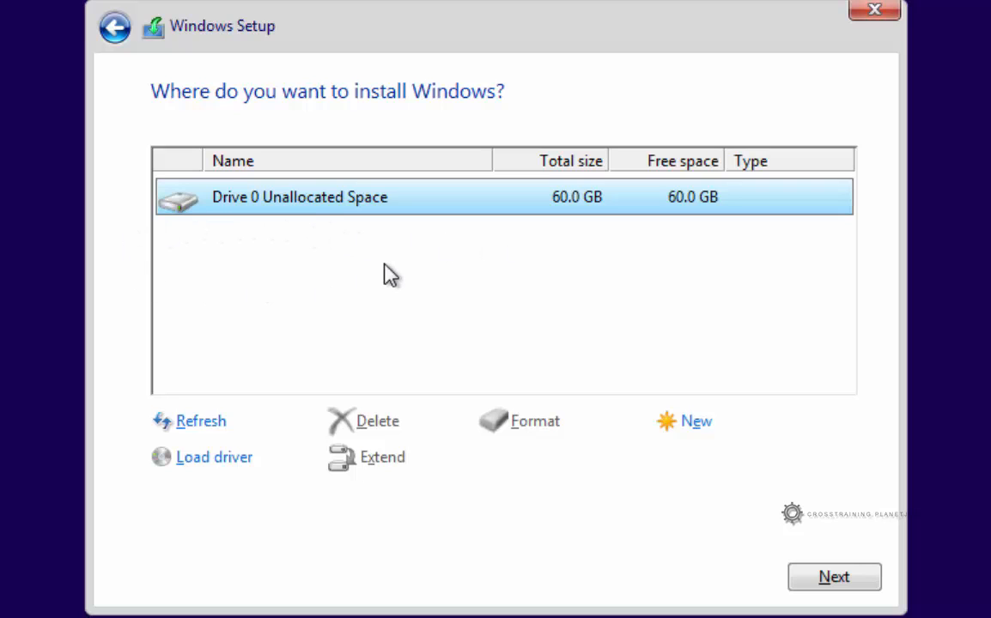
{"action": "mouse_move", "coordinate": [556, 215]}
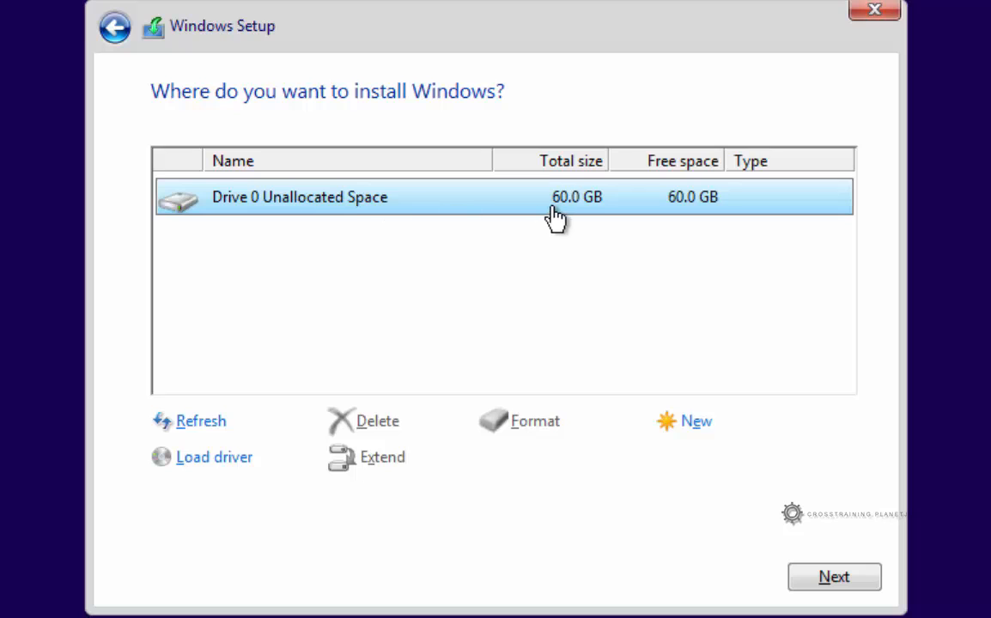
{"action": "mouse_move", "coordinate": [491, 234]}
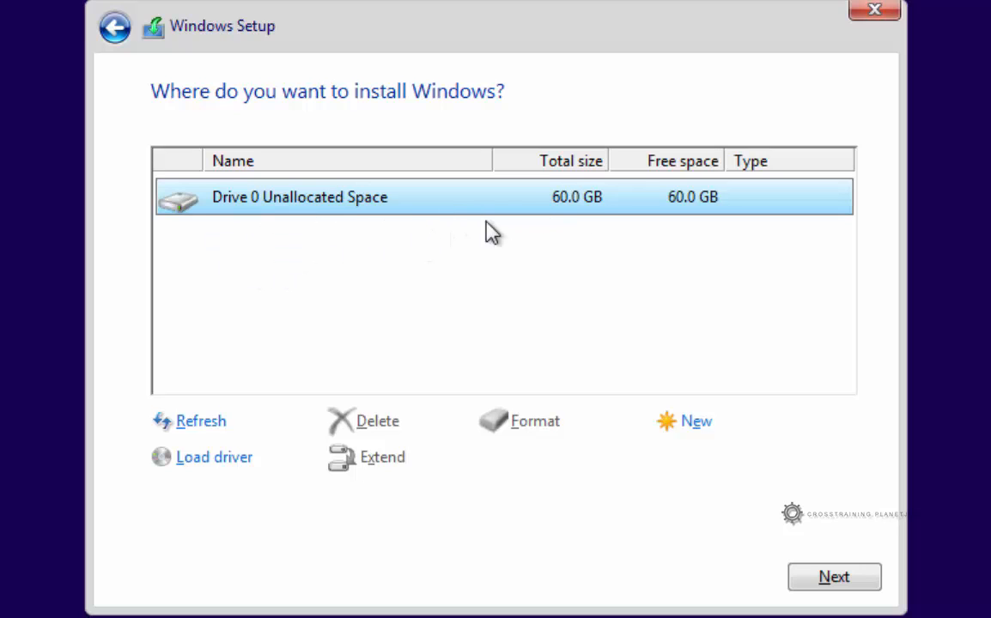
{"action": "mouse_move", "coordinate": [178, 260]}
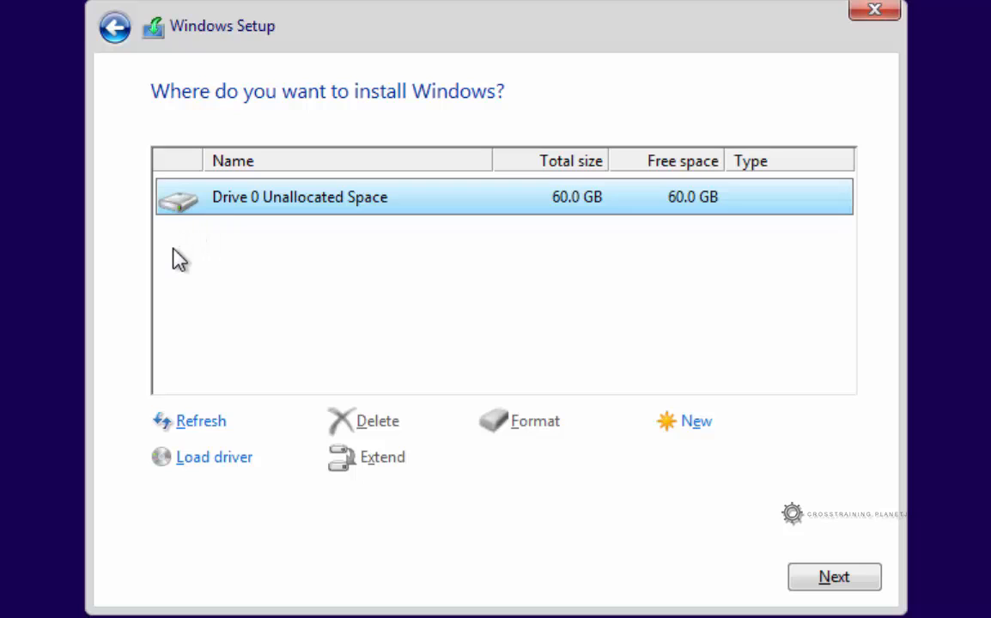
{"action": "mouse_move", "coordinate": [515, 190]}
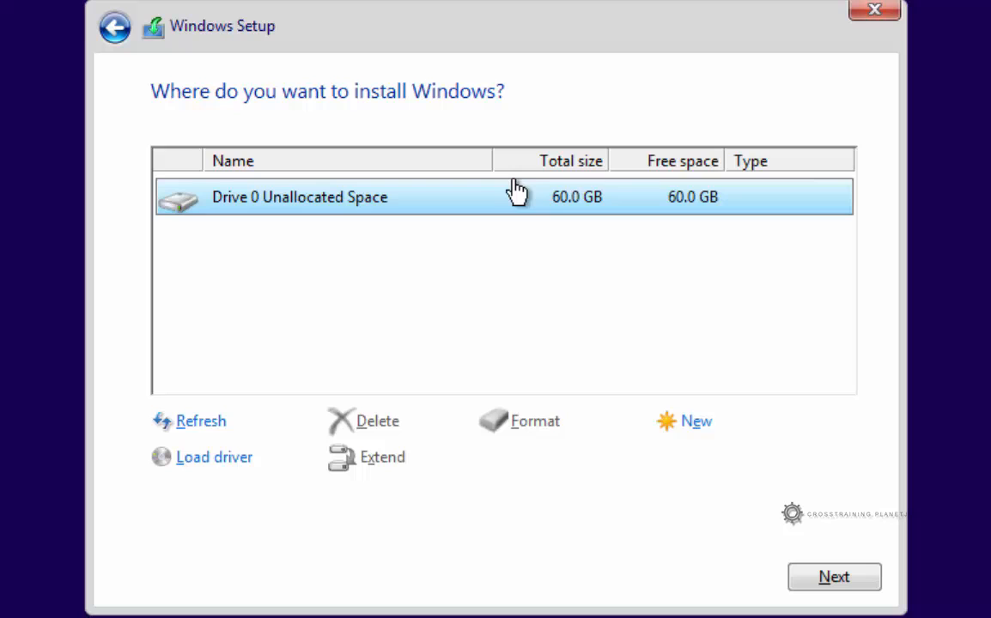
{"action": "mouse_move", "coordinate": [558, 238]}
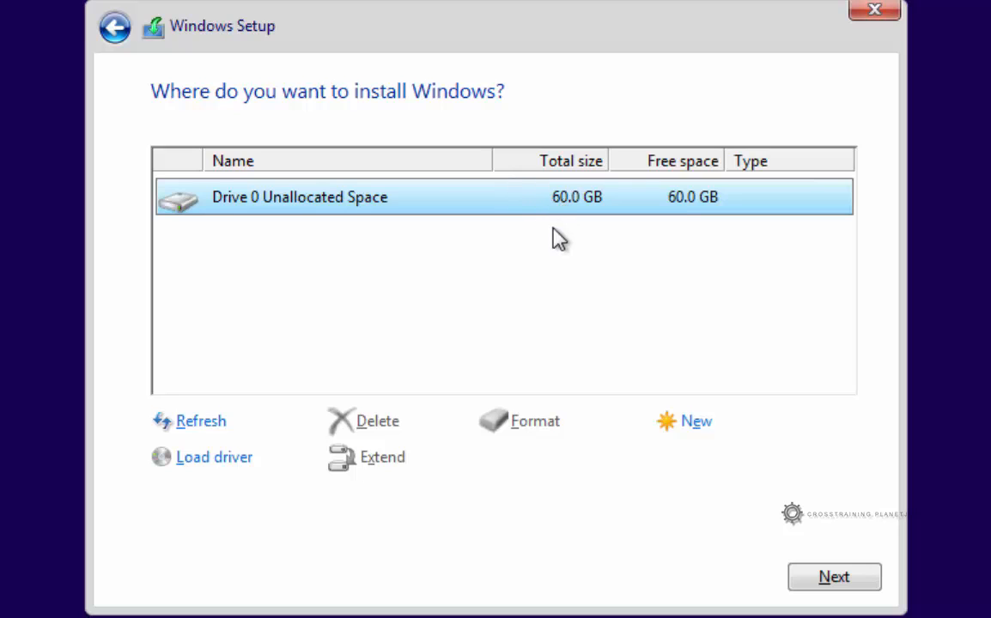
{"action": "mouse_move", "coordinate": [550, 238]}
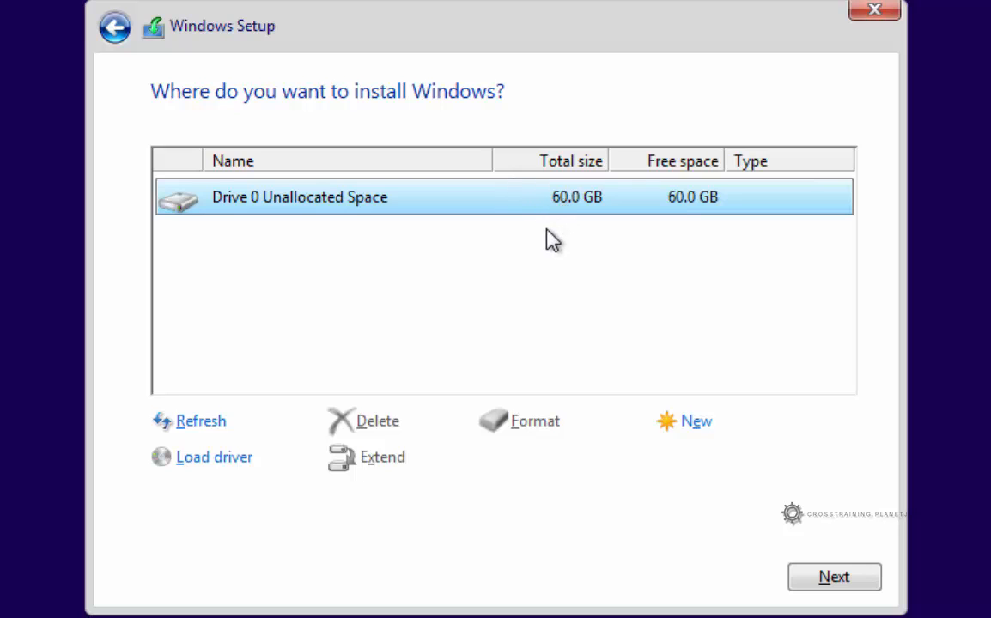
{"action": "mouse_move", "coordinate": [547, 236]}
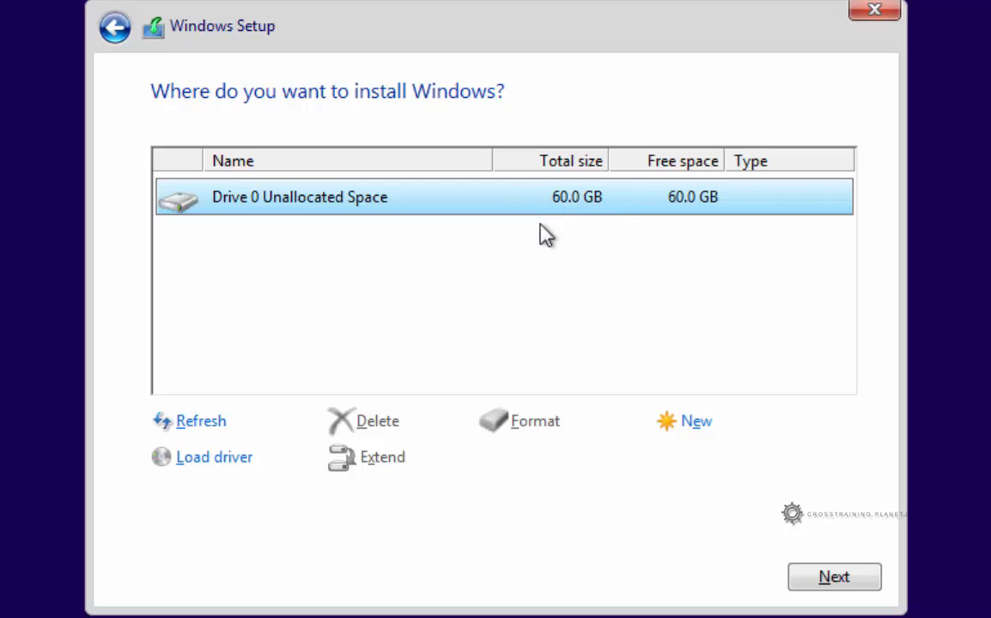
{"action": "mouse_move", "coordinate": [463, 227]}
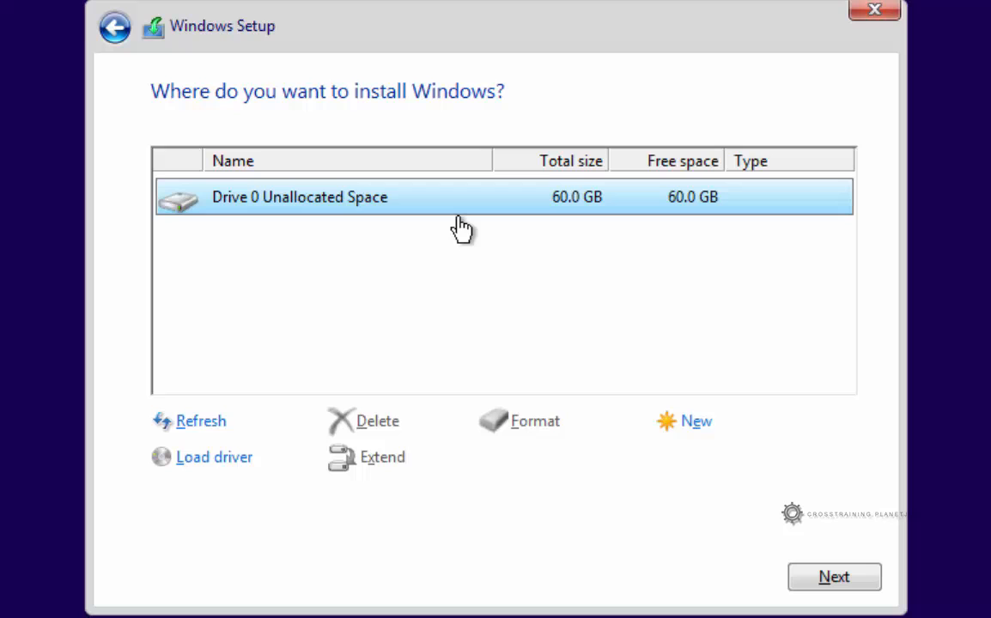
{"action": "mouse_move", "coordinate": [577, 210]}
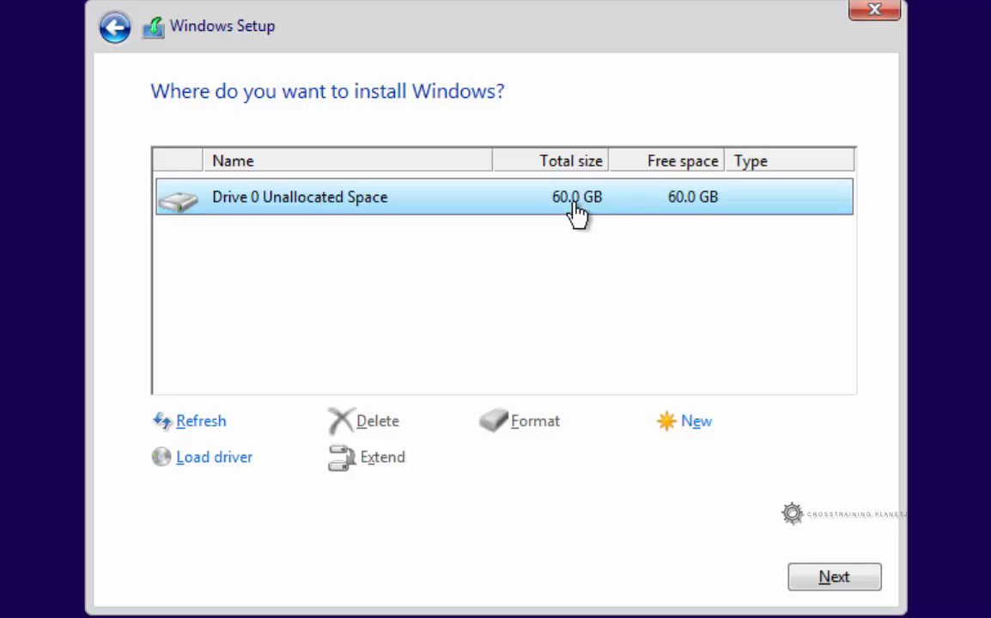
{"action": "mouse_move", "coordinate": [562, 214]}
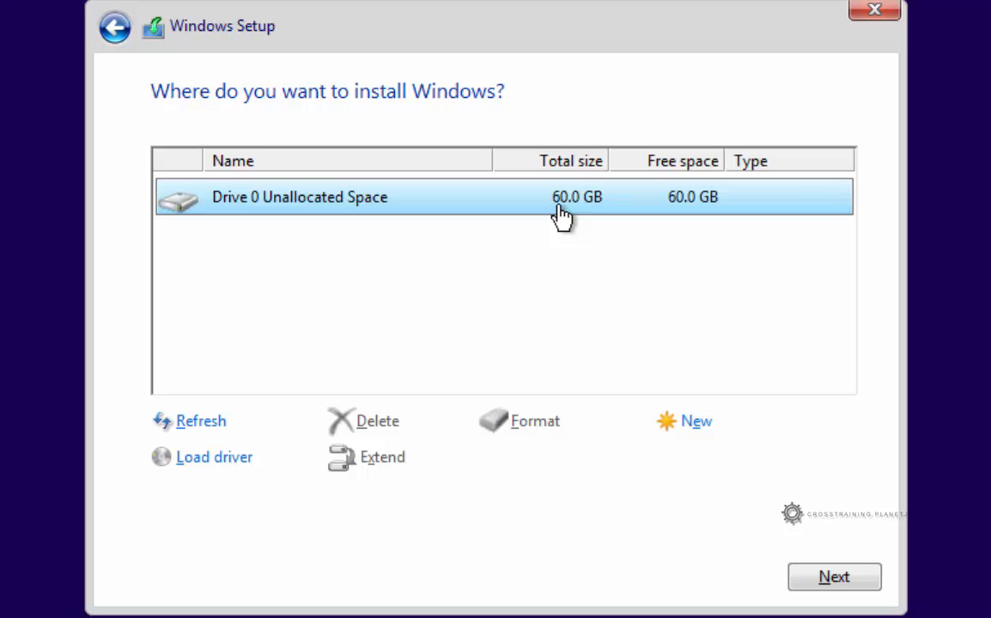
{"action": "mouse_move", "coordinate": [592, 213]}
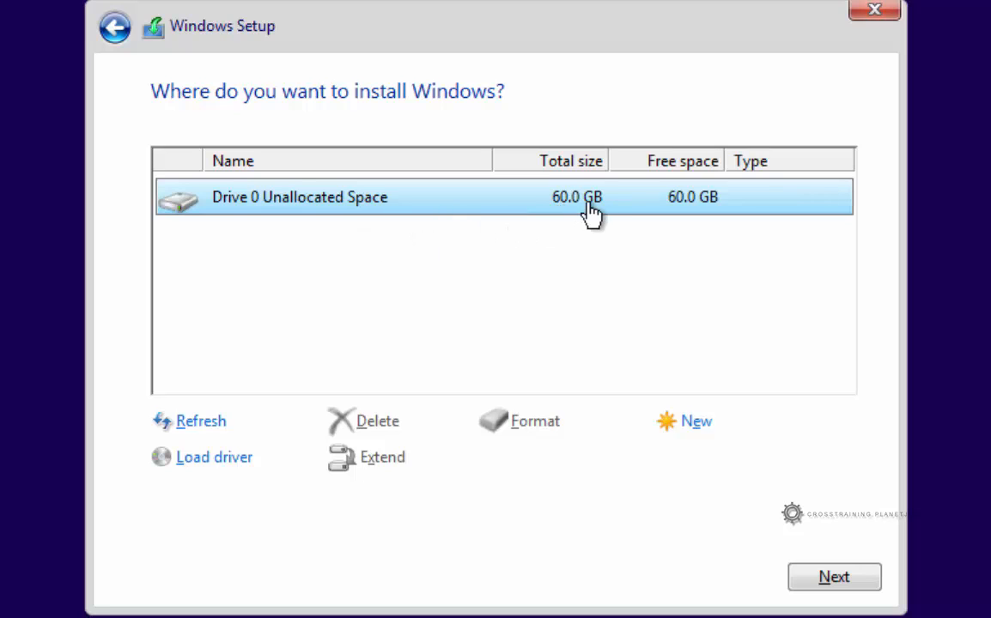
{"action": "mouse_move", "coordinate": [549, 214]}
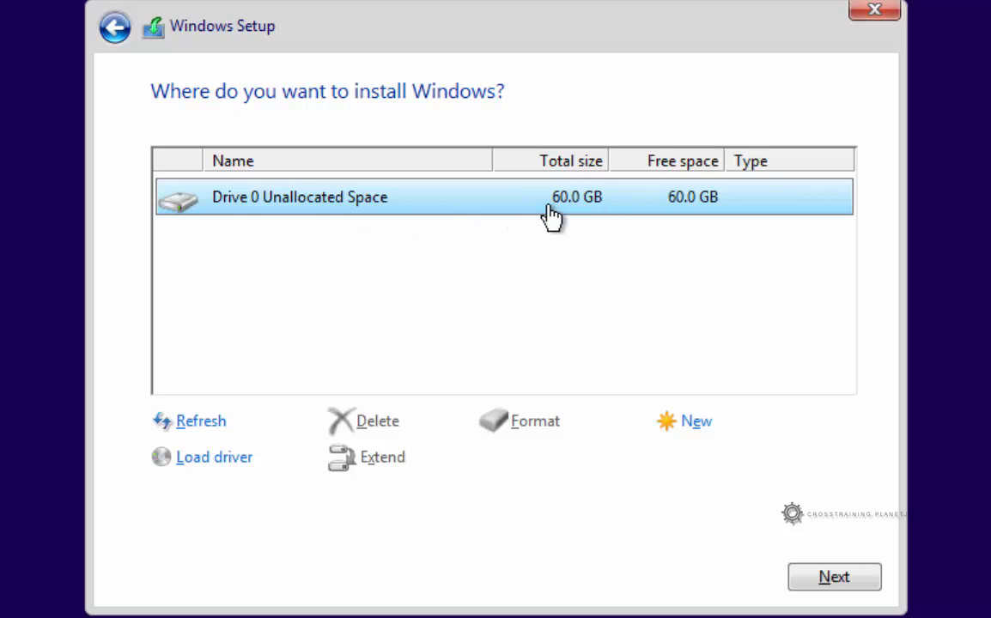
{"action": "mouse_move", "coordinate": [228, 240]}
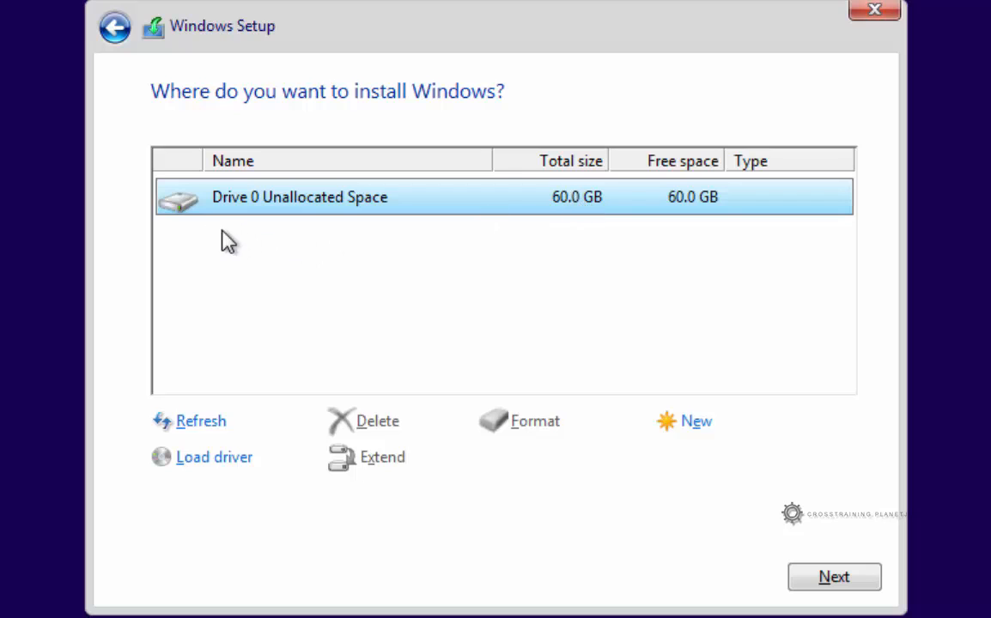
{"action": "mouse_move", "coordinate": [178, 246]}
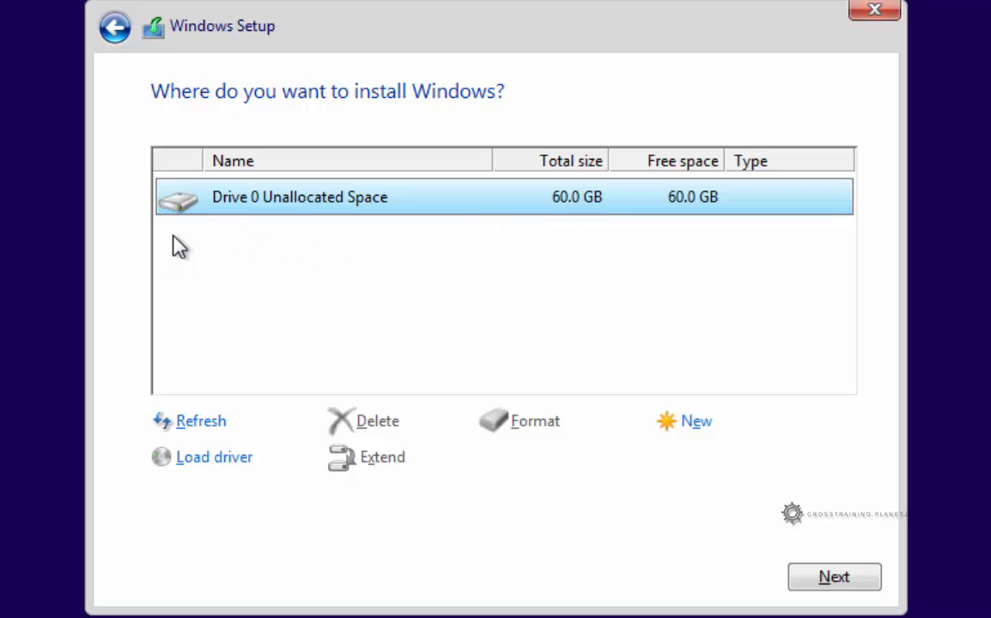
{"action": "mouse_move", "coordinate": [262, 206]}
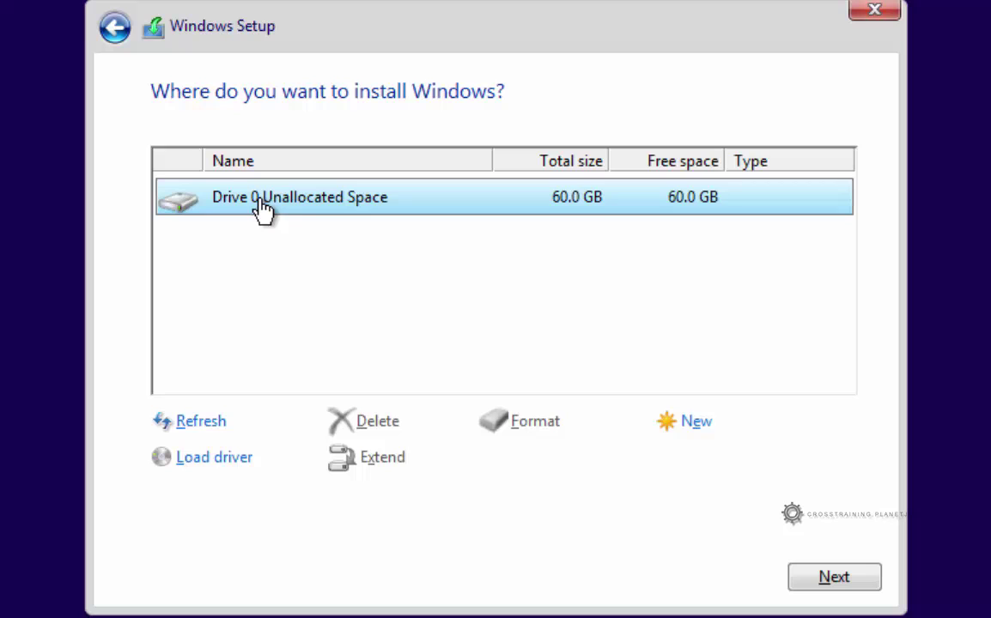
{"action": "mouse_move", "coordinate": [356, 210]}
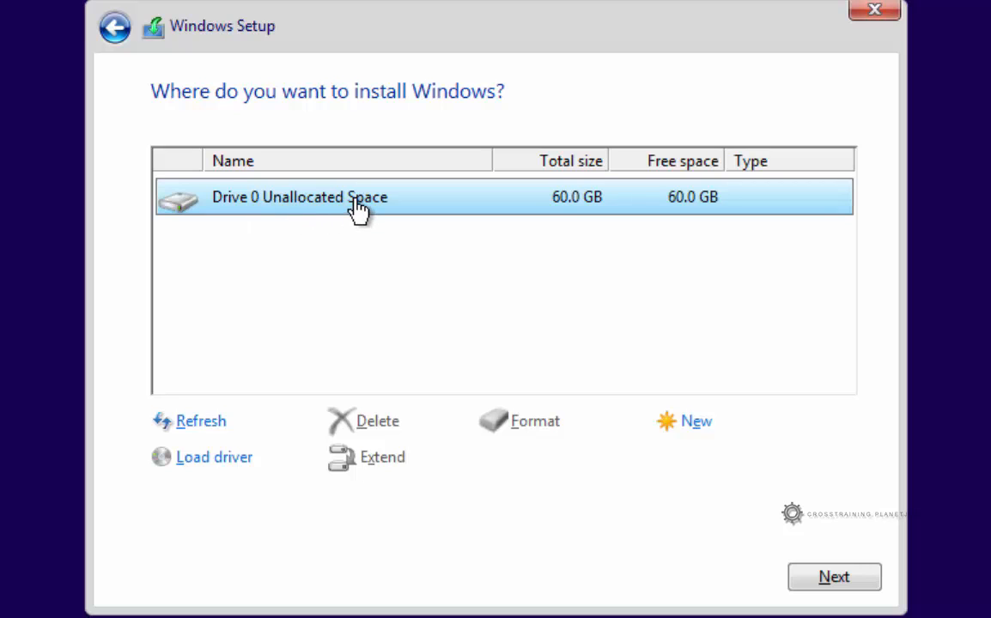
{"action": "mouse_move", "coordinate": [260, 223]}
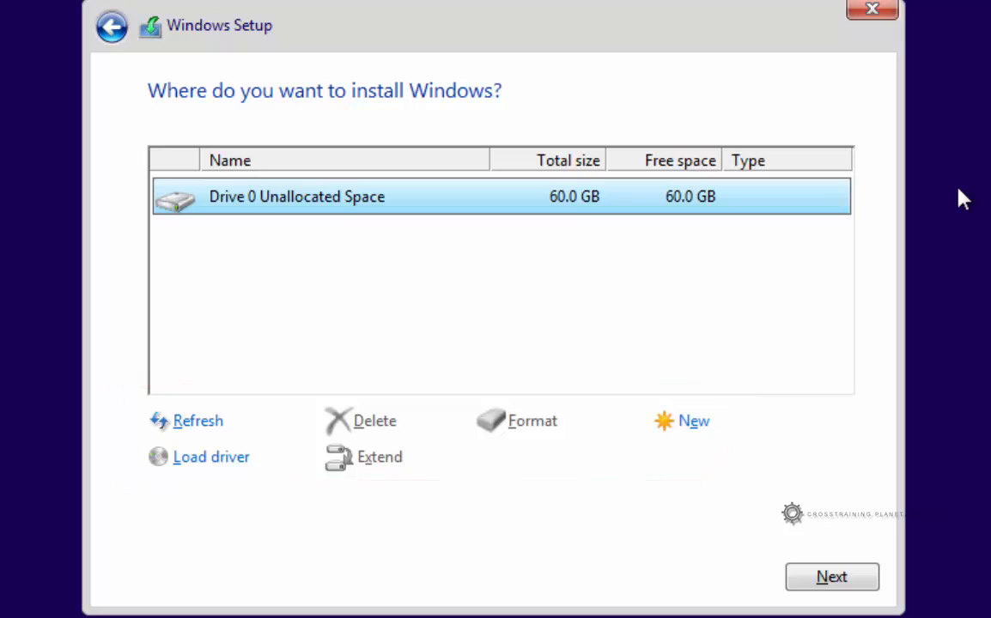
{"action": "mouse_move", "coordinate": [136, 395]}
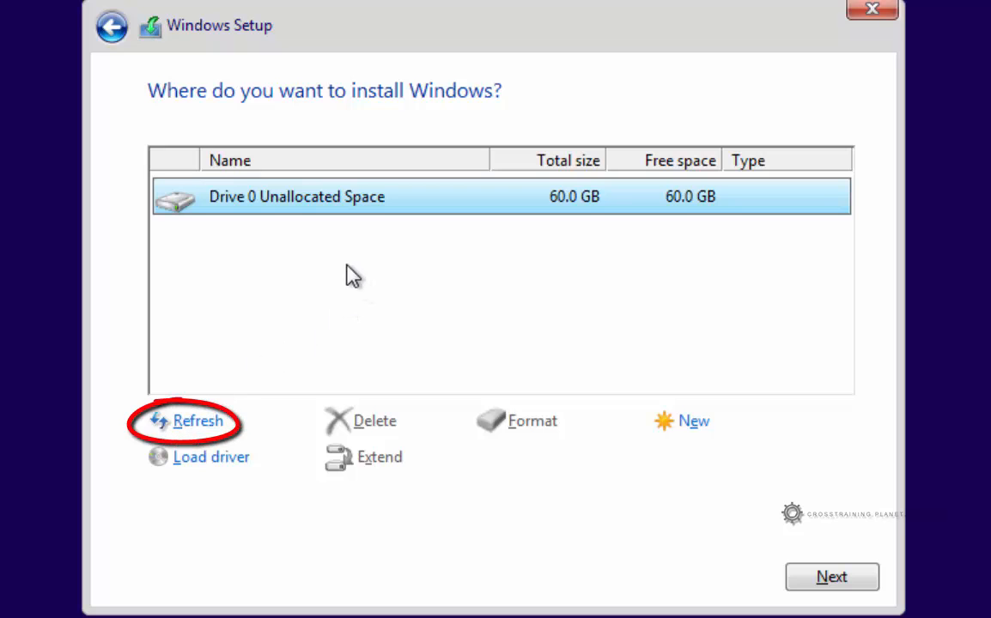
{"action": "mouse_move", "coordinate": [308, 303]}
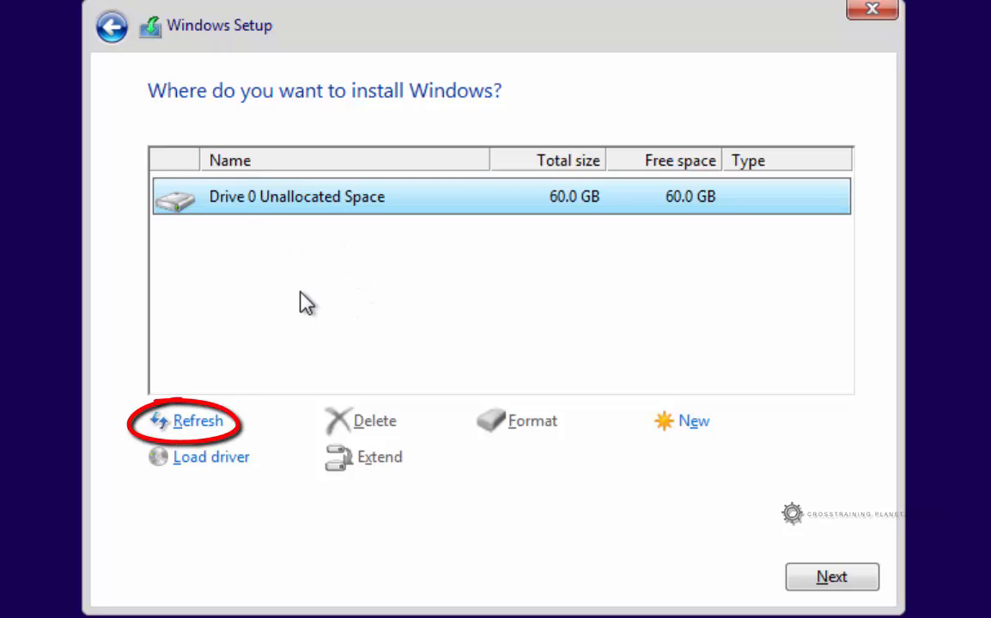
{"action": "mouse_move", "coordinate": [199, 459]}
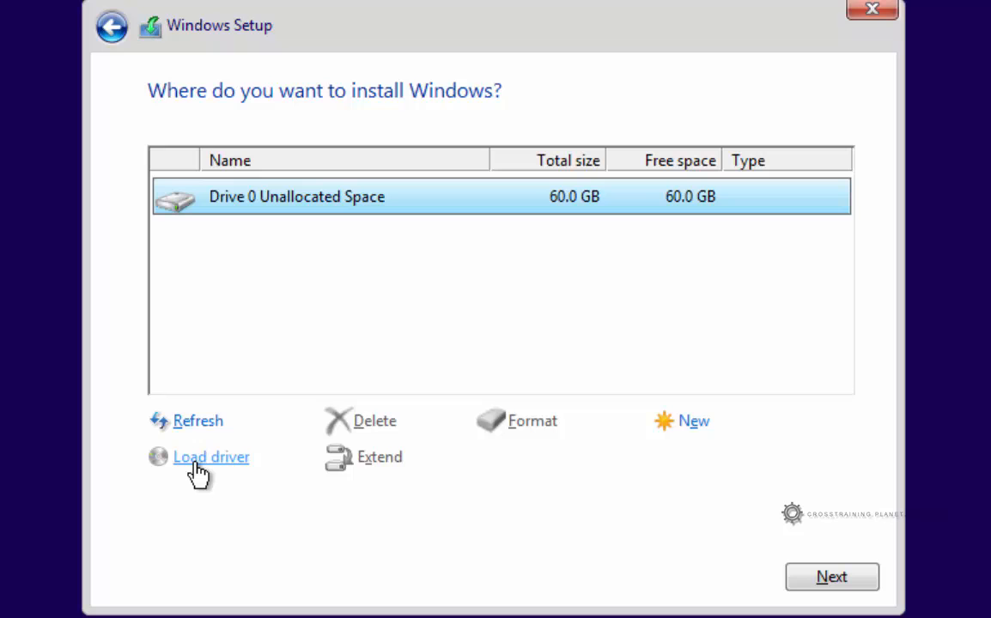
{"action": "mouse_move", "coordinate": [154, 450]}
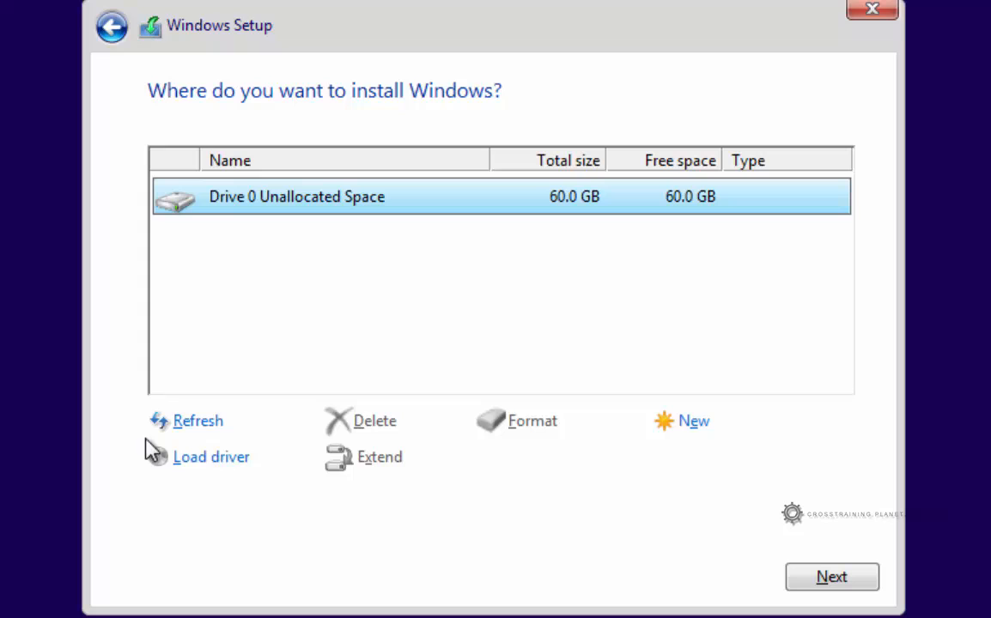
{"action": "mouse_move", "coordinate": [211, 457]}
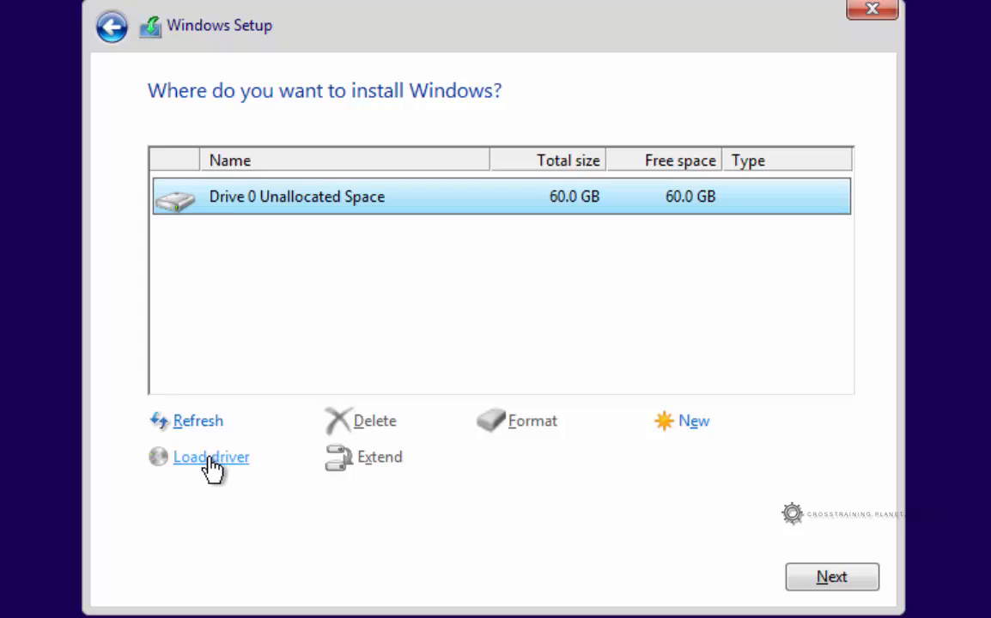
{"action": "mouse_move", "coordinate": [141, 446]}
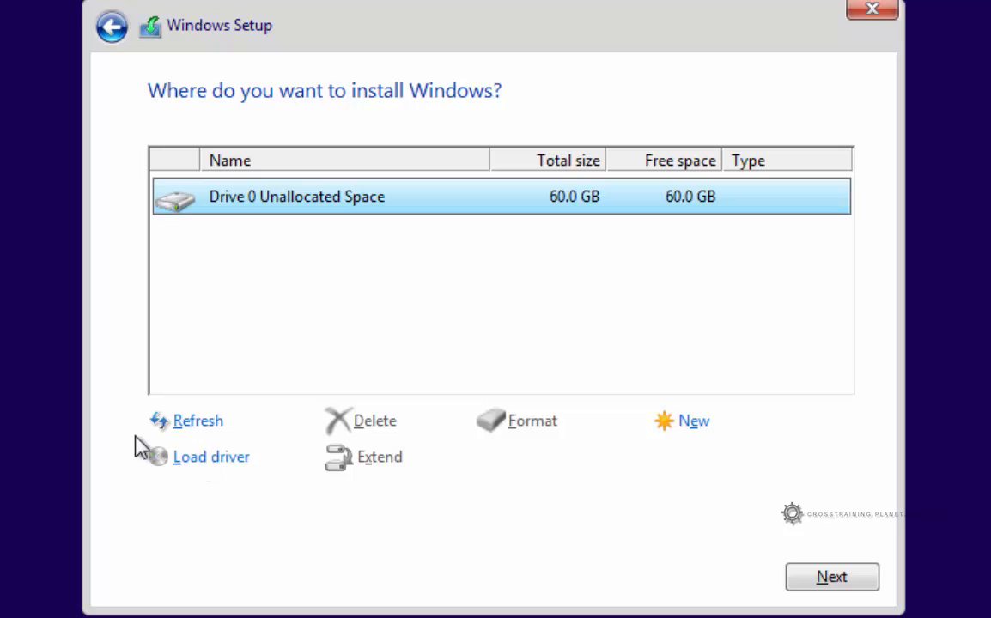
{"action": "mouse_move", "coordinate": [343, 442]}
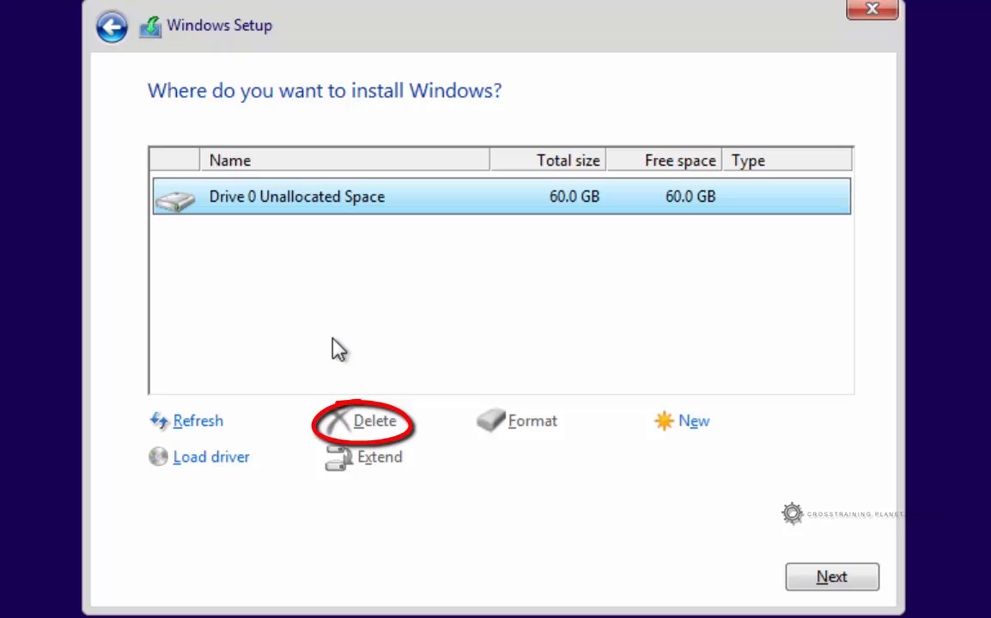
{"action": "mouse_move", "coordinate": [325, 269]}
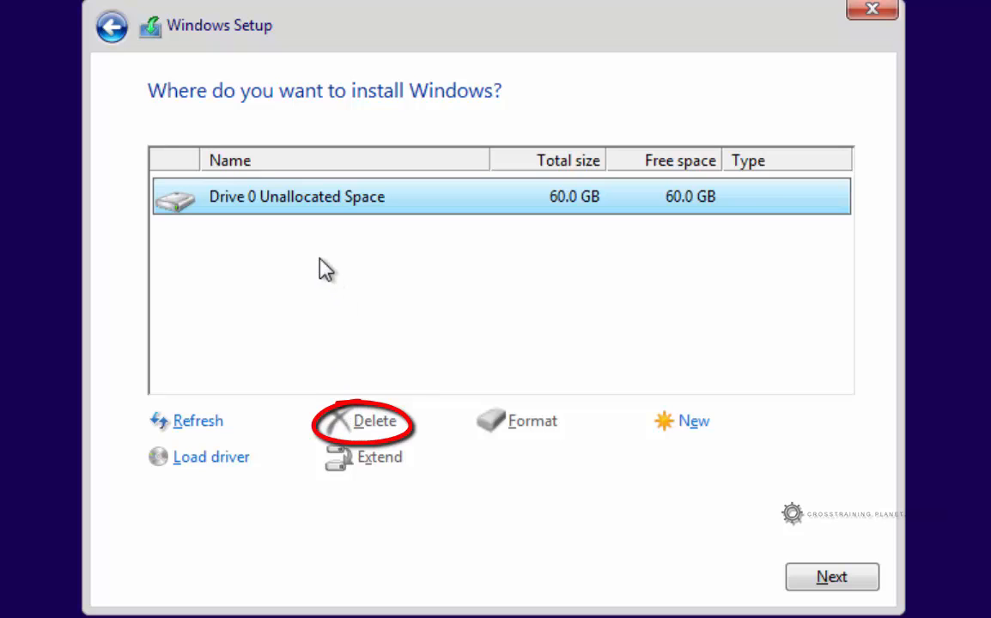
{"action": "mouse_move", "coordinate": [260, 225]}
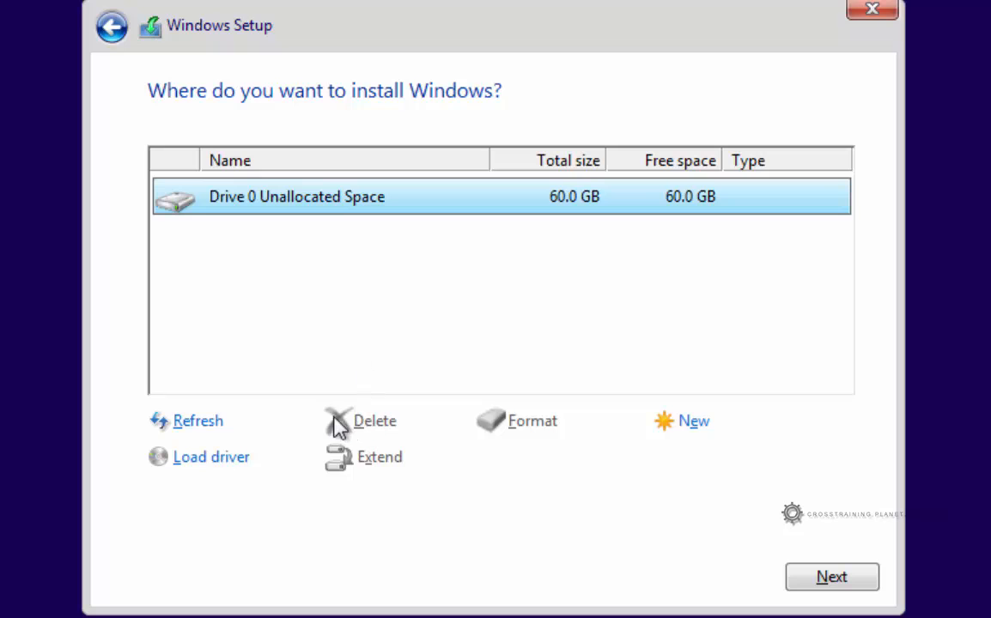
{"action": "mouse_move", "coordinate": [378, 474]}
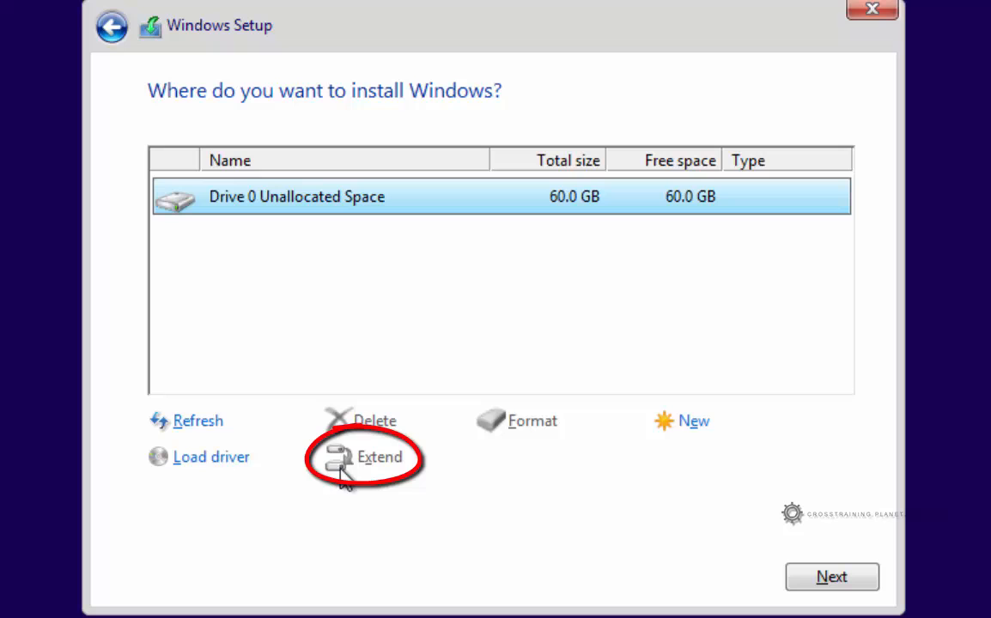
{"action": "mouse_move", "coordinate": [384, 468]}
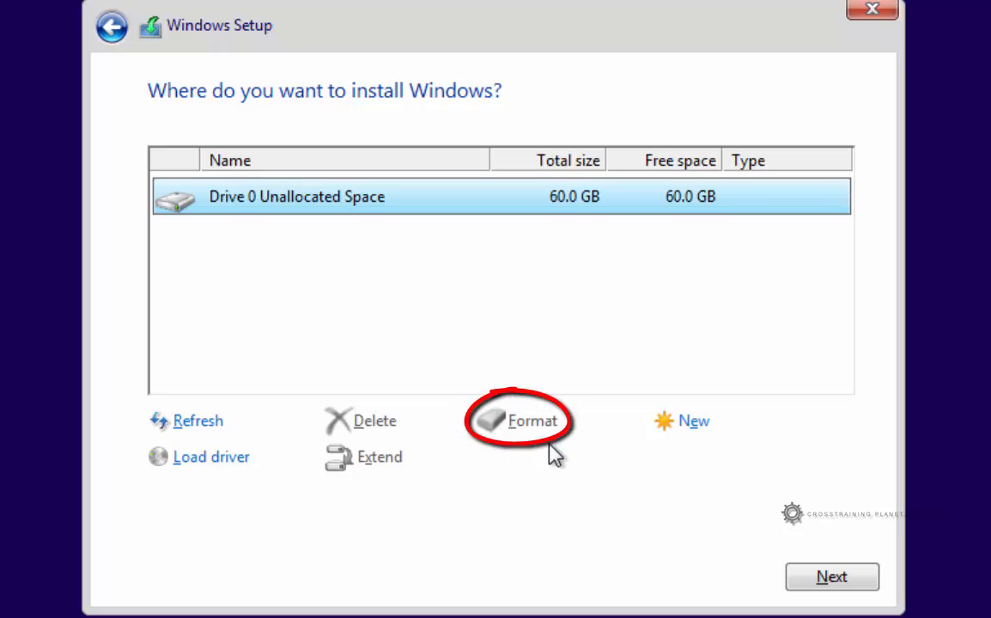
{"action": "mouse_move", "coordinate": [583, 433]}
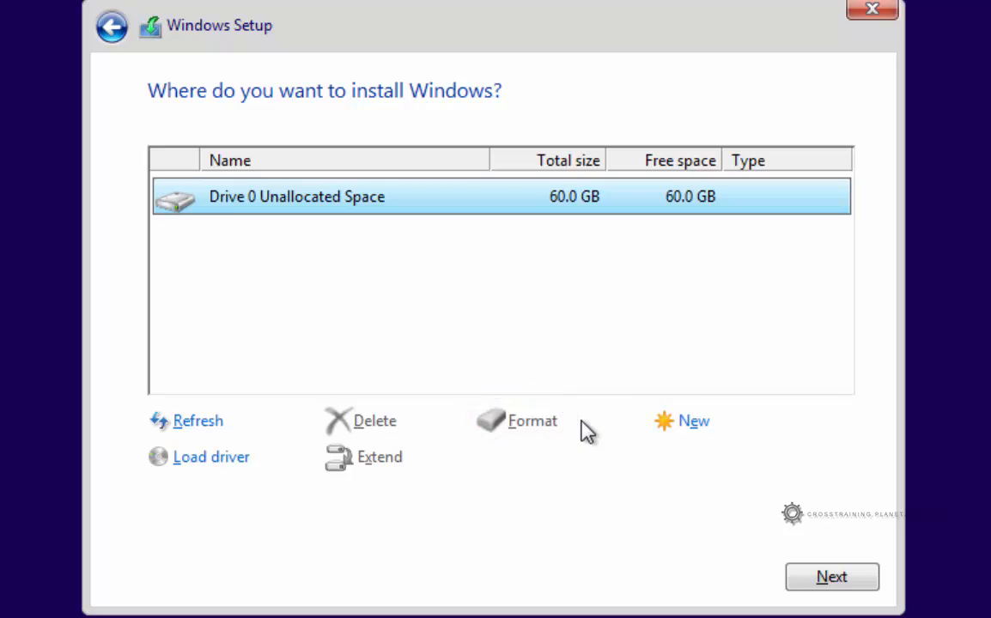
{"action": "mouse_move", "coordinate": [603, 272]}
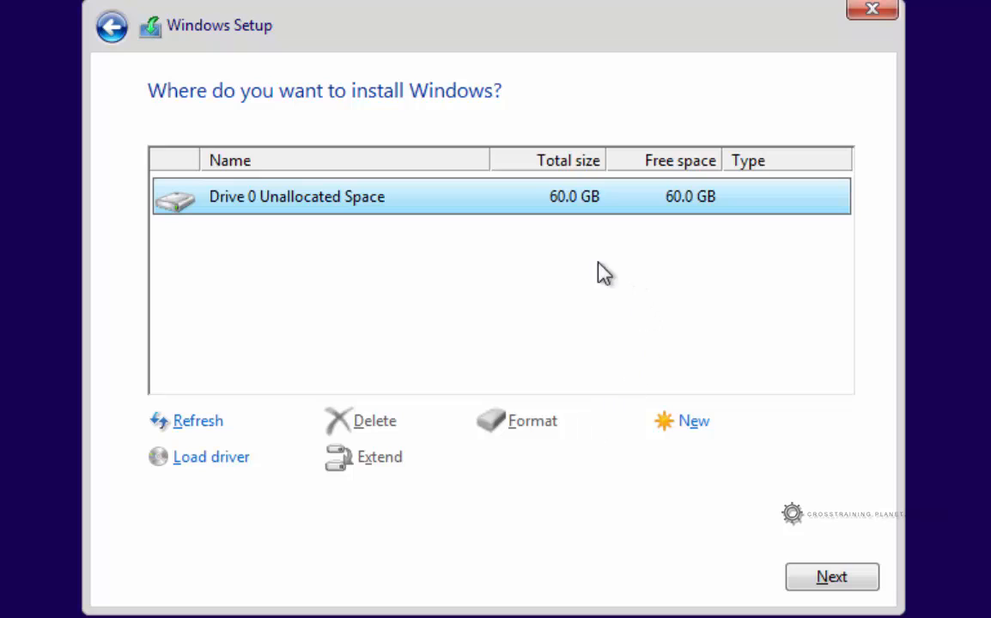
{"action": "mouse_move", "coordinate": [402, 283]}
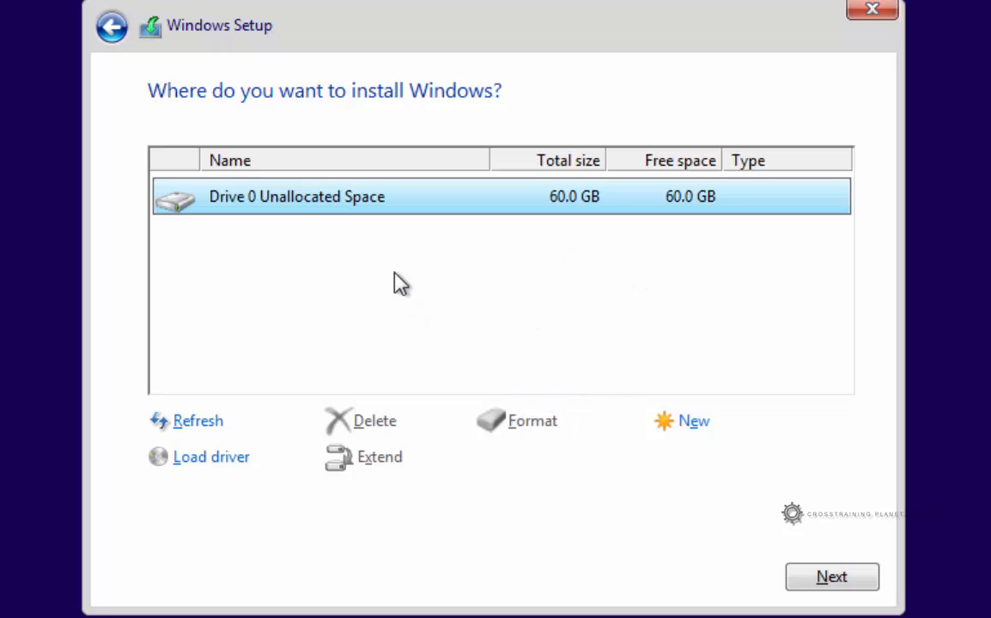
{"action": "mouse_move", "coordinate": [293, 210]}
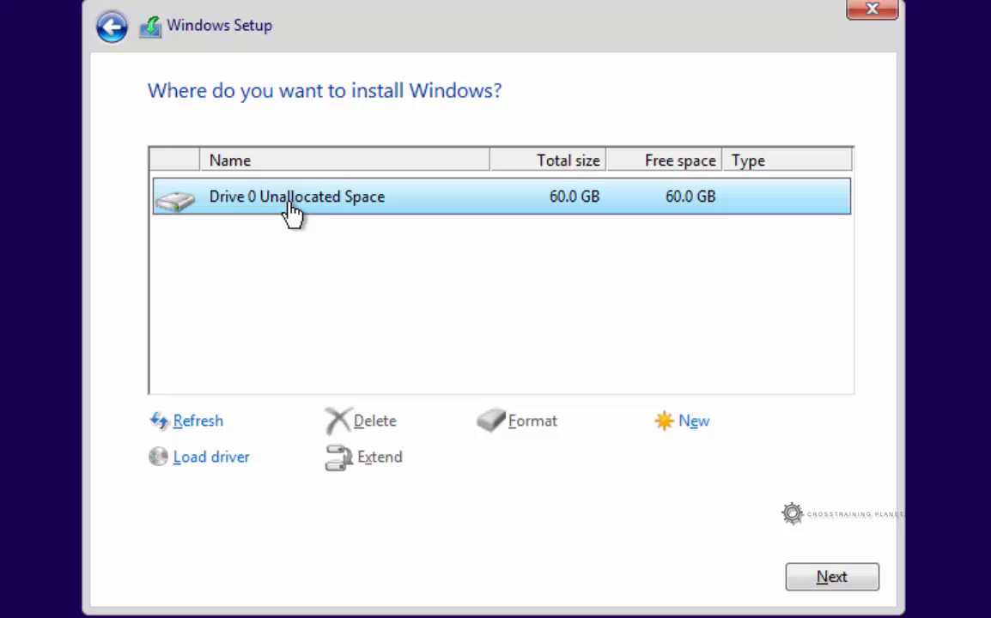
{"action": "mouse_move", "coordinate": [519, 426]}
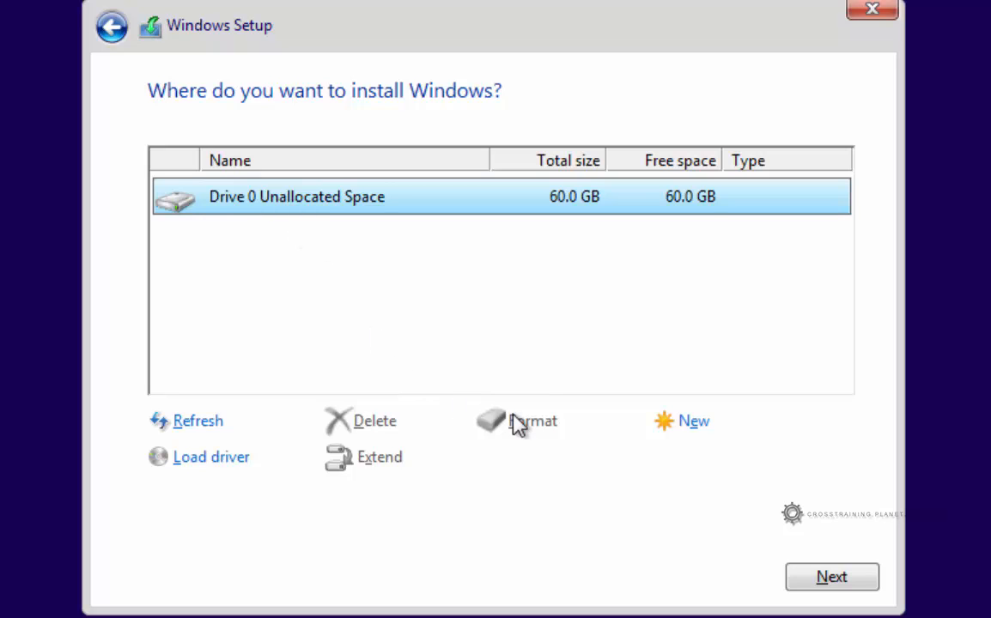
{"action": "mouse_move", "coordinate": [513, 434]}
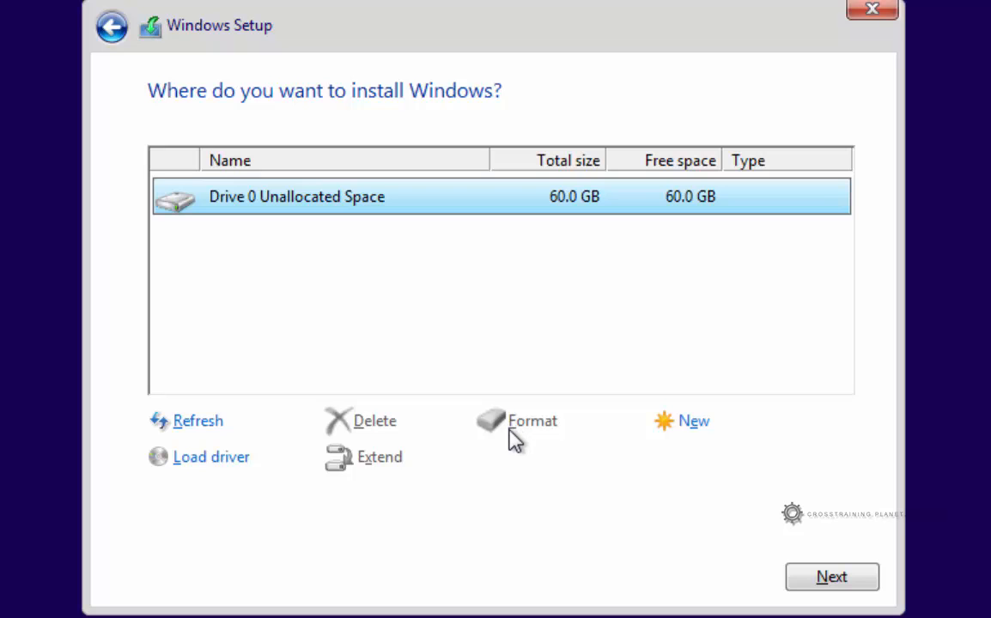
{"action": "mouse_move", "coordinate": [539, 427]}
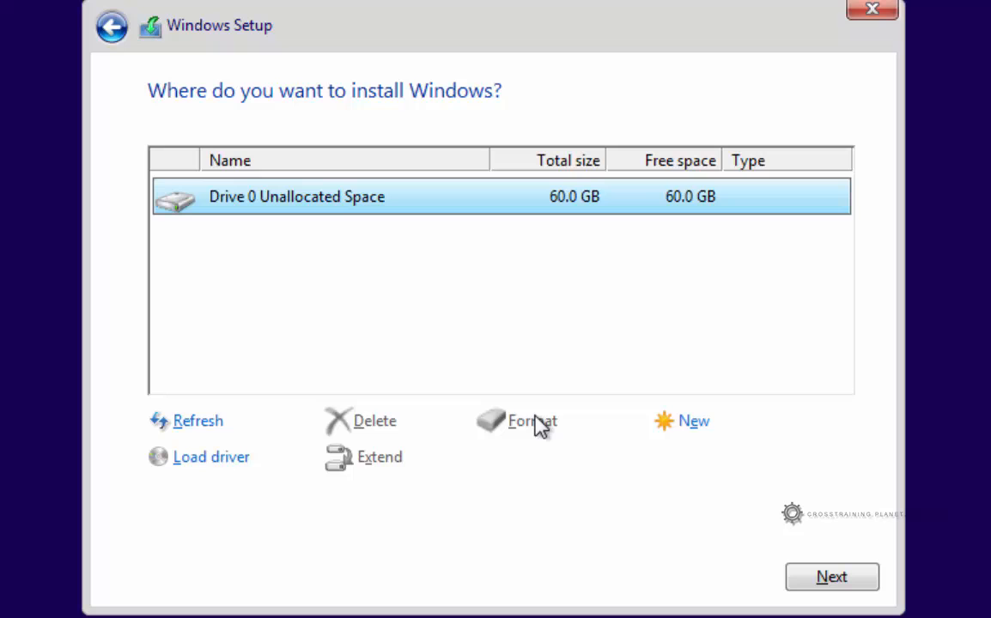
{"action": "mouse_move", "coordinate": [476, 362]}
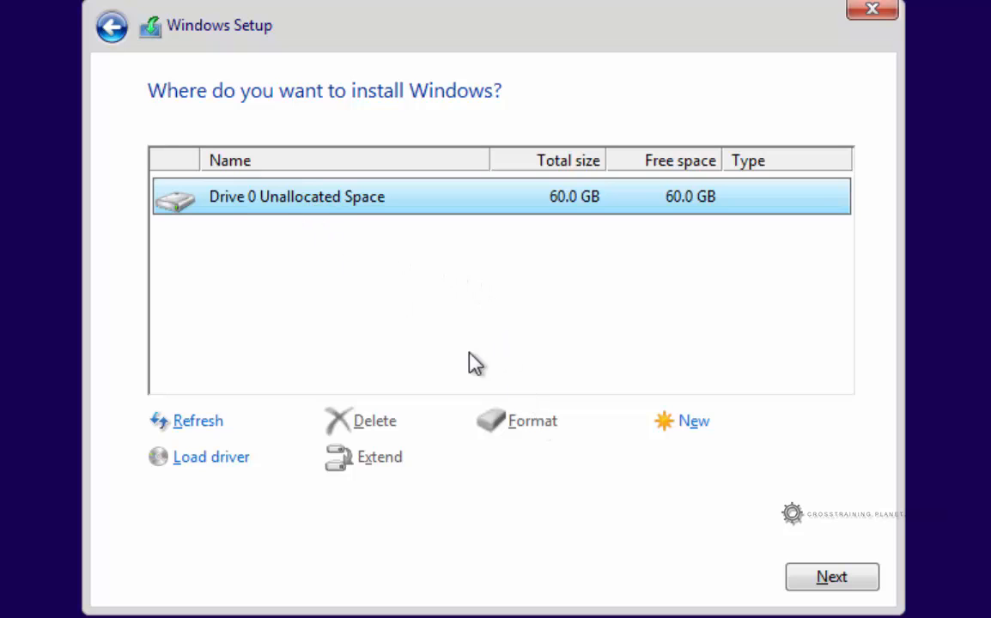
{"action": "mouse_move", "coordinate": [514, 433]}
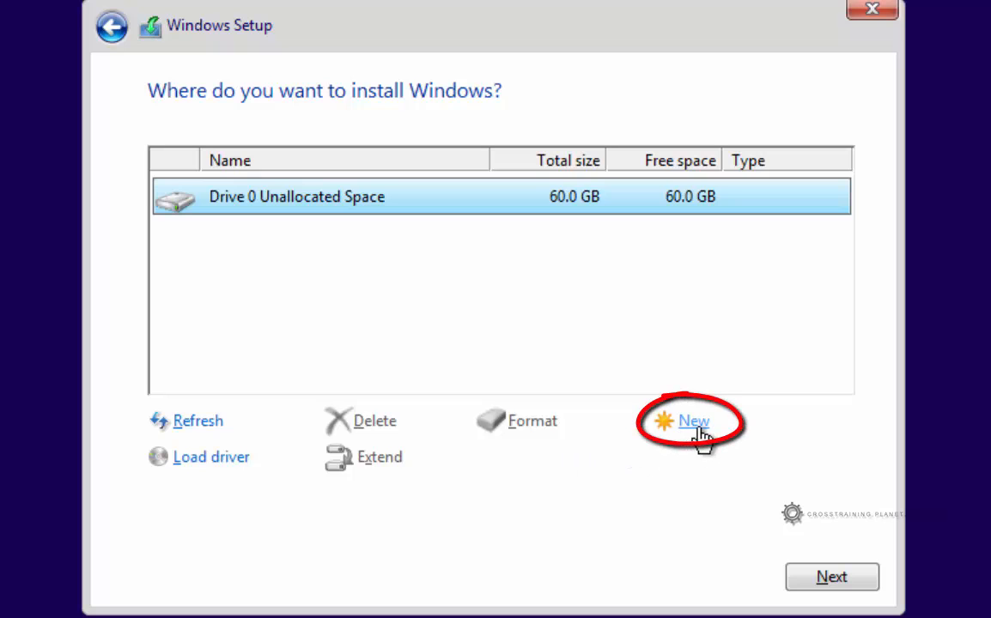
Cancel new partition creation and install Windows onto Drive 0 Unallocated Space.
{"action": "left_click", "coordinate": [694, 421]}
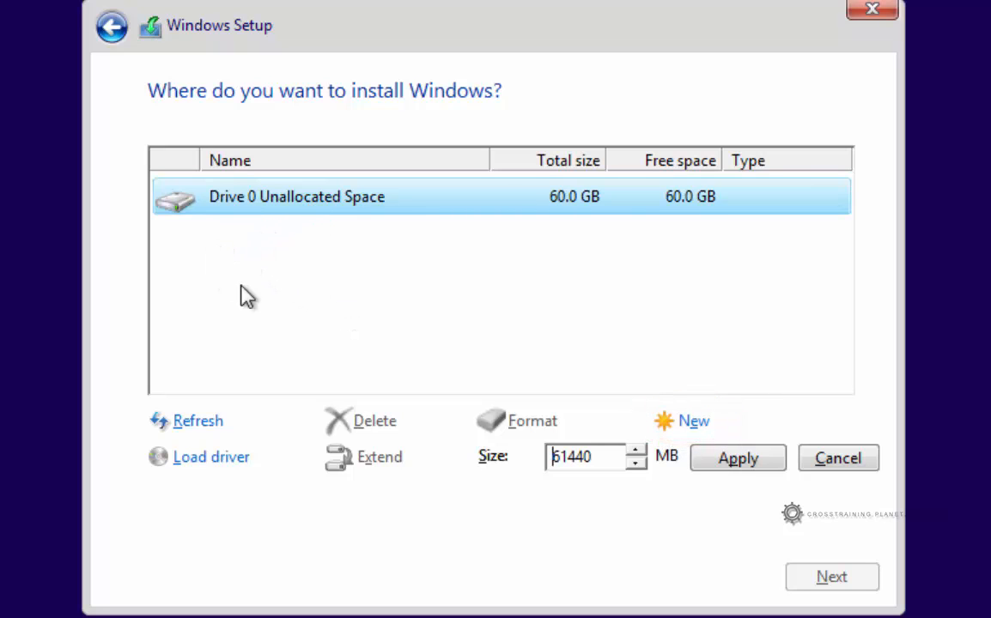
{"action": "mouse_move", "coordinate": [417, 219]}
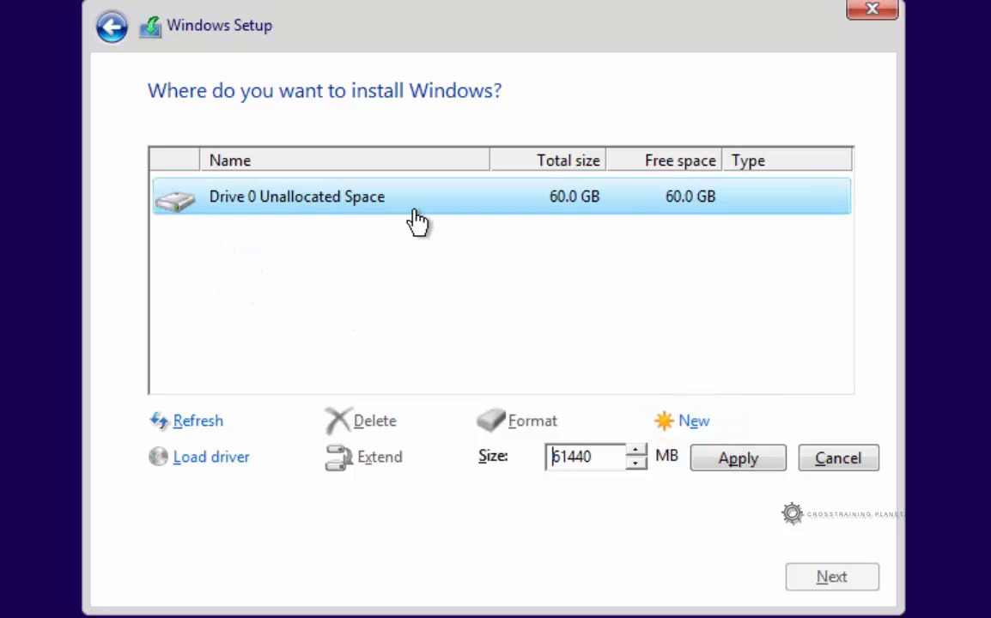
{"action": "mouse_move", "coordinate": [377, 227]}
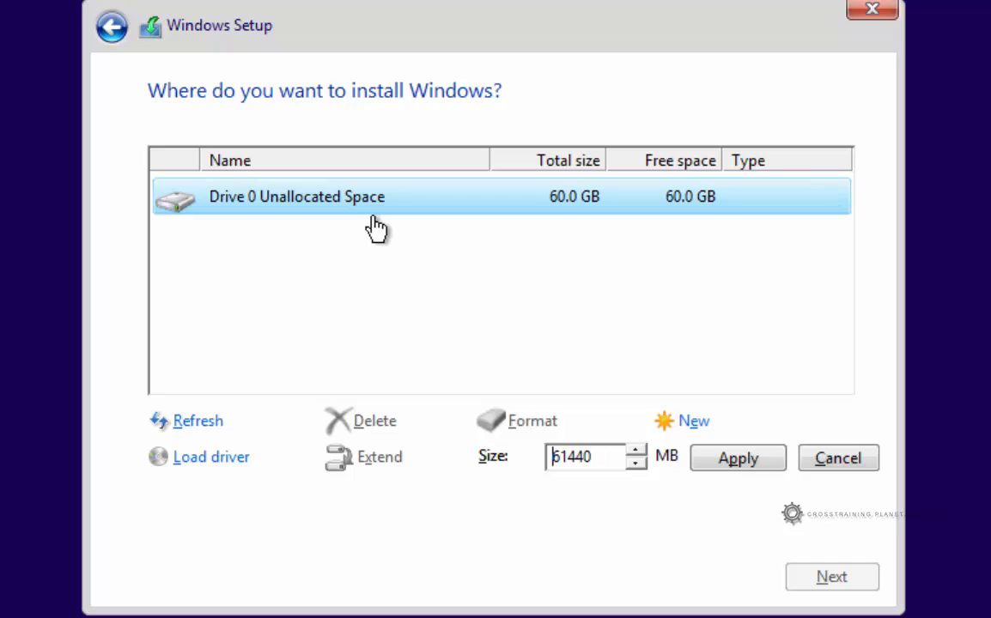
{"action": "mouse_move", "coordinate": [838, 458]}
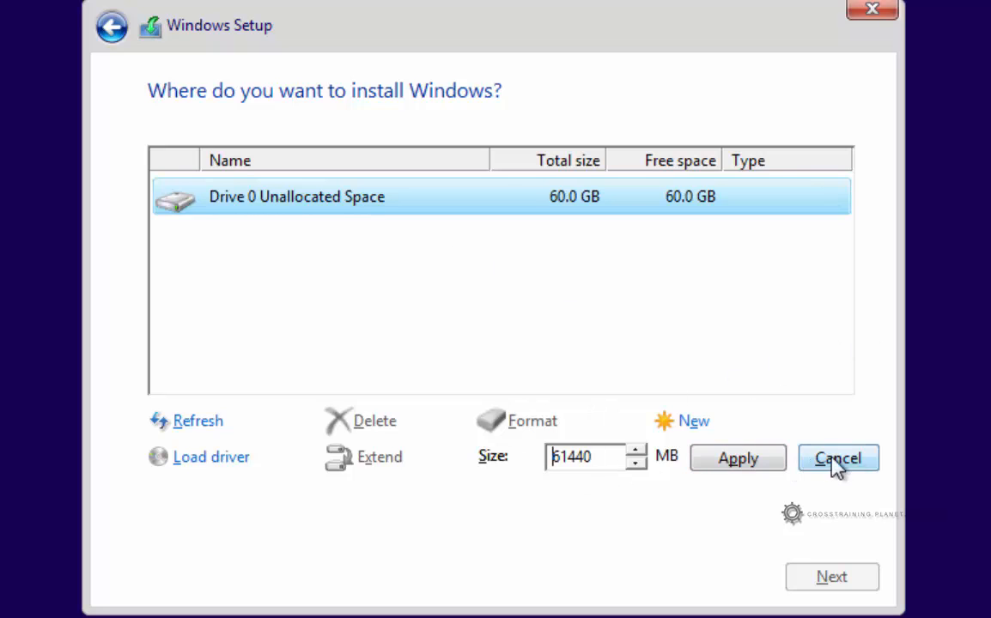
{"action": "left_click", "coordinate": [837, 457]}
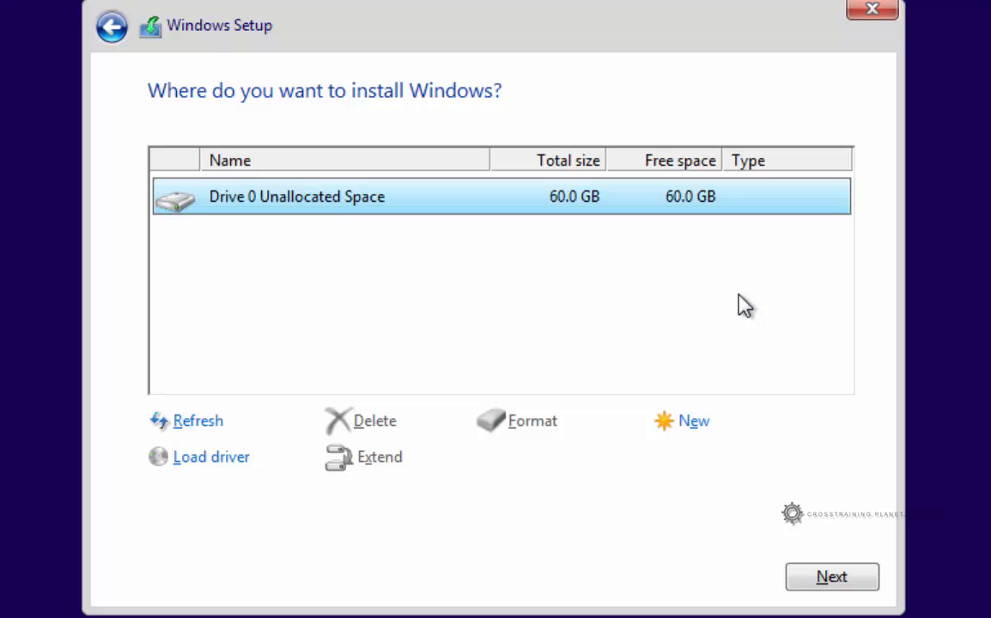
{"action": "mouse_move", "coordinate": [256, 206]}
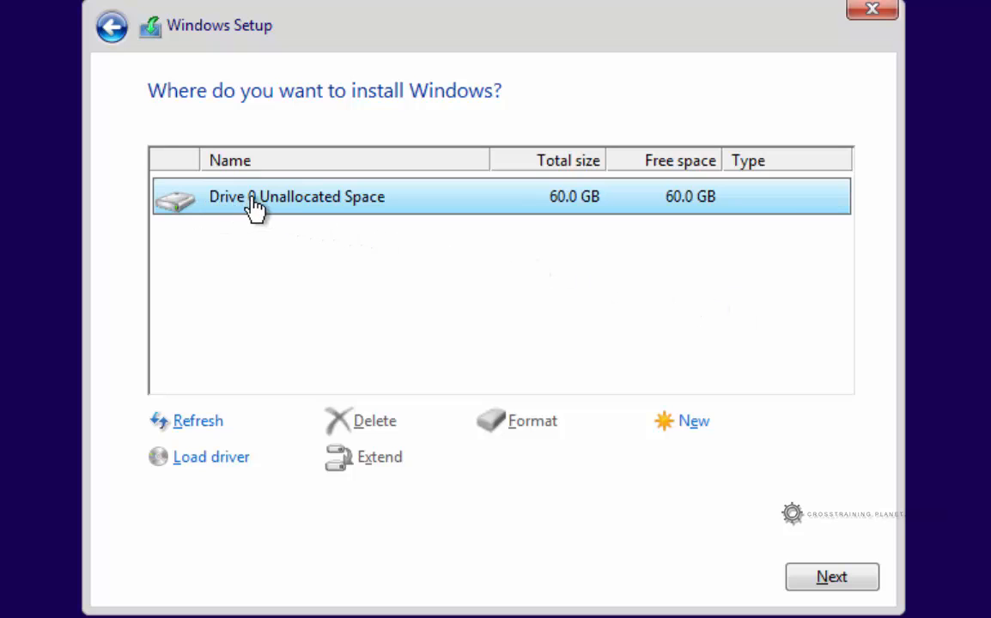
{"action": "mouse_move", "coordinate": [415, 213]}
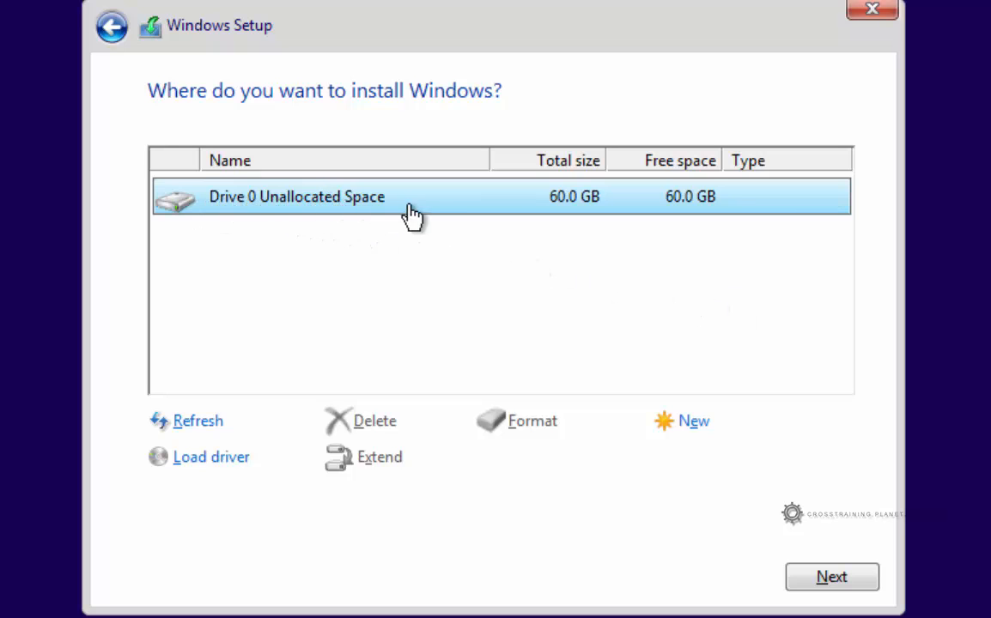
{"action": "mouse_move", "coordinate": [381, 217]}
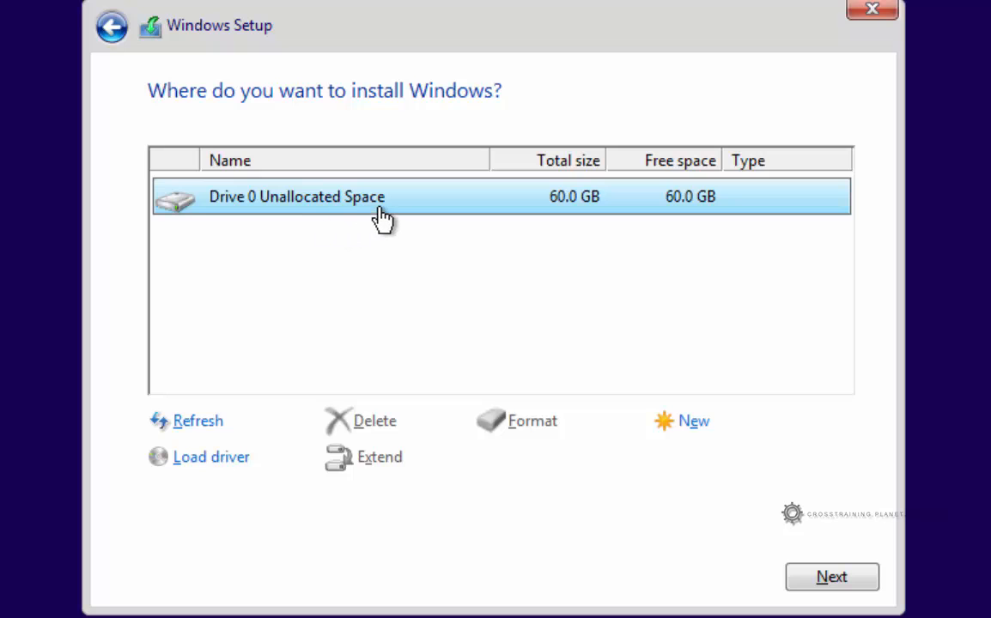
{"action": "mouse_move", "coordinate": [790, 350]}
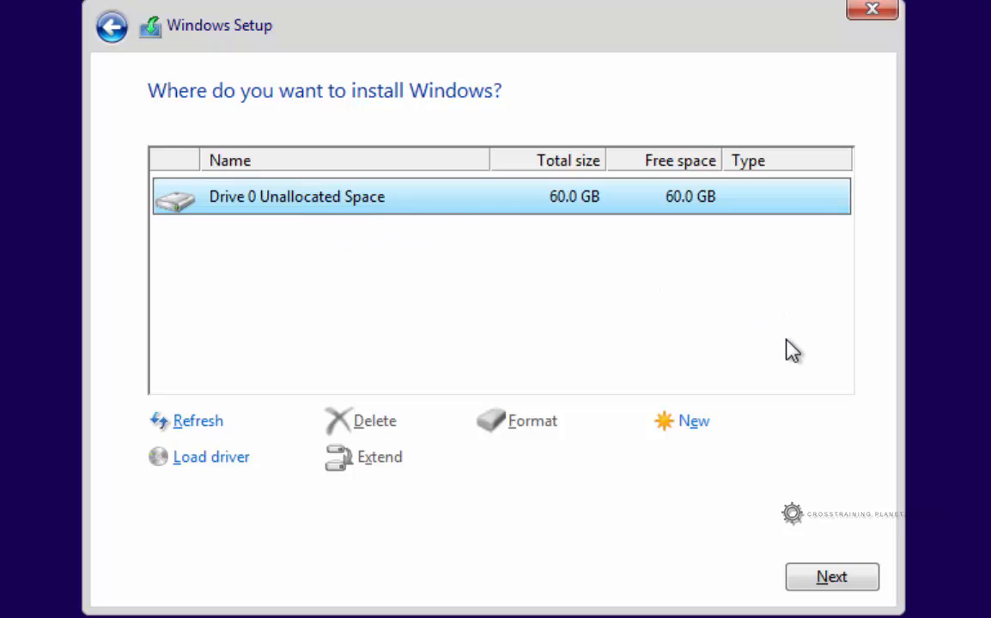
{"action": "left_click", "coordinate": [831, 576]}
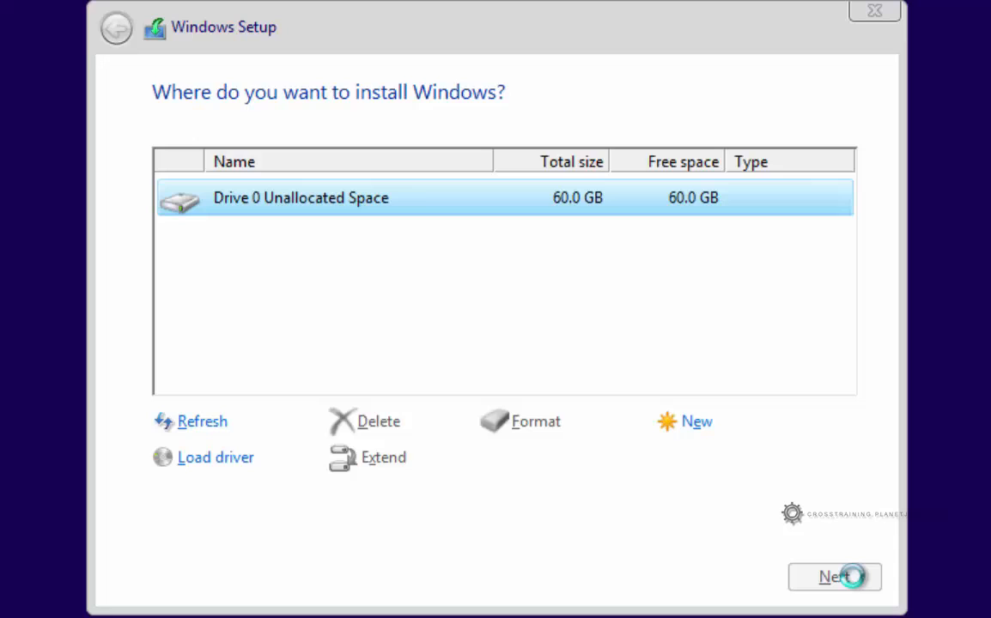
{"action": "left_click", "coordinate": [833, 576]}
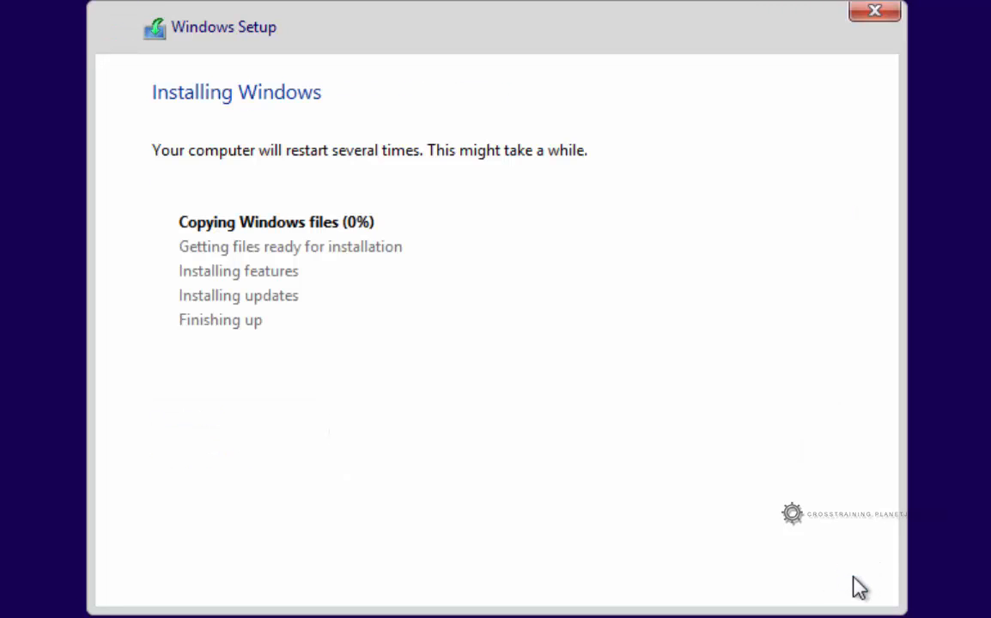
{"action": "mouse_move", "coordinate": [330, 146]}
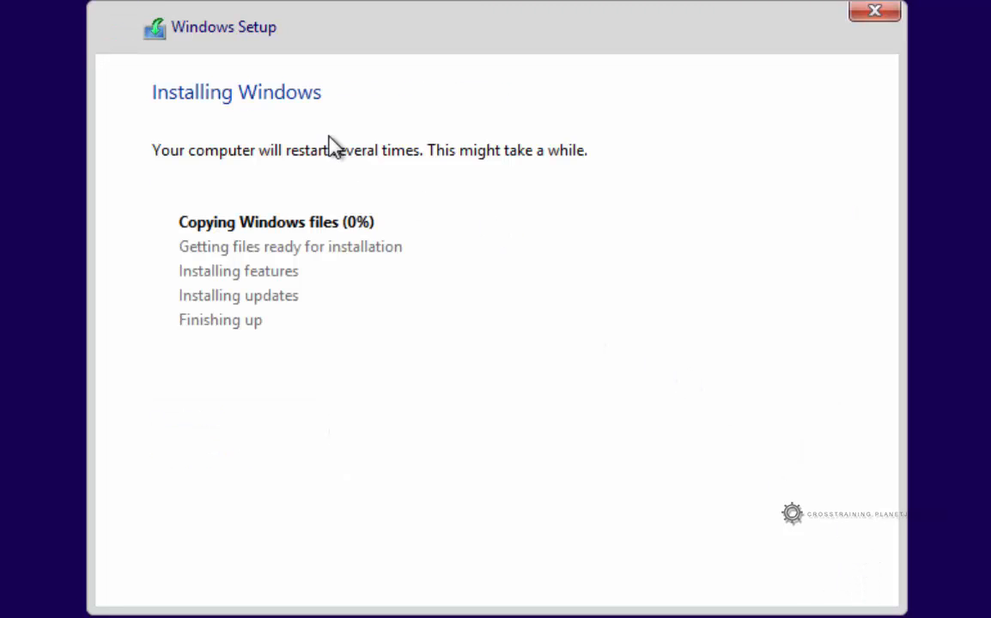
{"action": "mouse_move", "coordinate": [288, 154]}
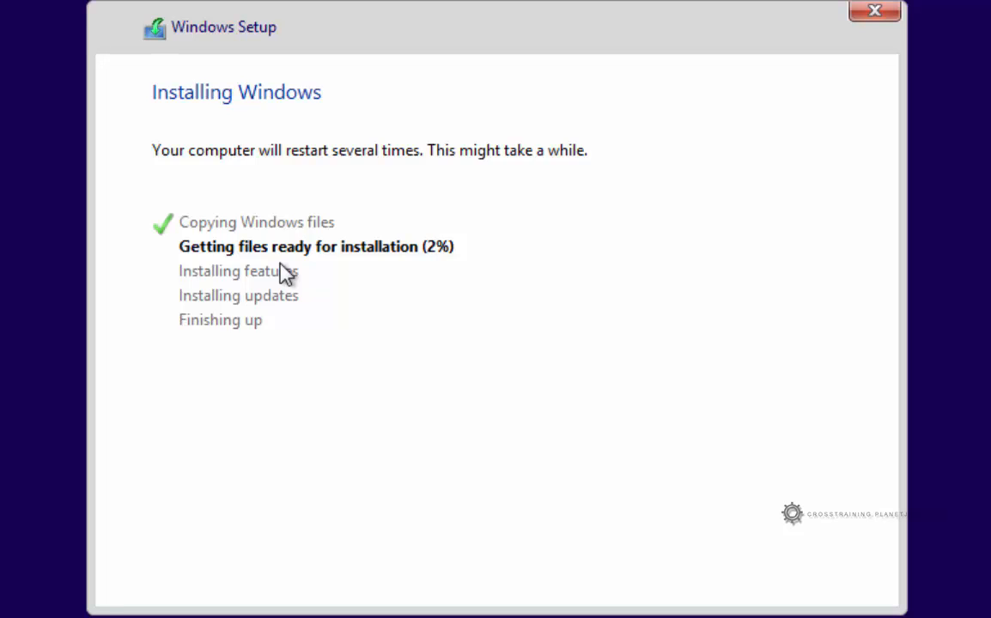
{"action": "mouse_move", "coordinate": [398, 286]}
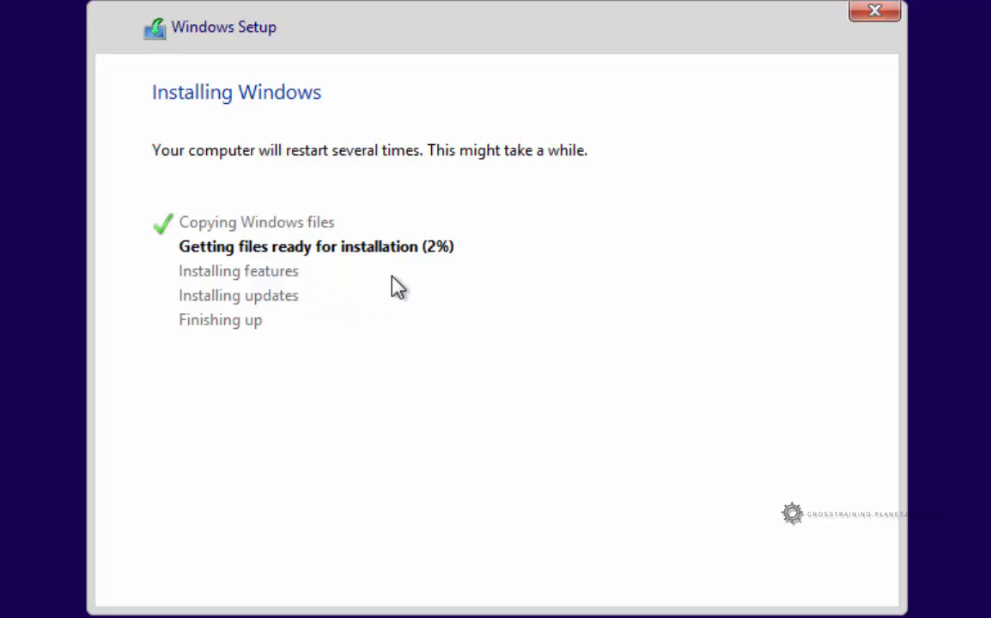
{"action": "mouse_move", "coordinate": [276, 363]}
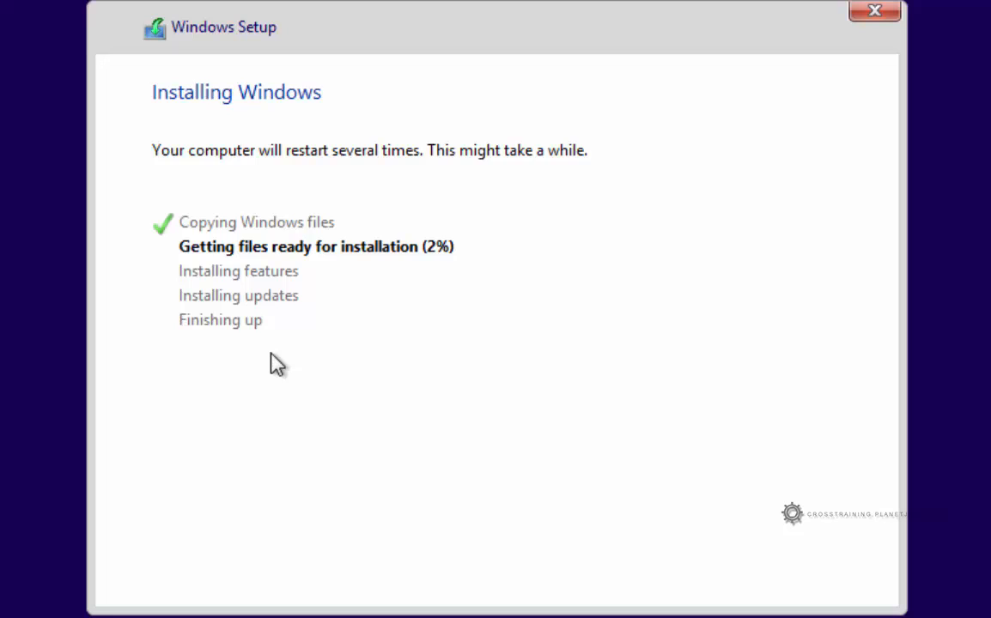
{"action": "mouse_move", "coordinate": [437, 292]}
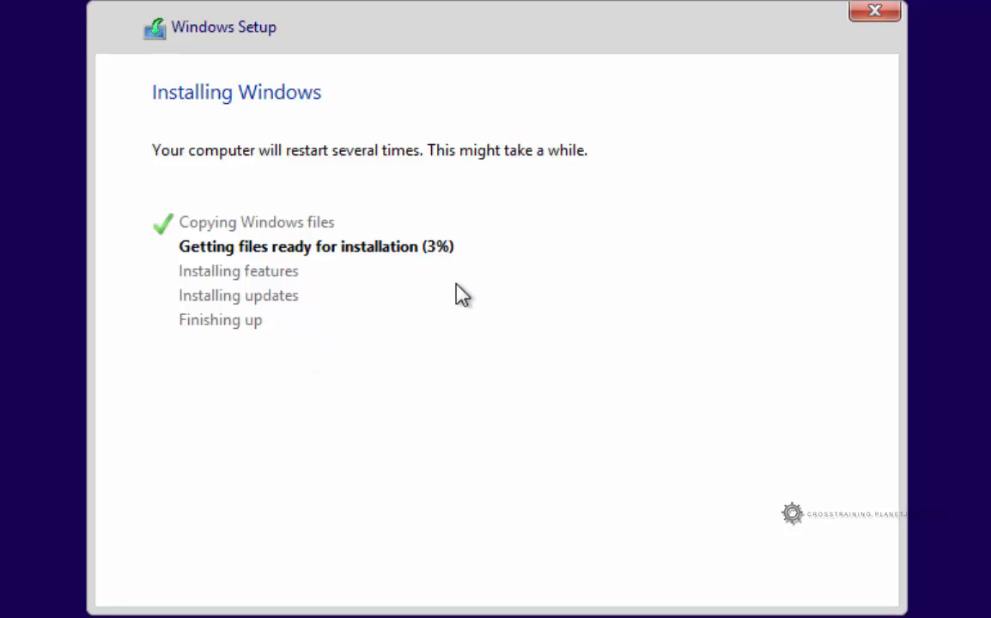
{"action": "mouse_move", "coordinate": [489, 265]}
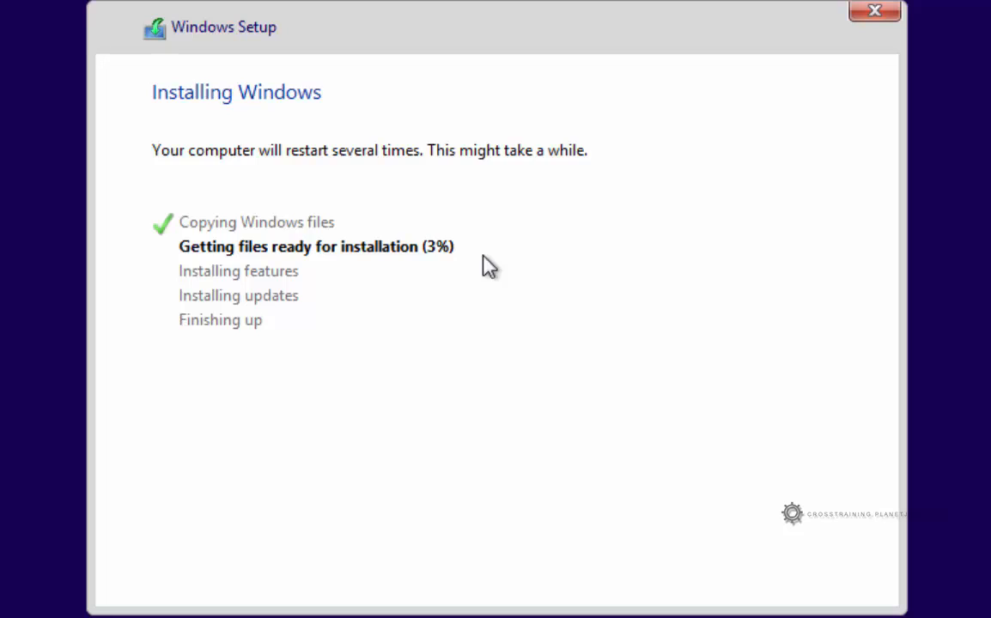
{"action": "mouse_move", "coordinate": [559, 224]}
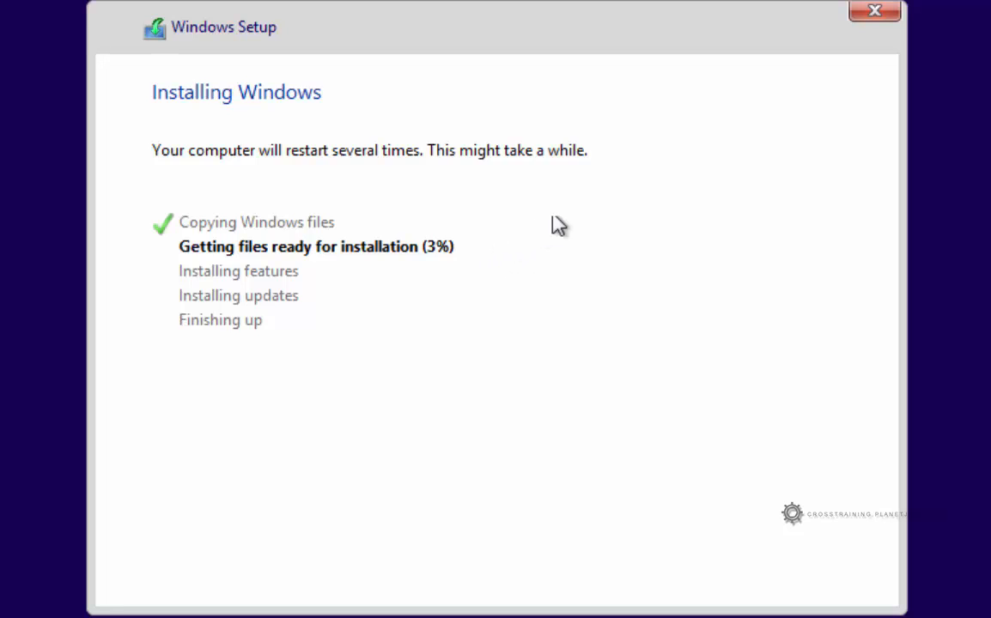
{"action": "mouse_move", "coordinate": [384, 213]}
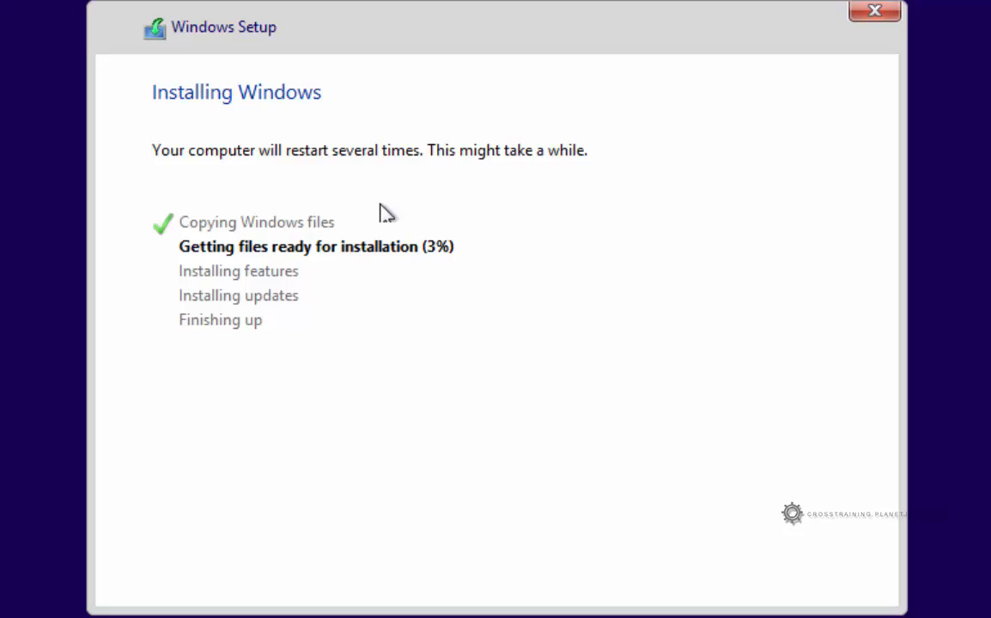
{"action": "mouse_move", "coordinate": [691, 189]}
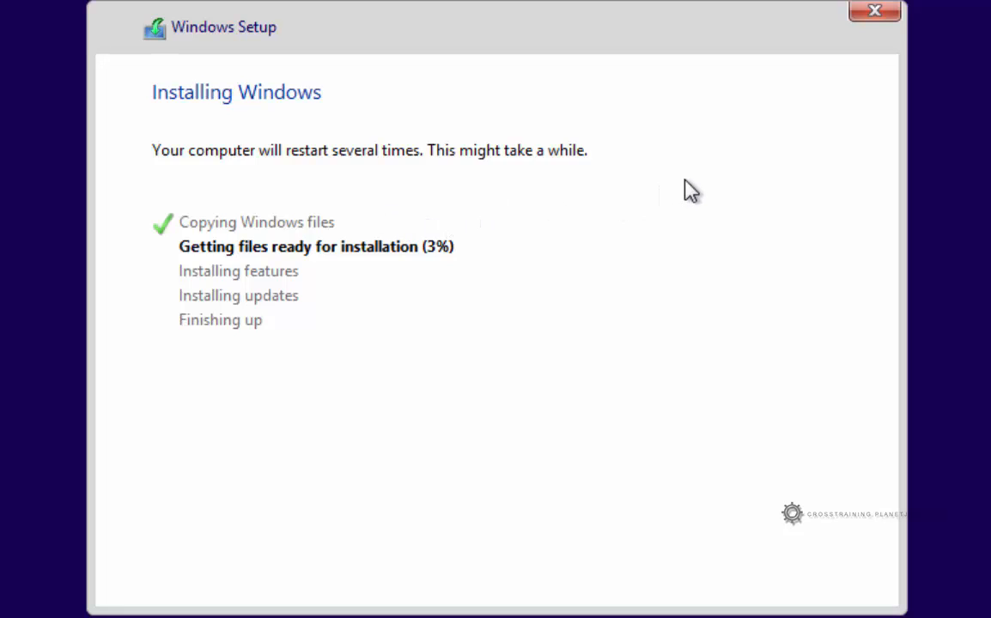